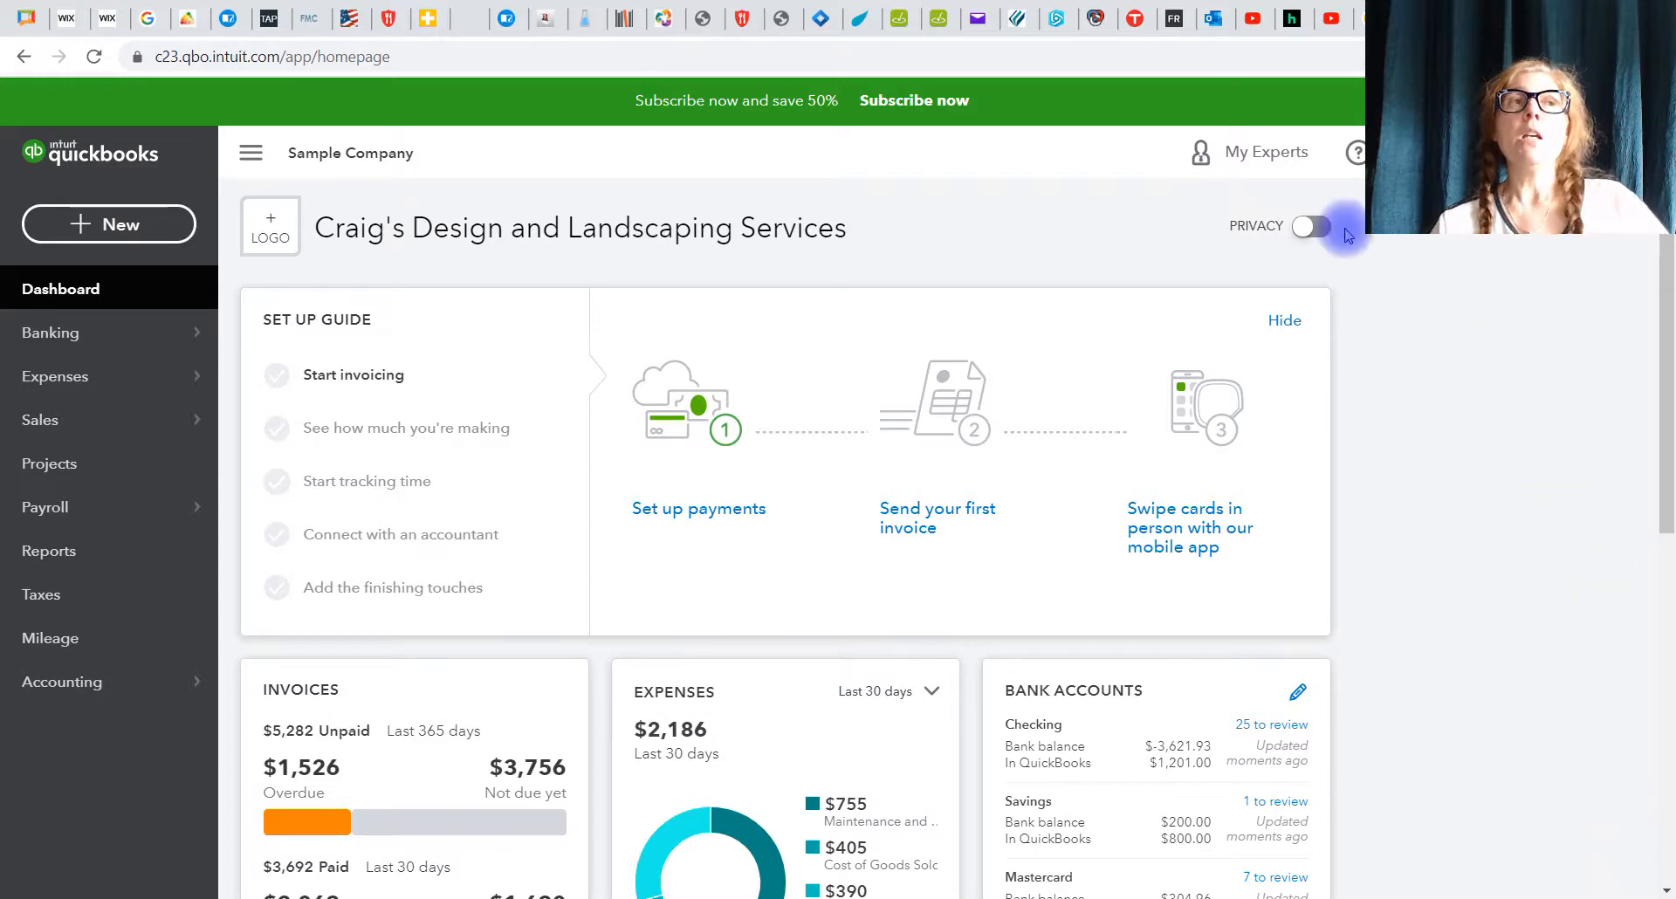
pyautogui.moveTo(1112, 267)
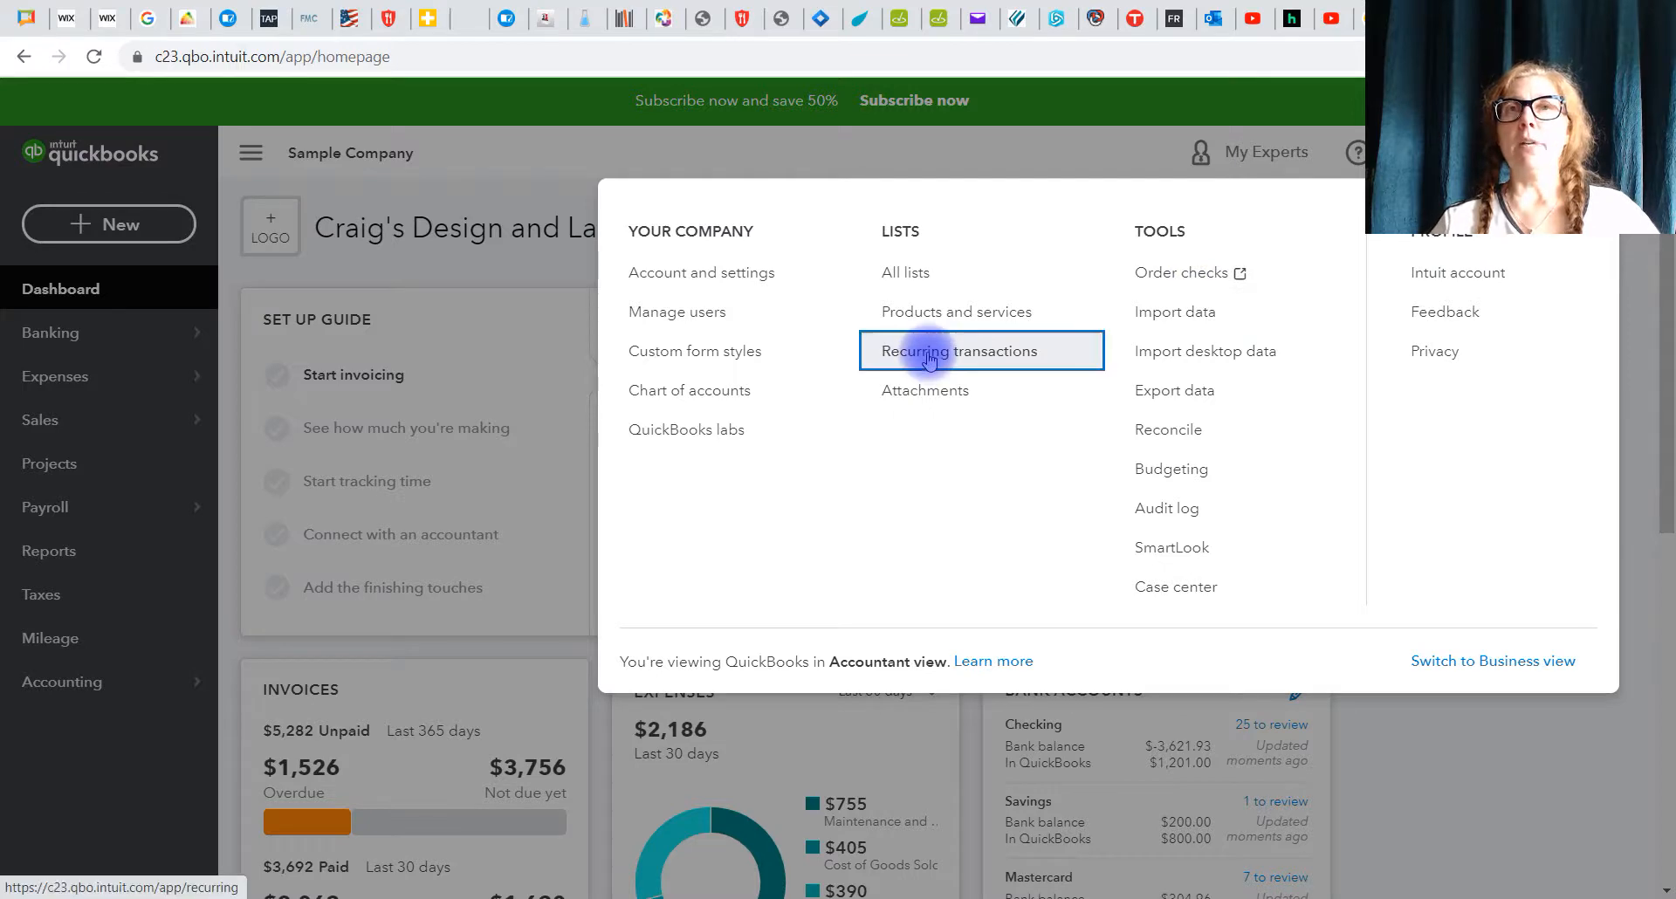
# Step: Go to the Recurring Transactions list and start editing the Telephone Bill template
pyautogui.click(962, 351)
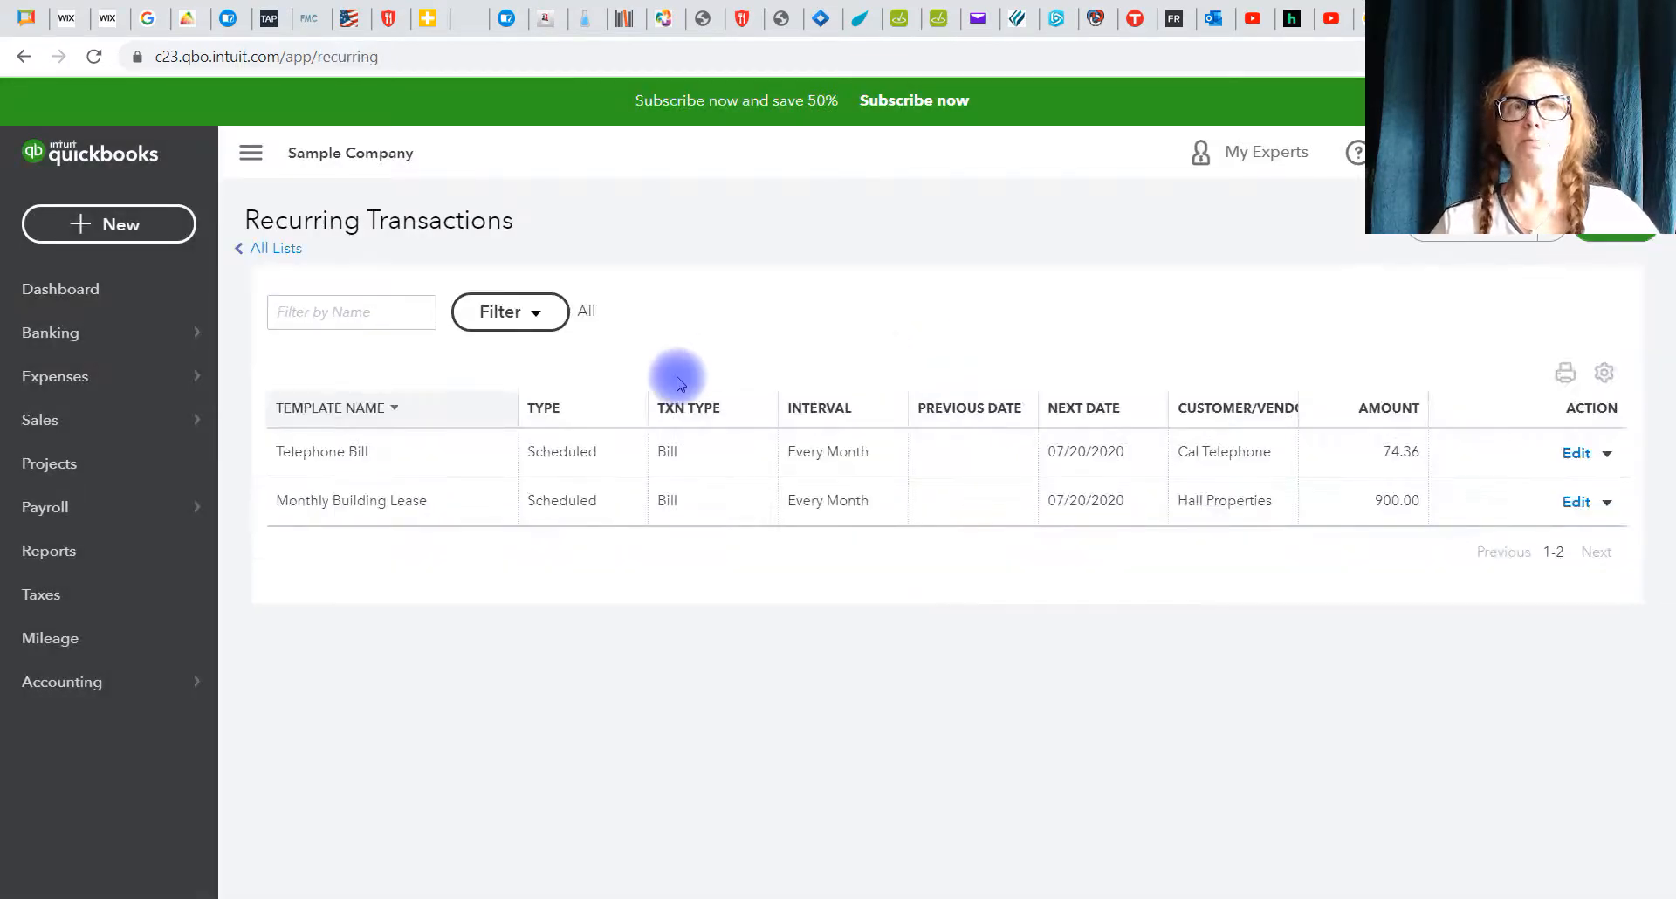
pyautogui.moveTo(700, 478)
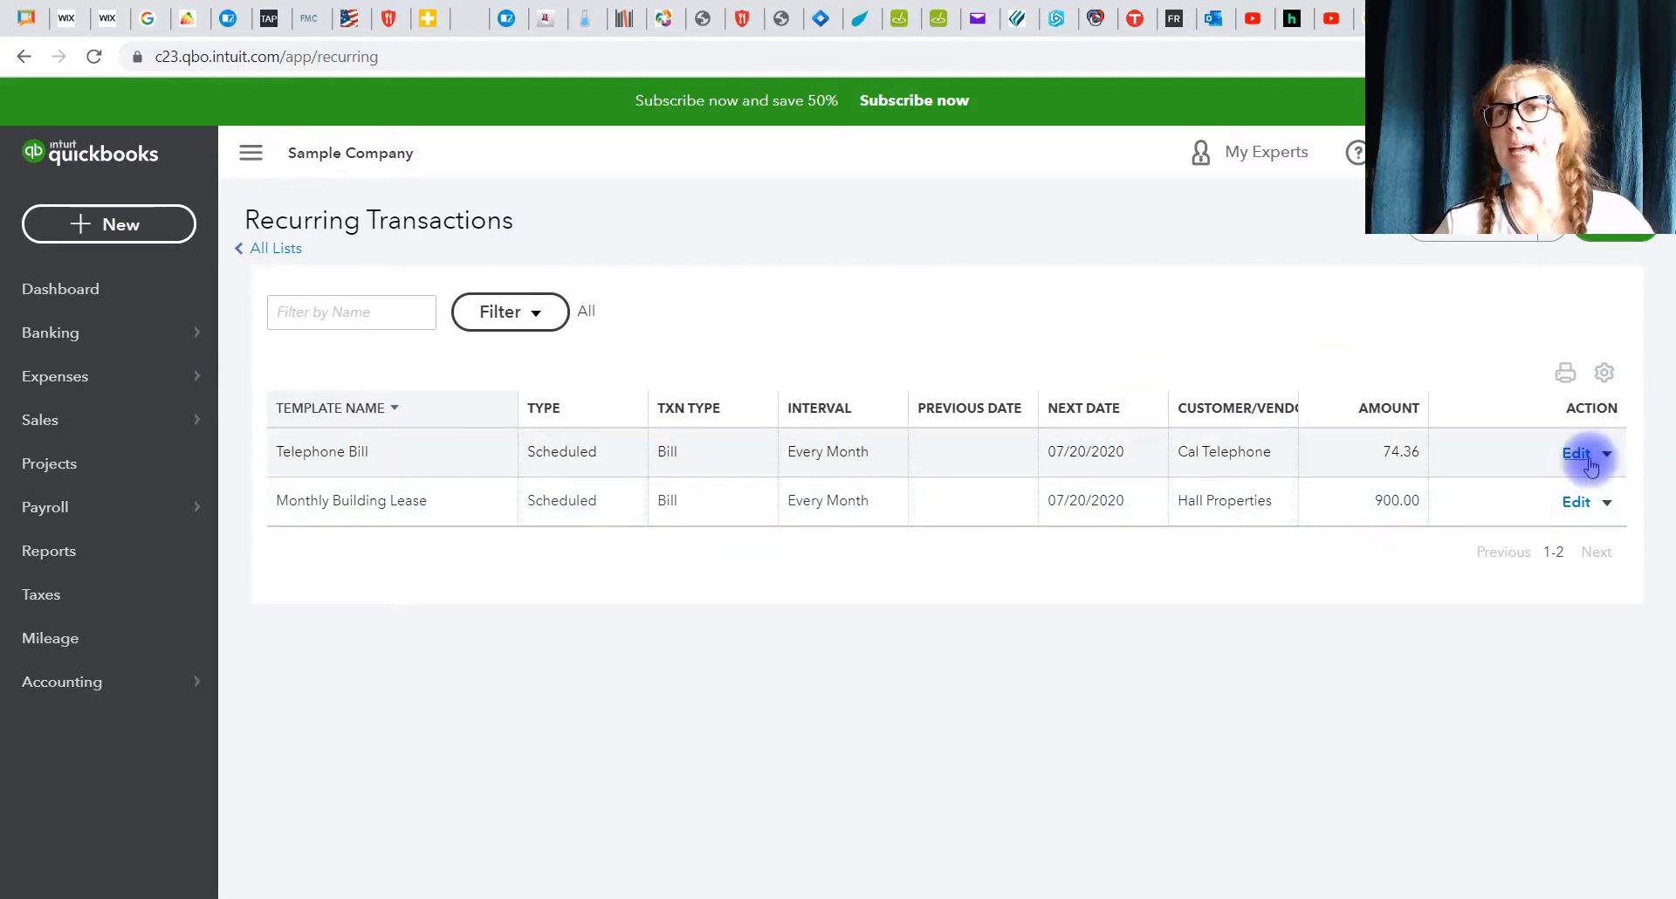
pyautogui.click(1574, 452)
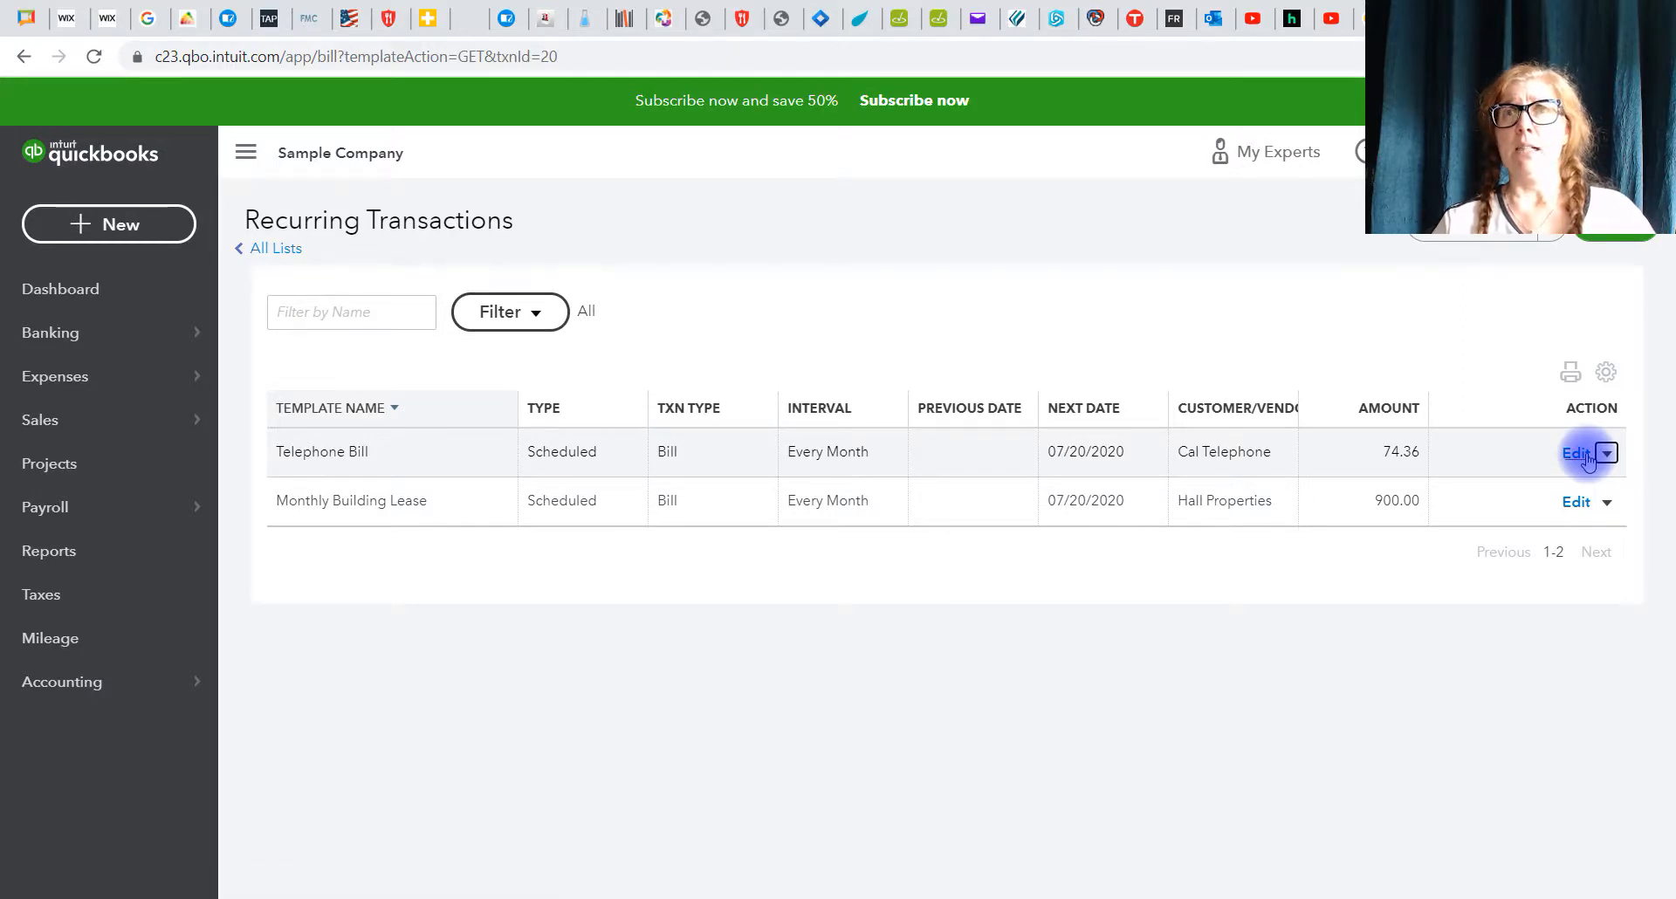
# Step: Change the Telephone Bill line amount from 74.36 to 95.59 and save the template
pyautogui.click(1573, 454)
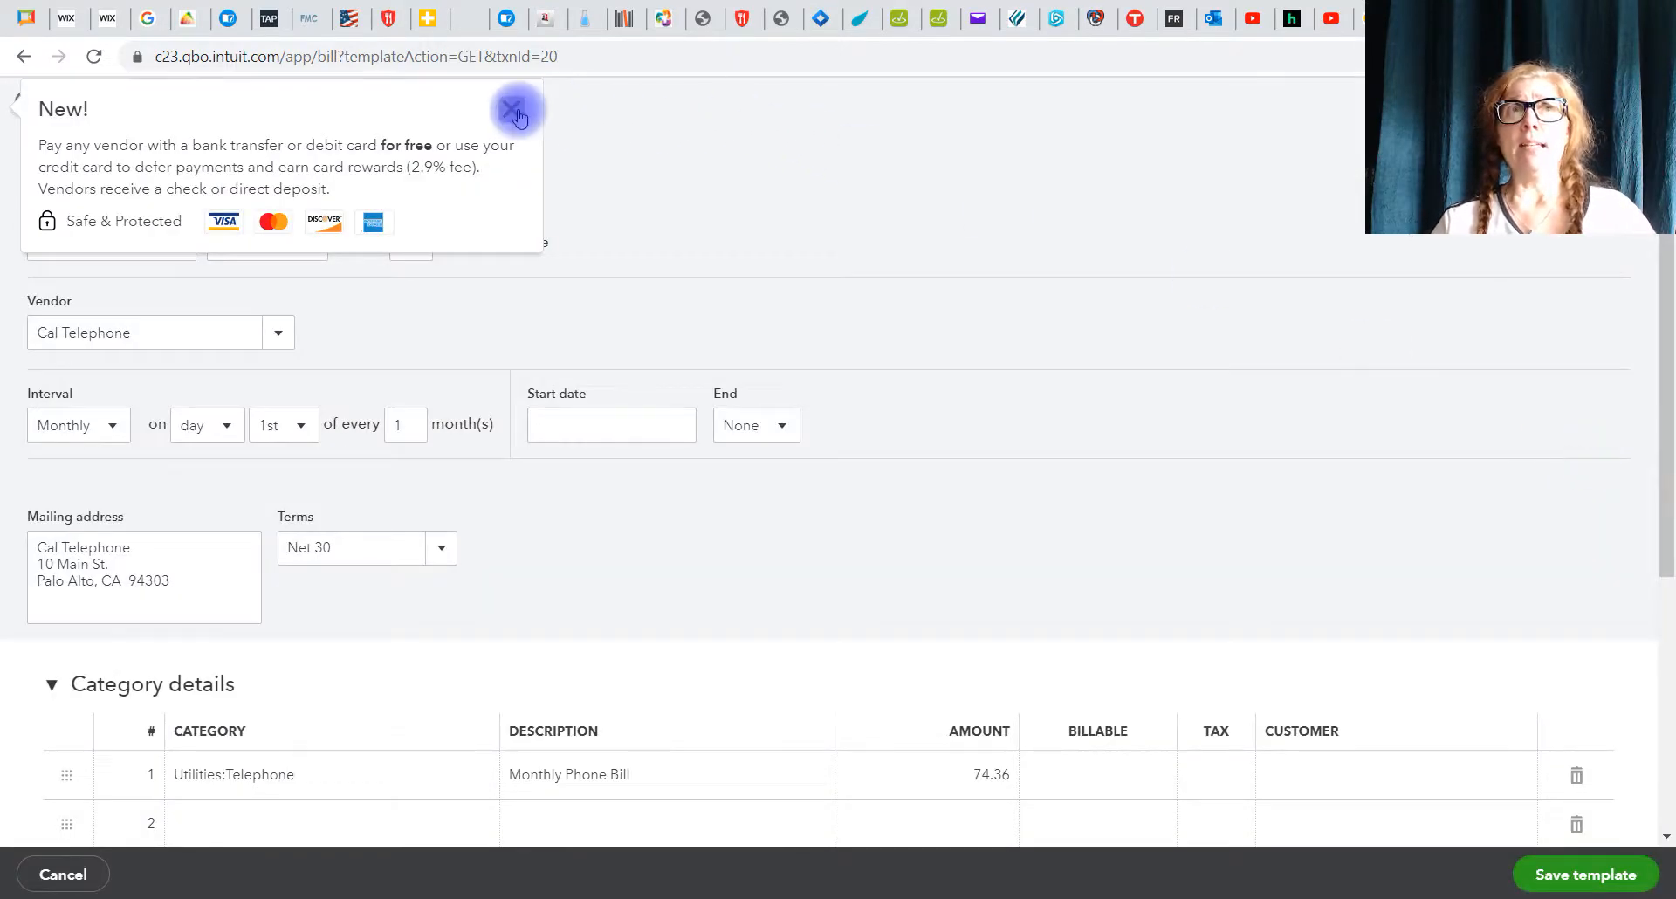
pyautogui.click(516, 111)
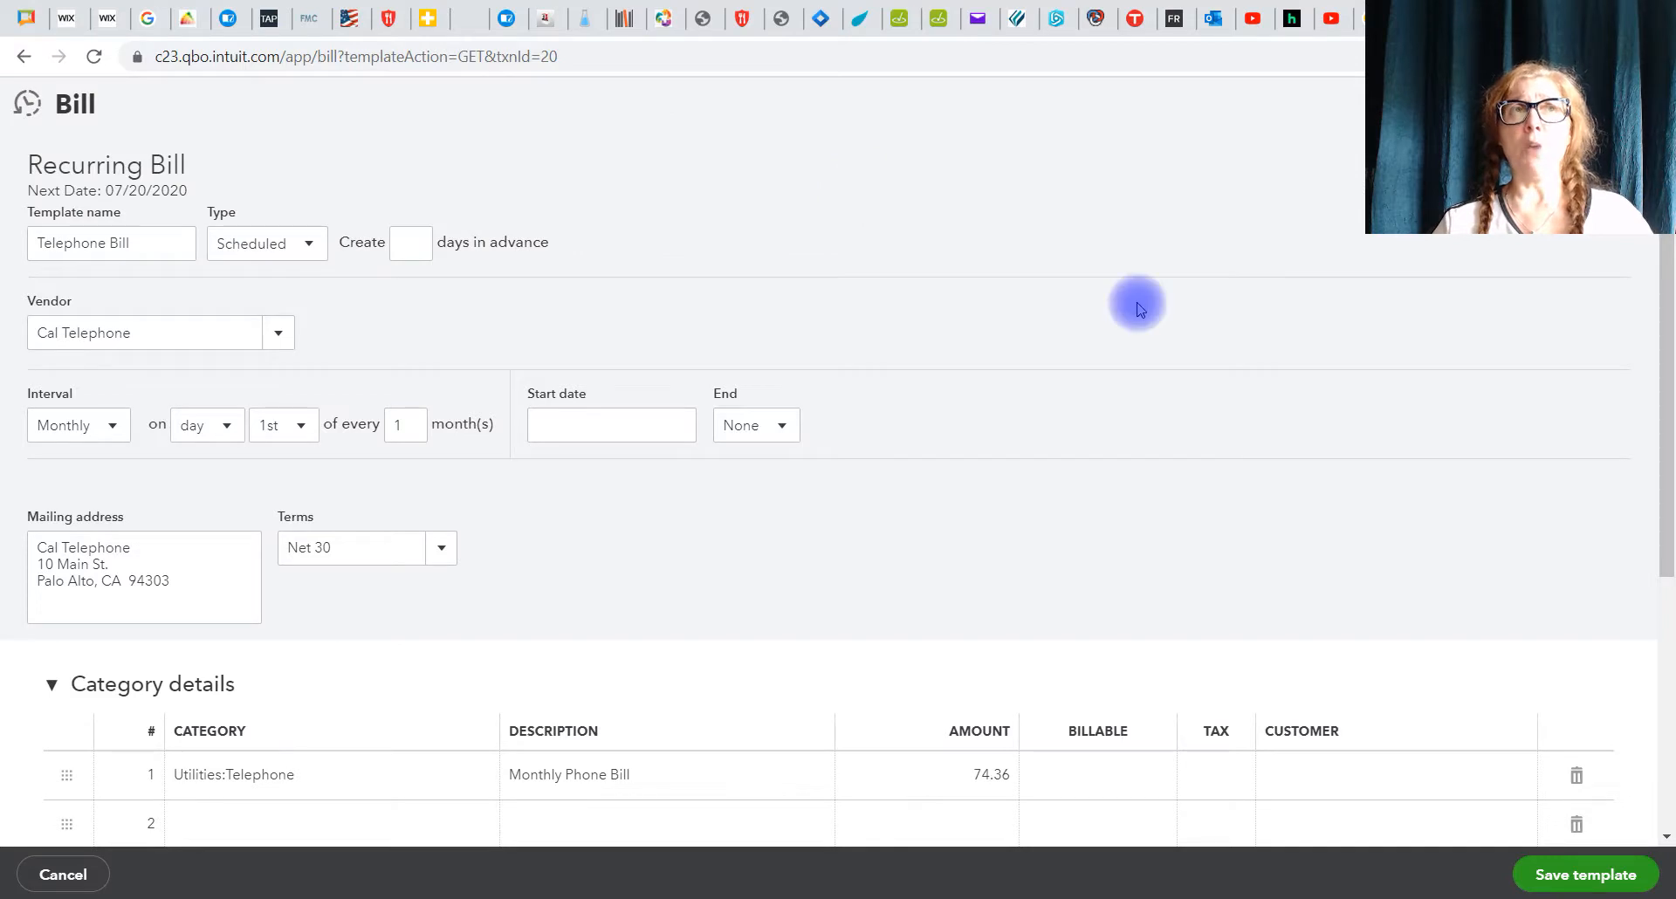
pyautogui.scroll(-3)
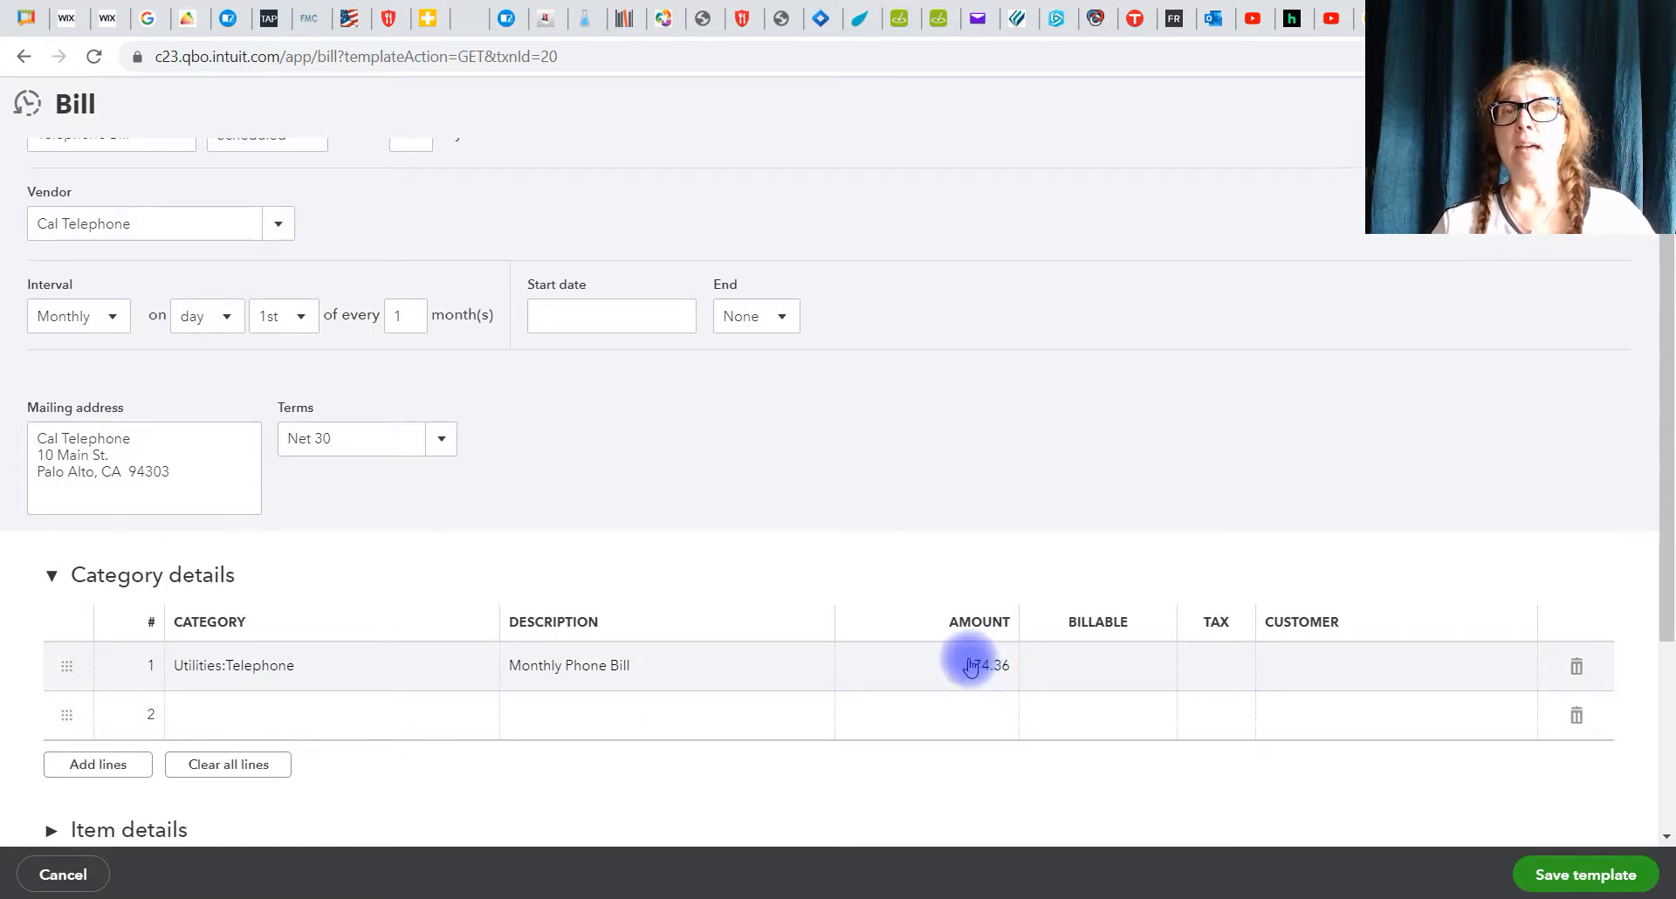
pyautogui.click(983, 665)
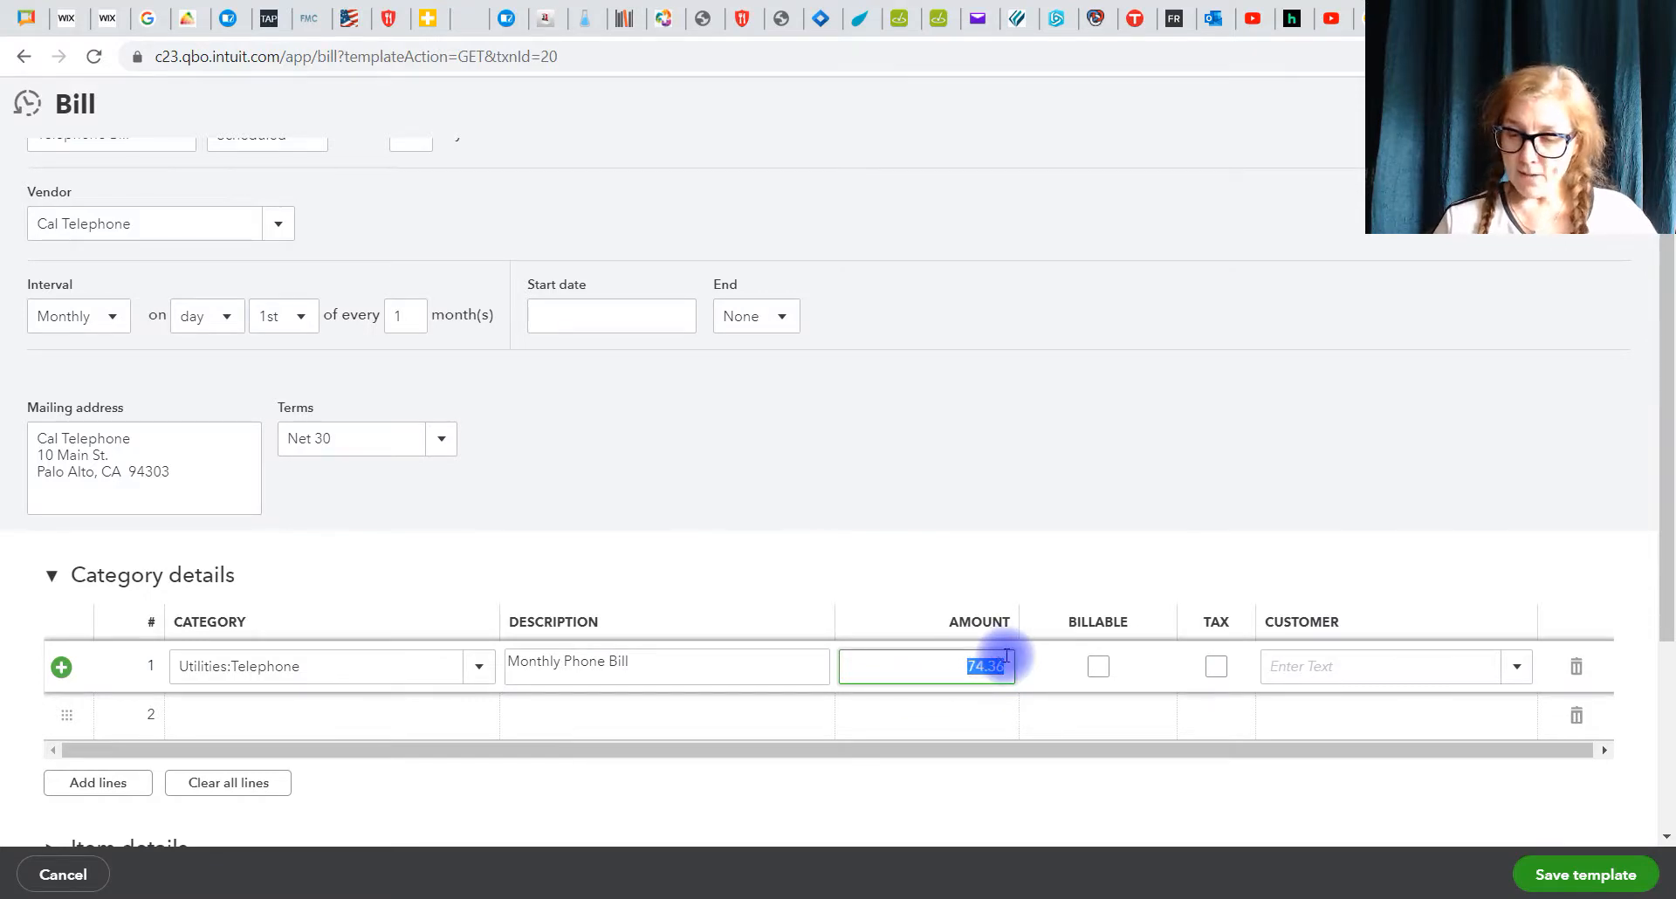
pyautogui.write('95.59')
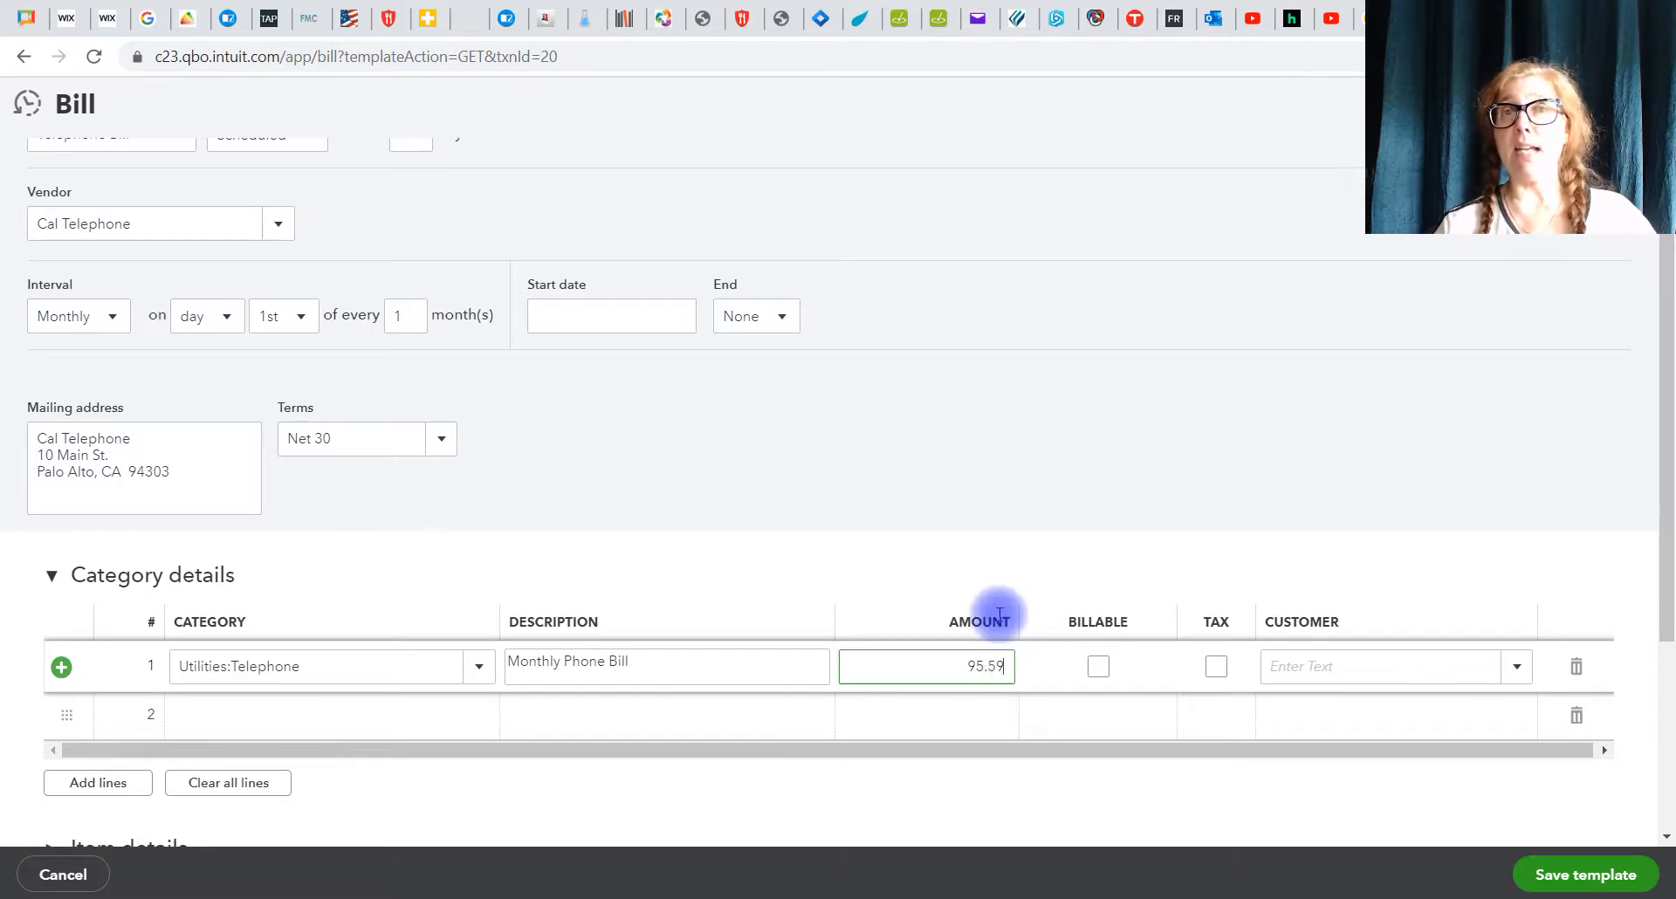
pyautogui.scroll(-3)
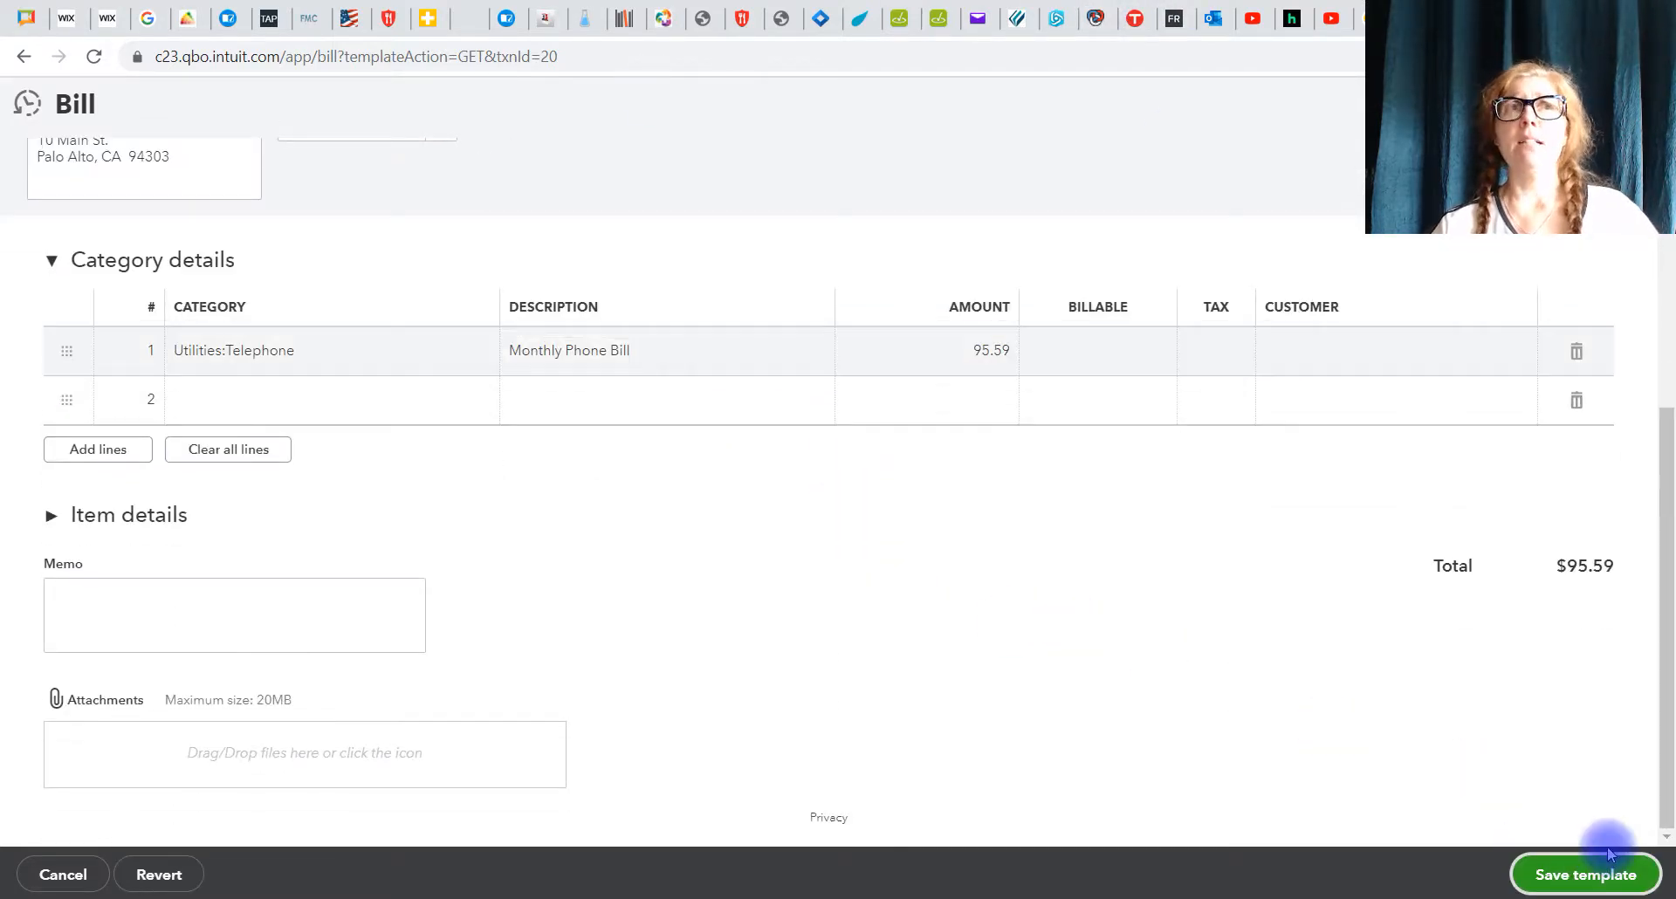
pyautogui.click(1585, 873)
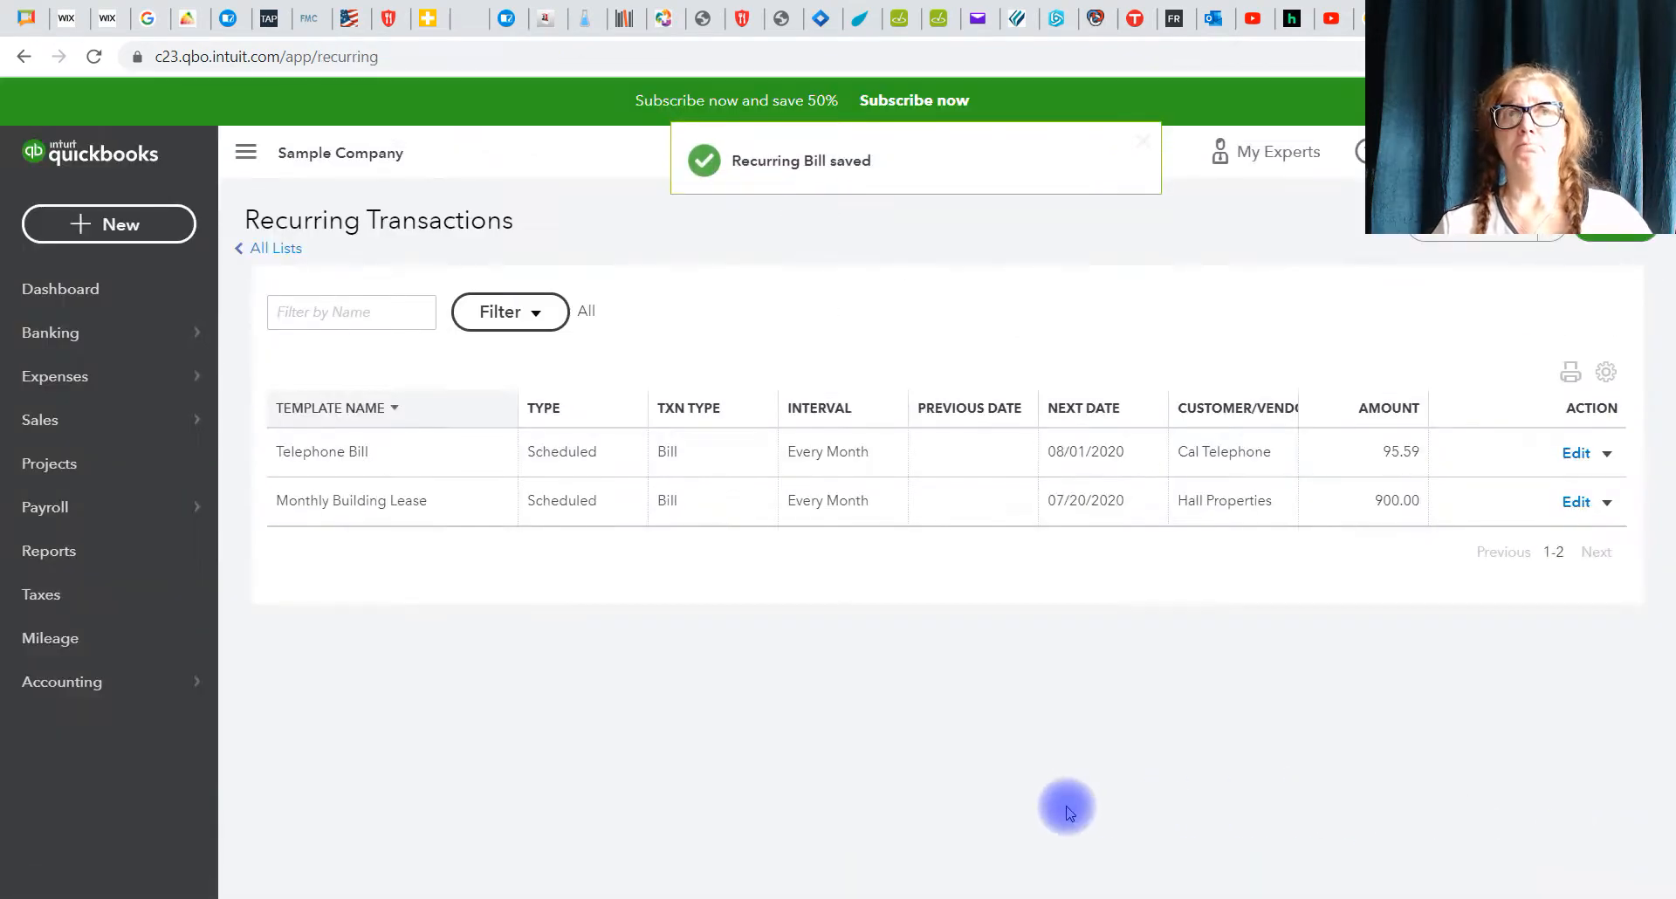
pyautogui.moveTo(1373, 459)
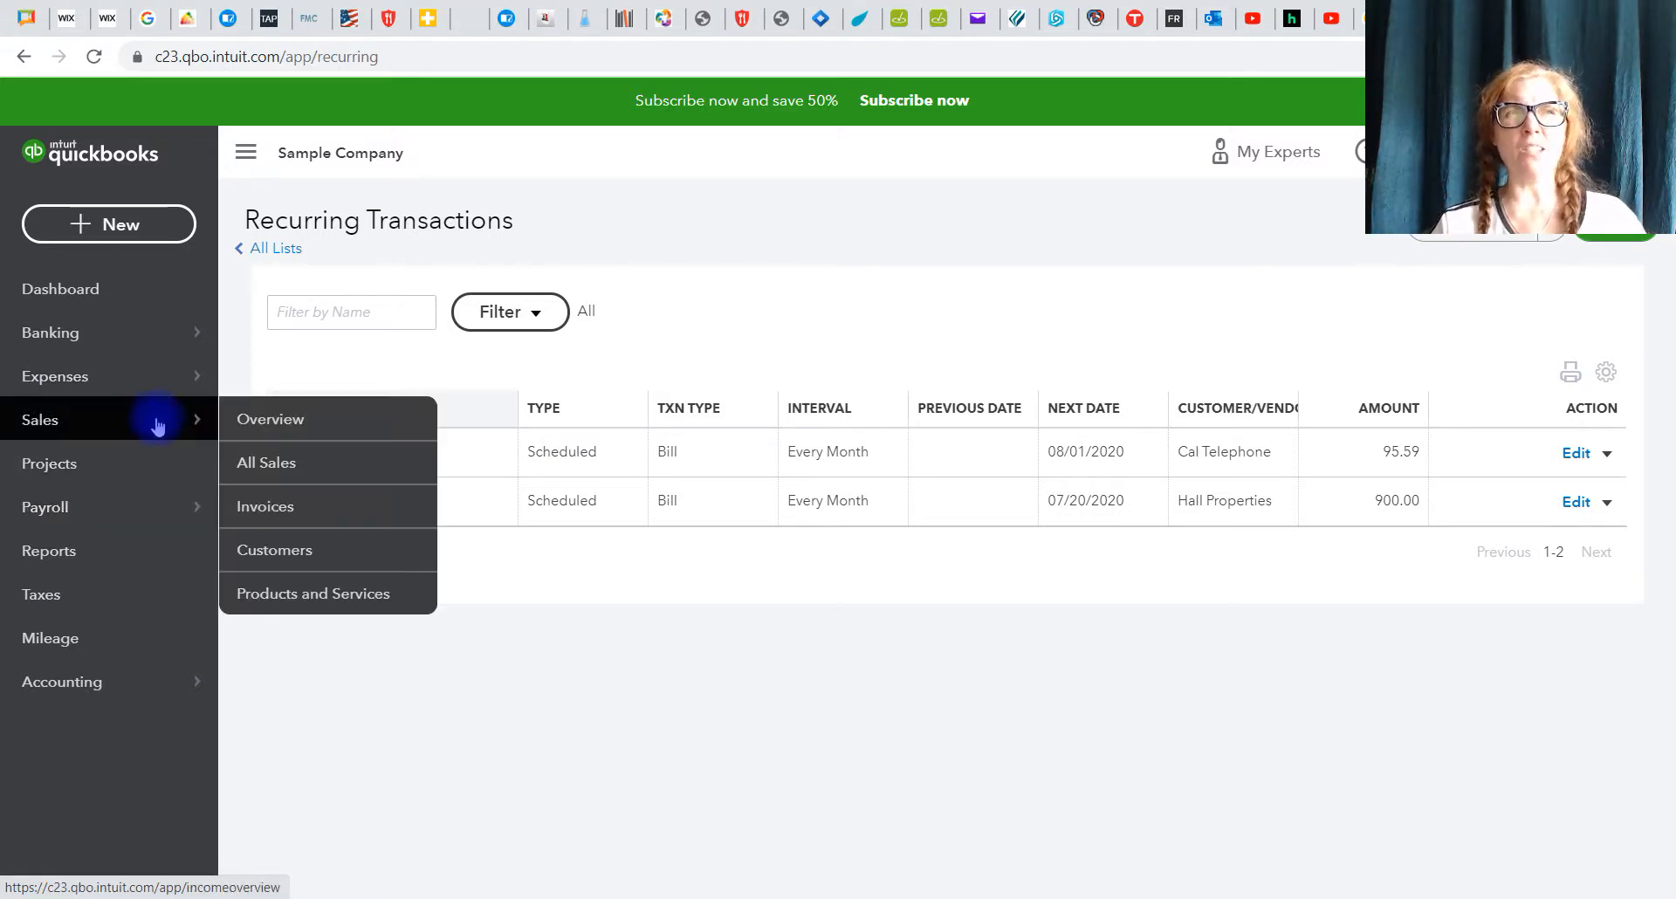
pyautogui.moveTo(190, 422)
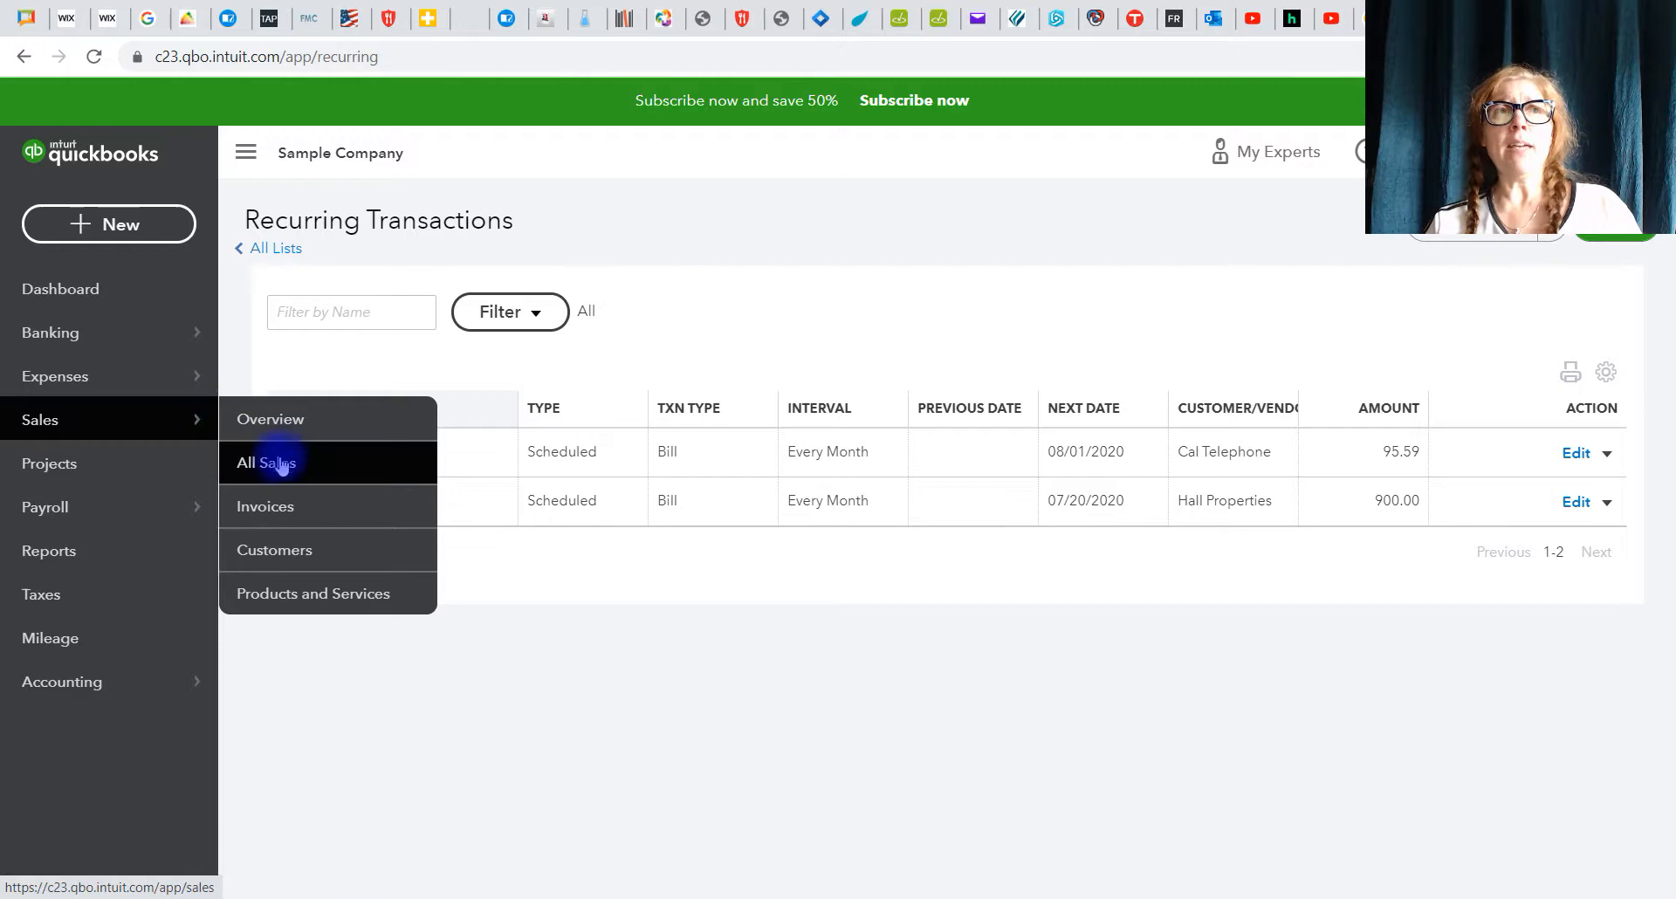
pyautogui.moveTo(263, 507)
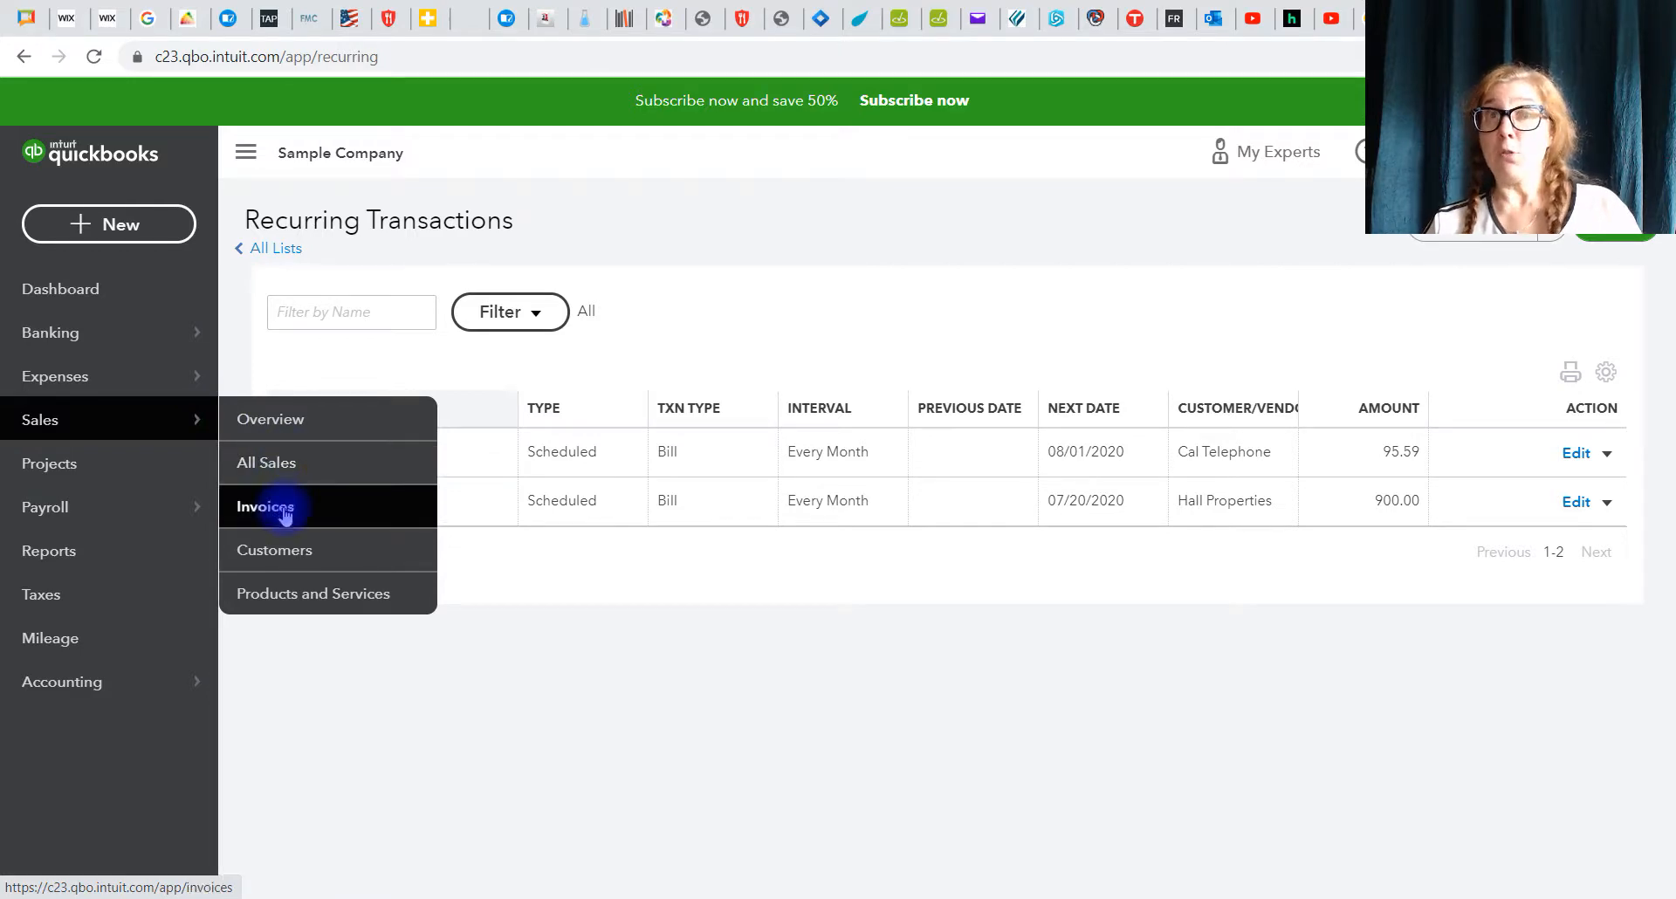
# Step: Go to Sales > Invoices and start a new invoice
pyautogui.click(264, 506)
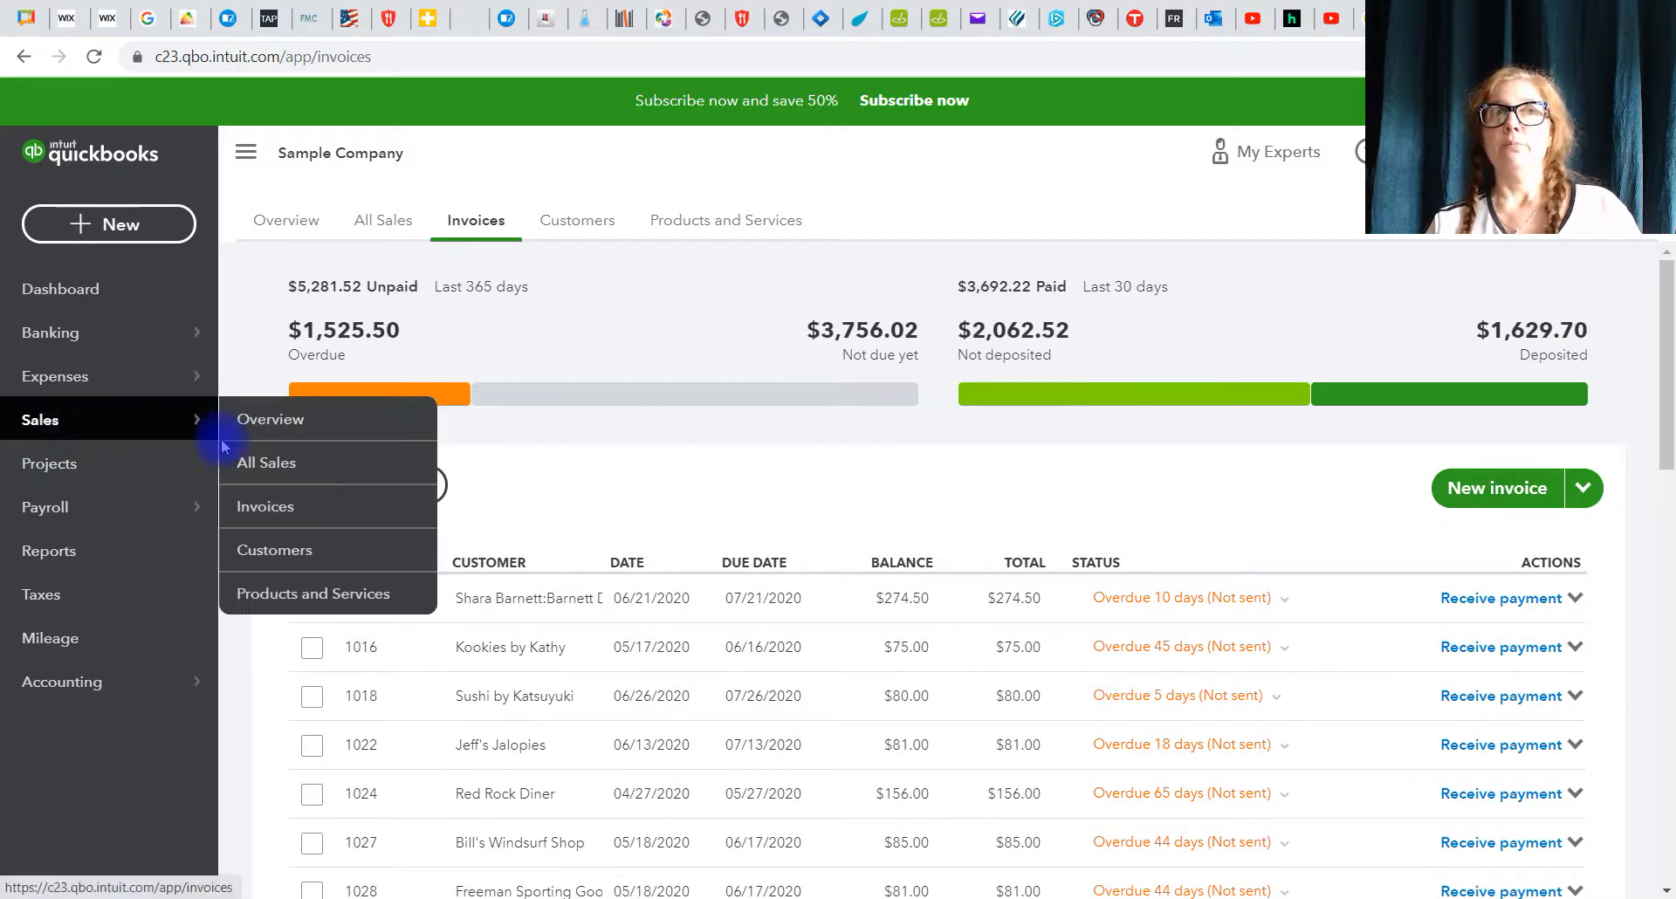
pyautogui.click(1497, 487)
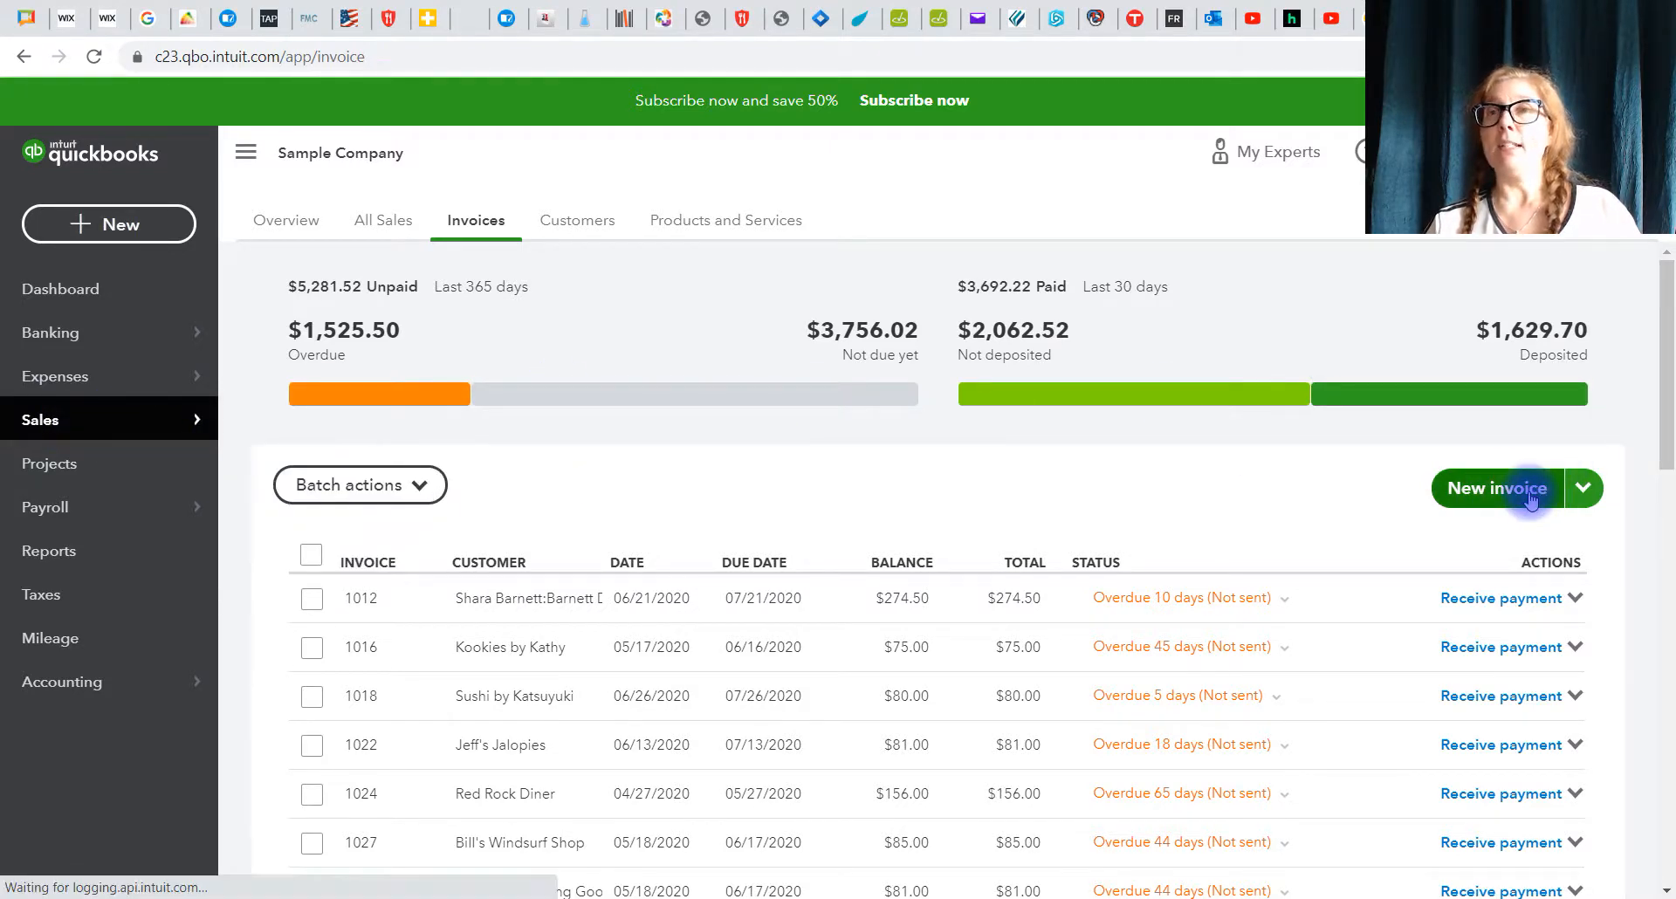
pyautogui.click(1496, 487)
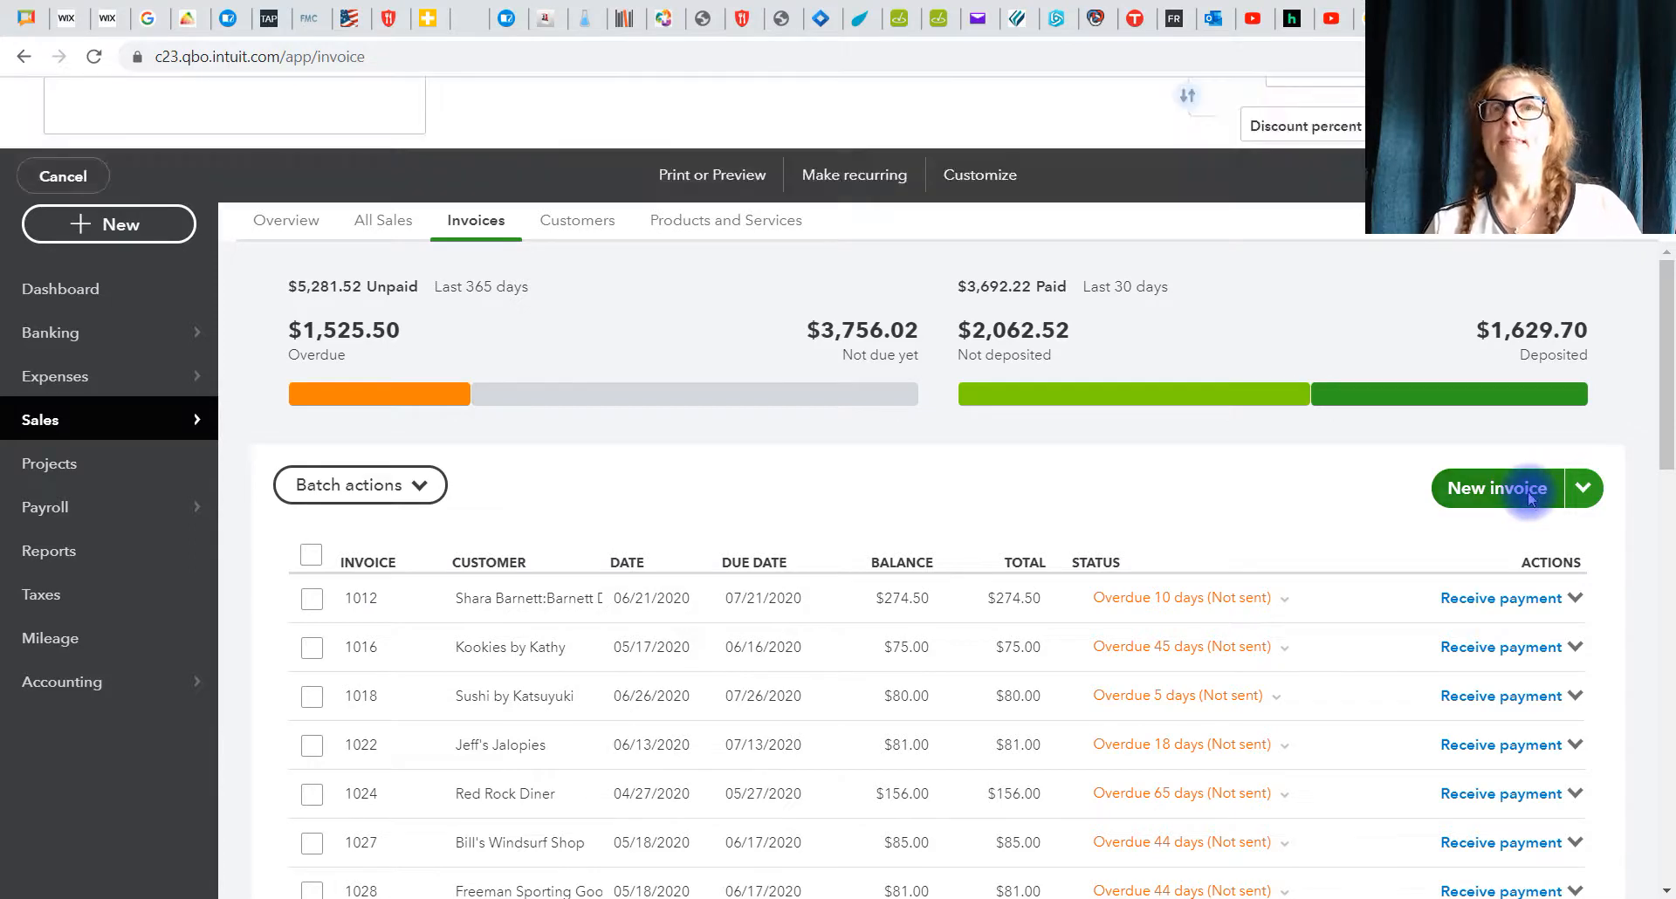
# Step: Set the customer to Amy's Bird Sanctuary and add a Landscaping:Gardening first line
pyautogui.click(1502, 489)
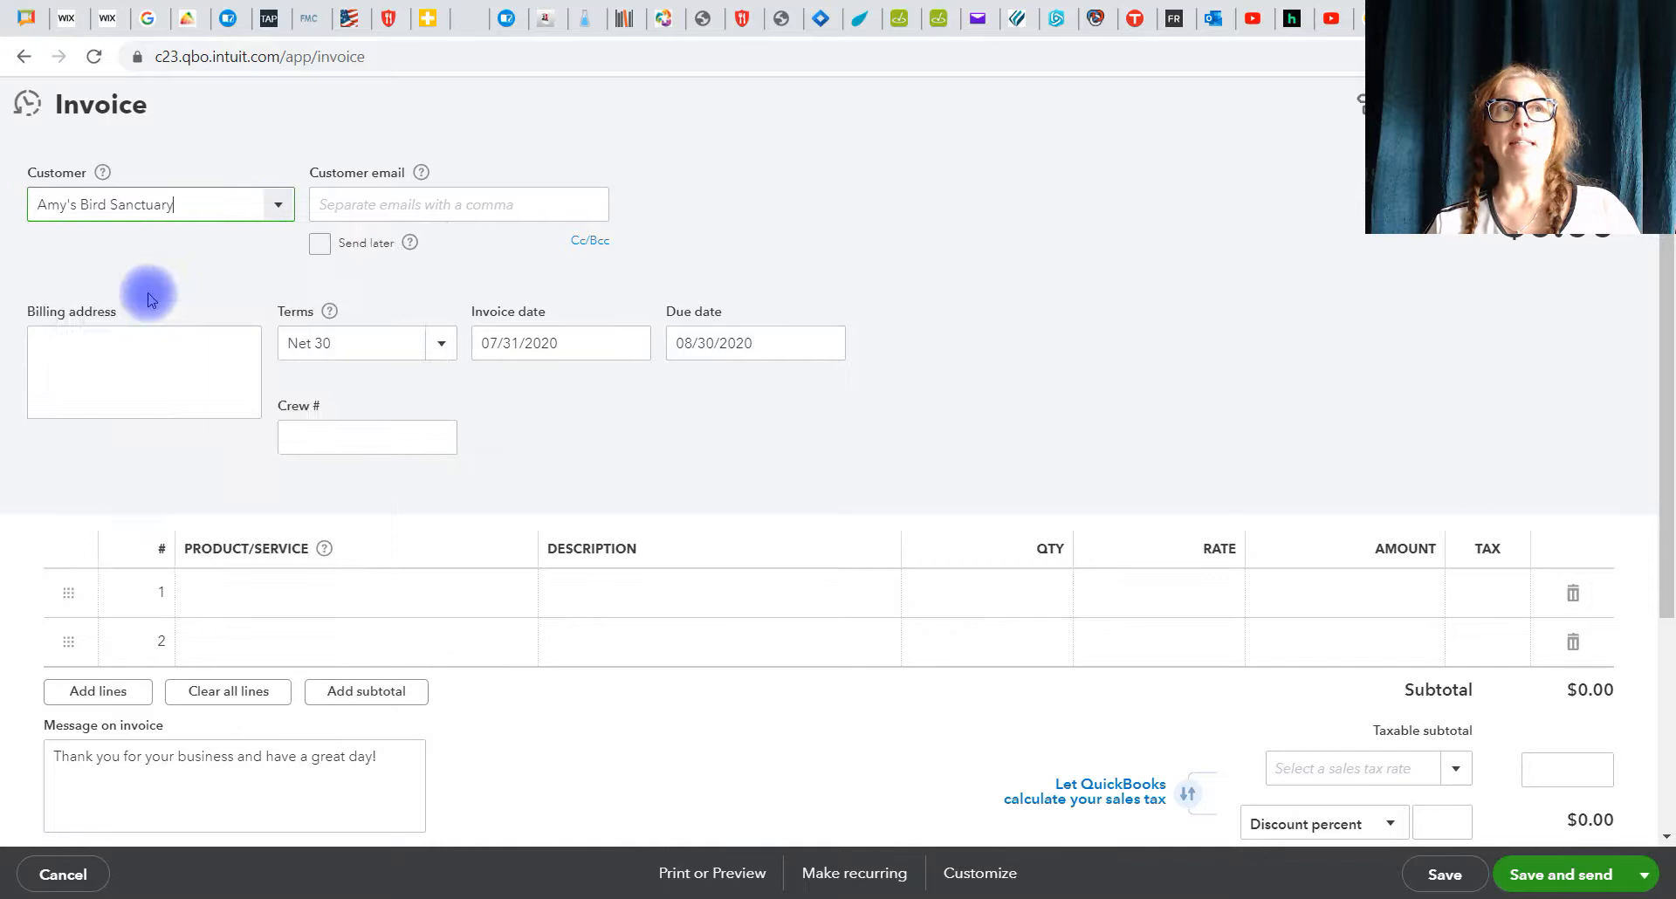
pyautogui.click(161, 204)
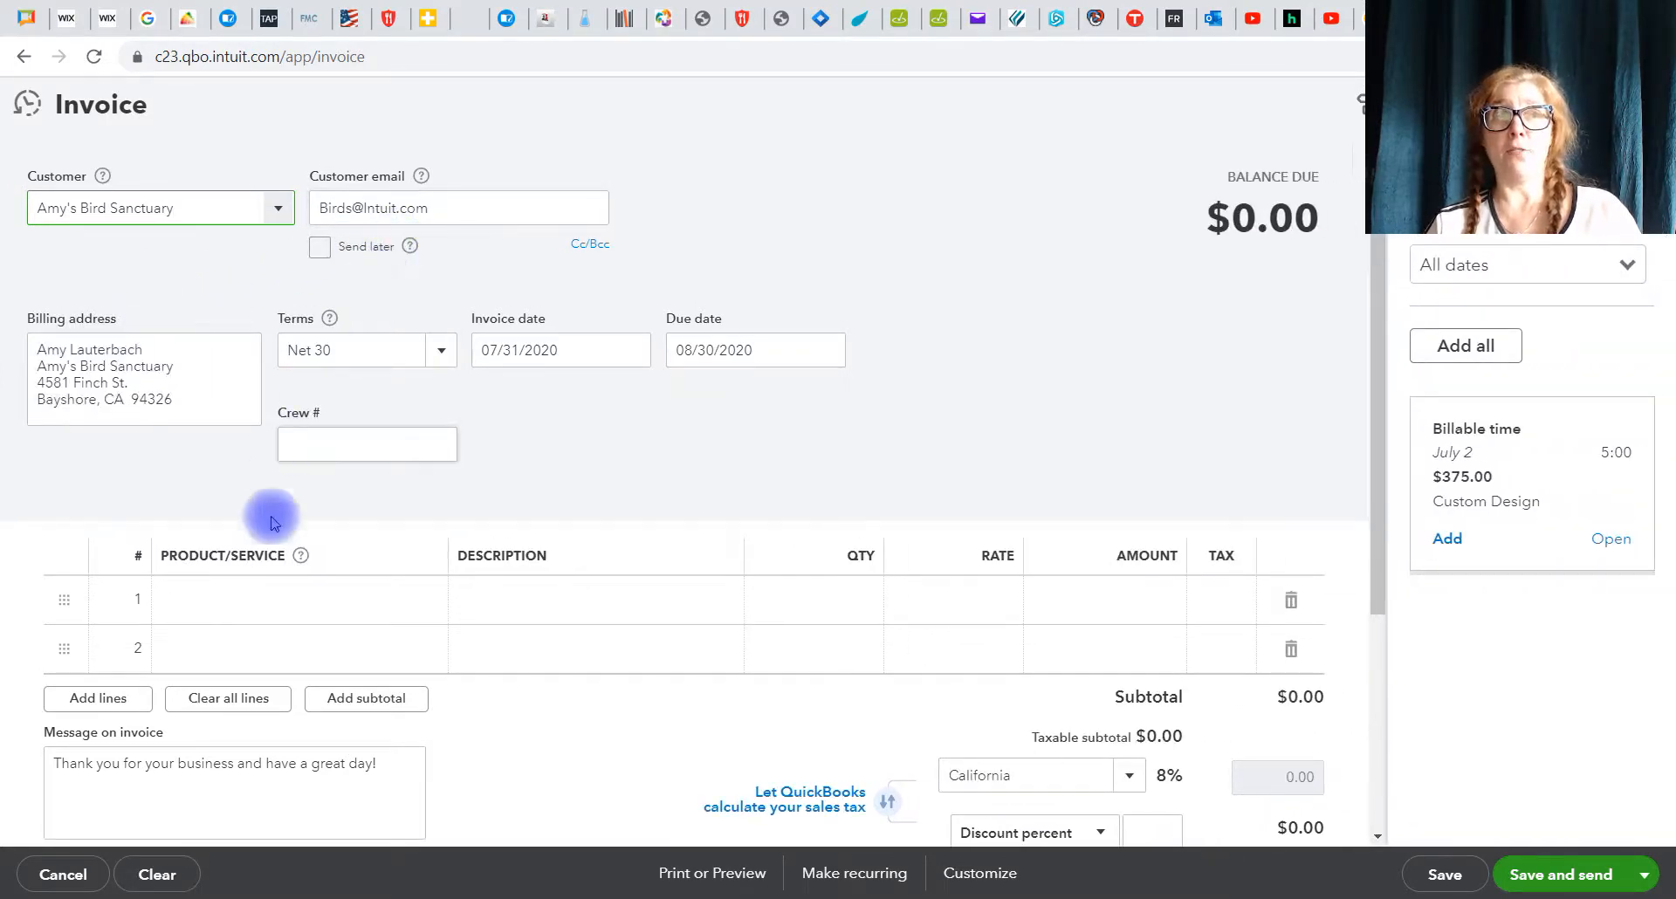
pyautogui.click(288, 601)
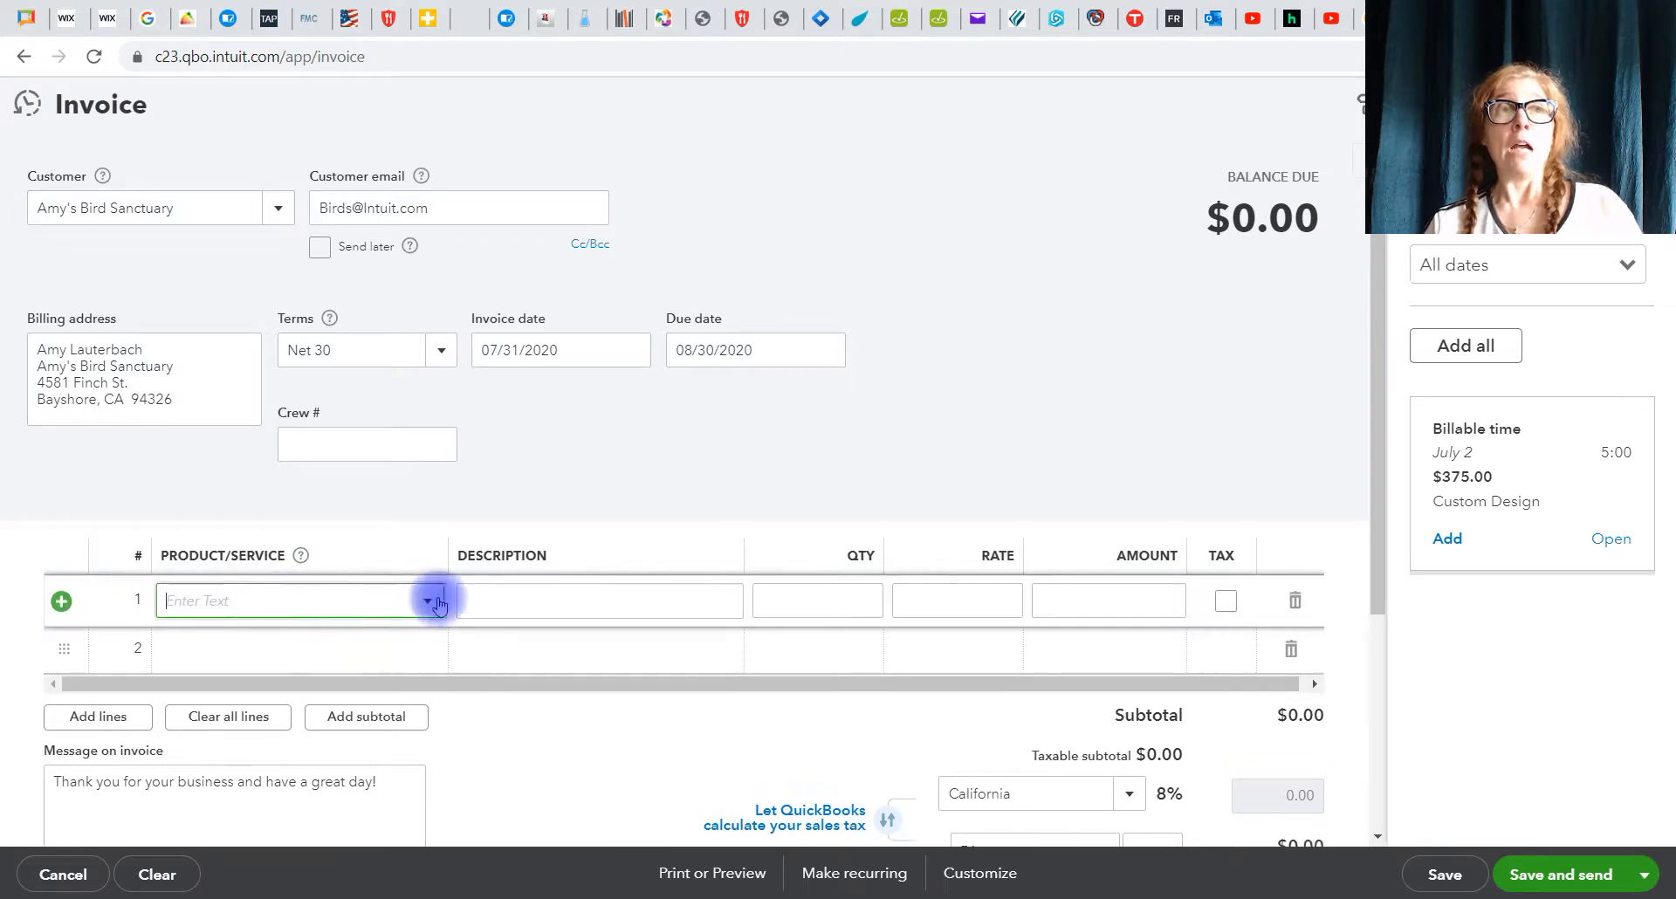
pyautogui.click(428, 600)
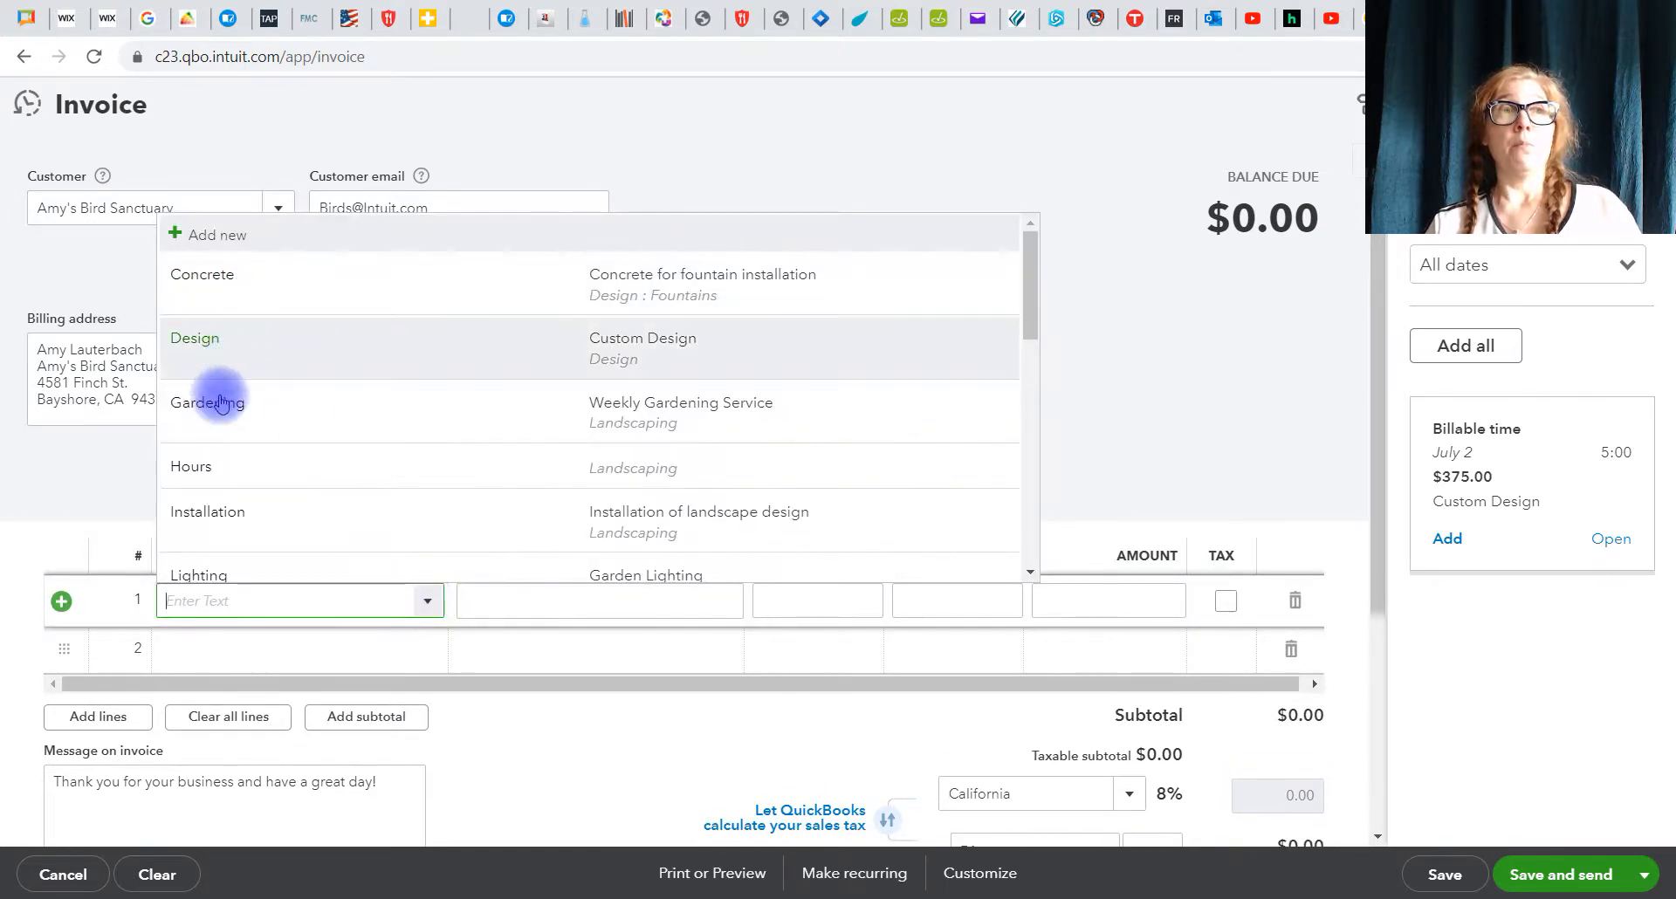
pyautogui.click(208, 401)
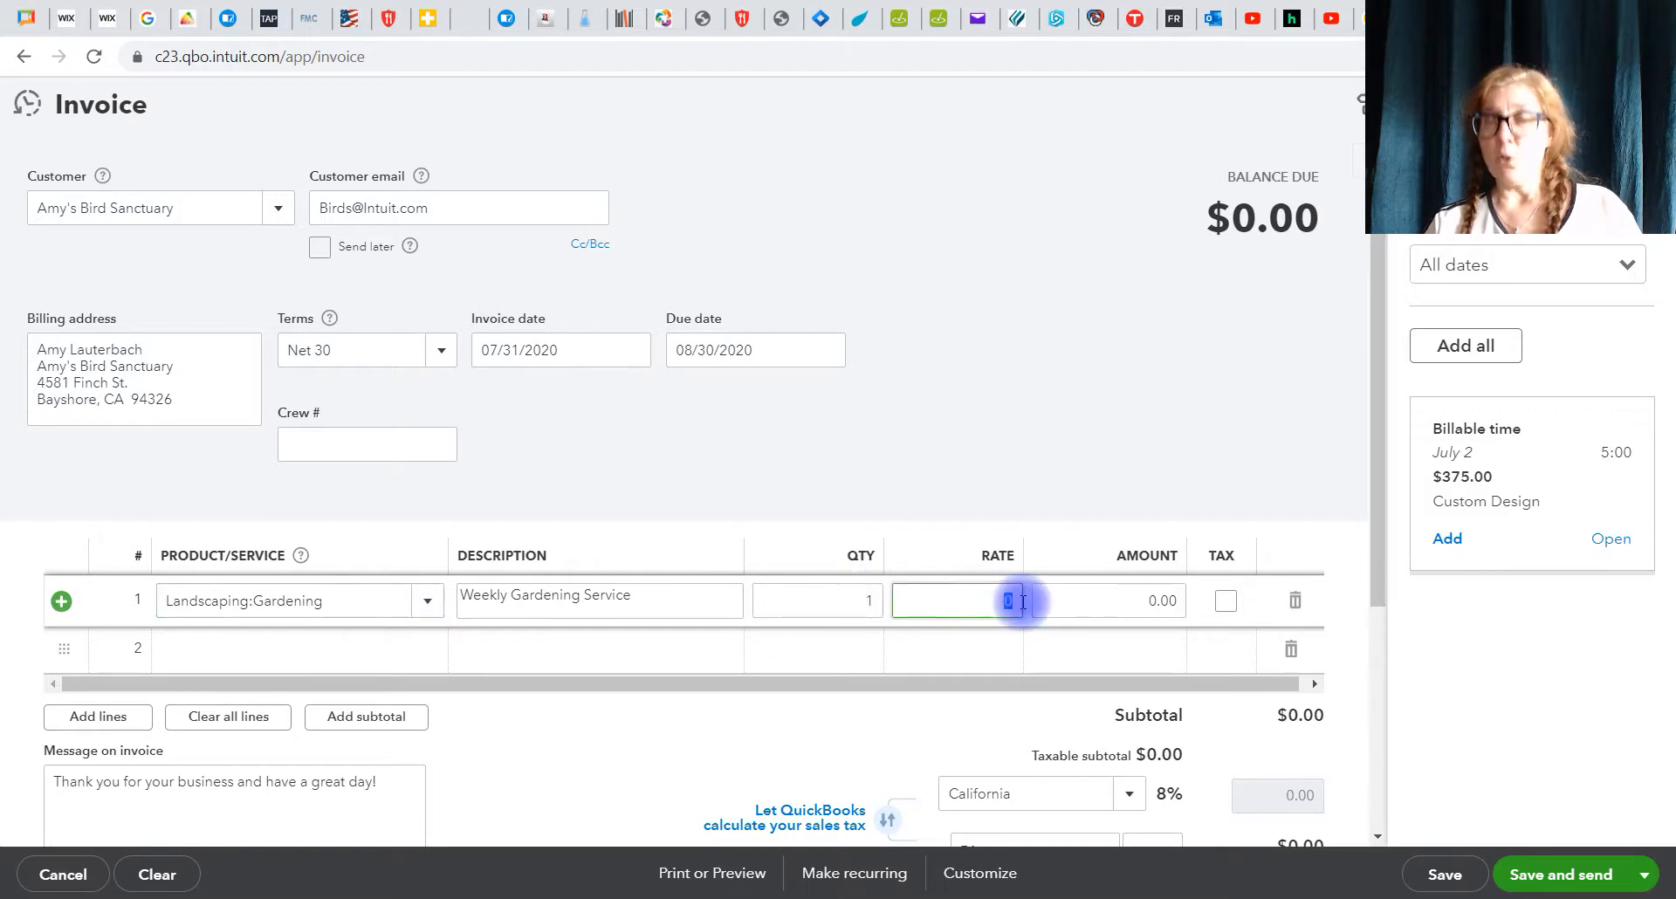
# Step: Set the first gardening line's rate to 30.00 and add a second gardening line
pyautogui.write('30.00')
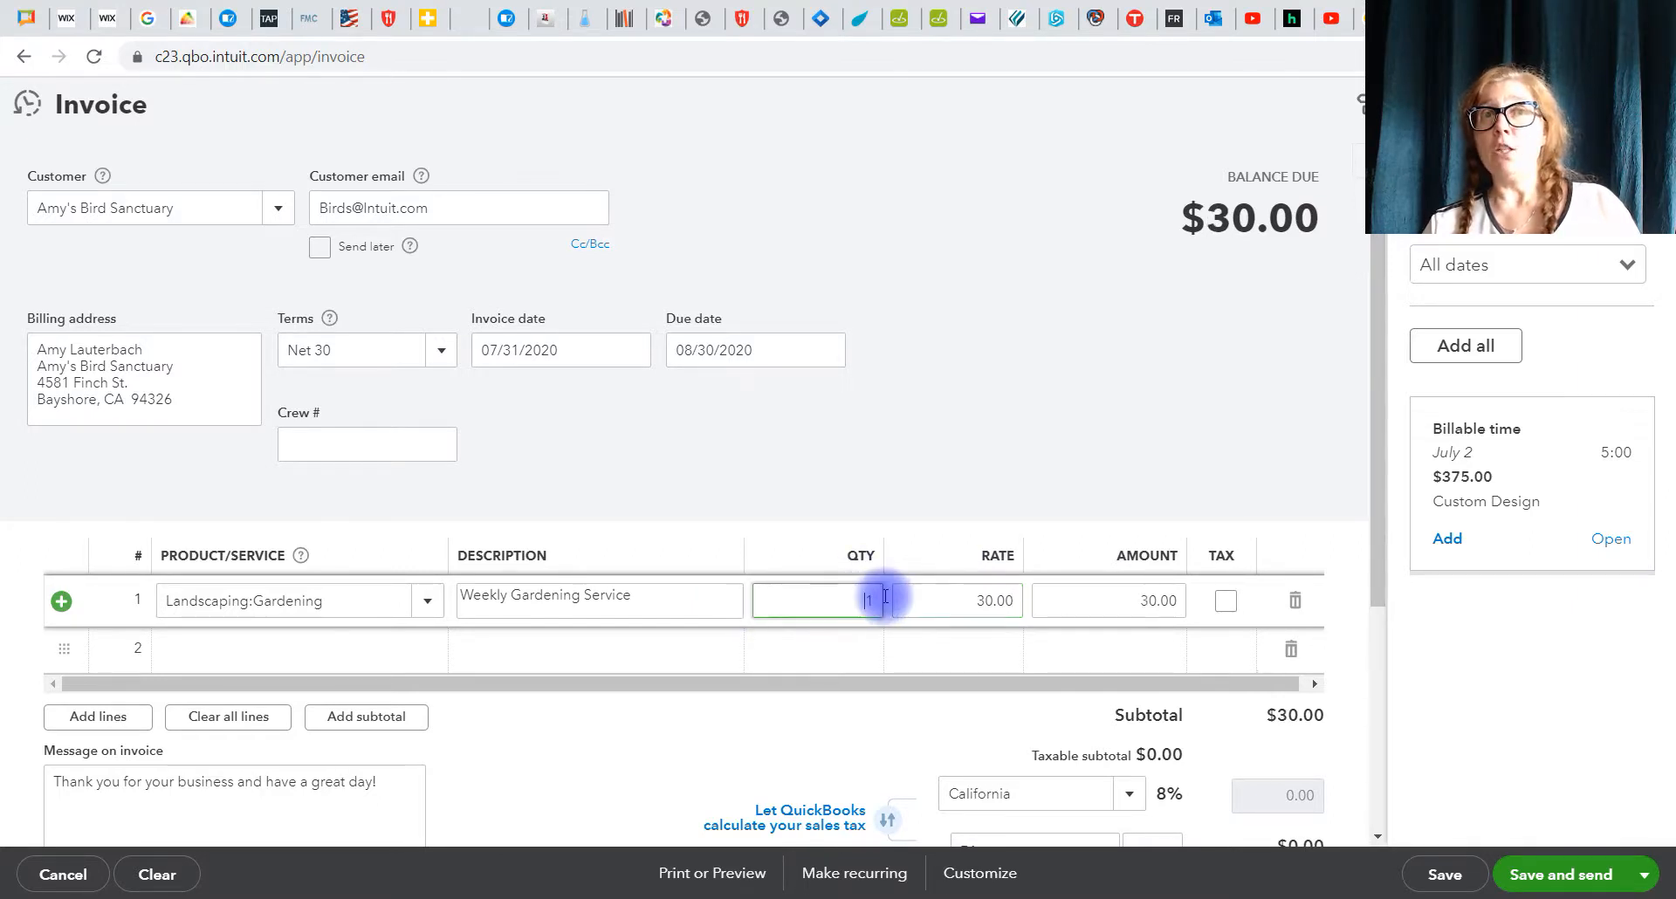
pyautogui.write('4')
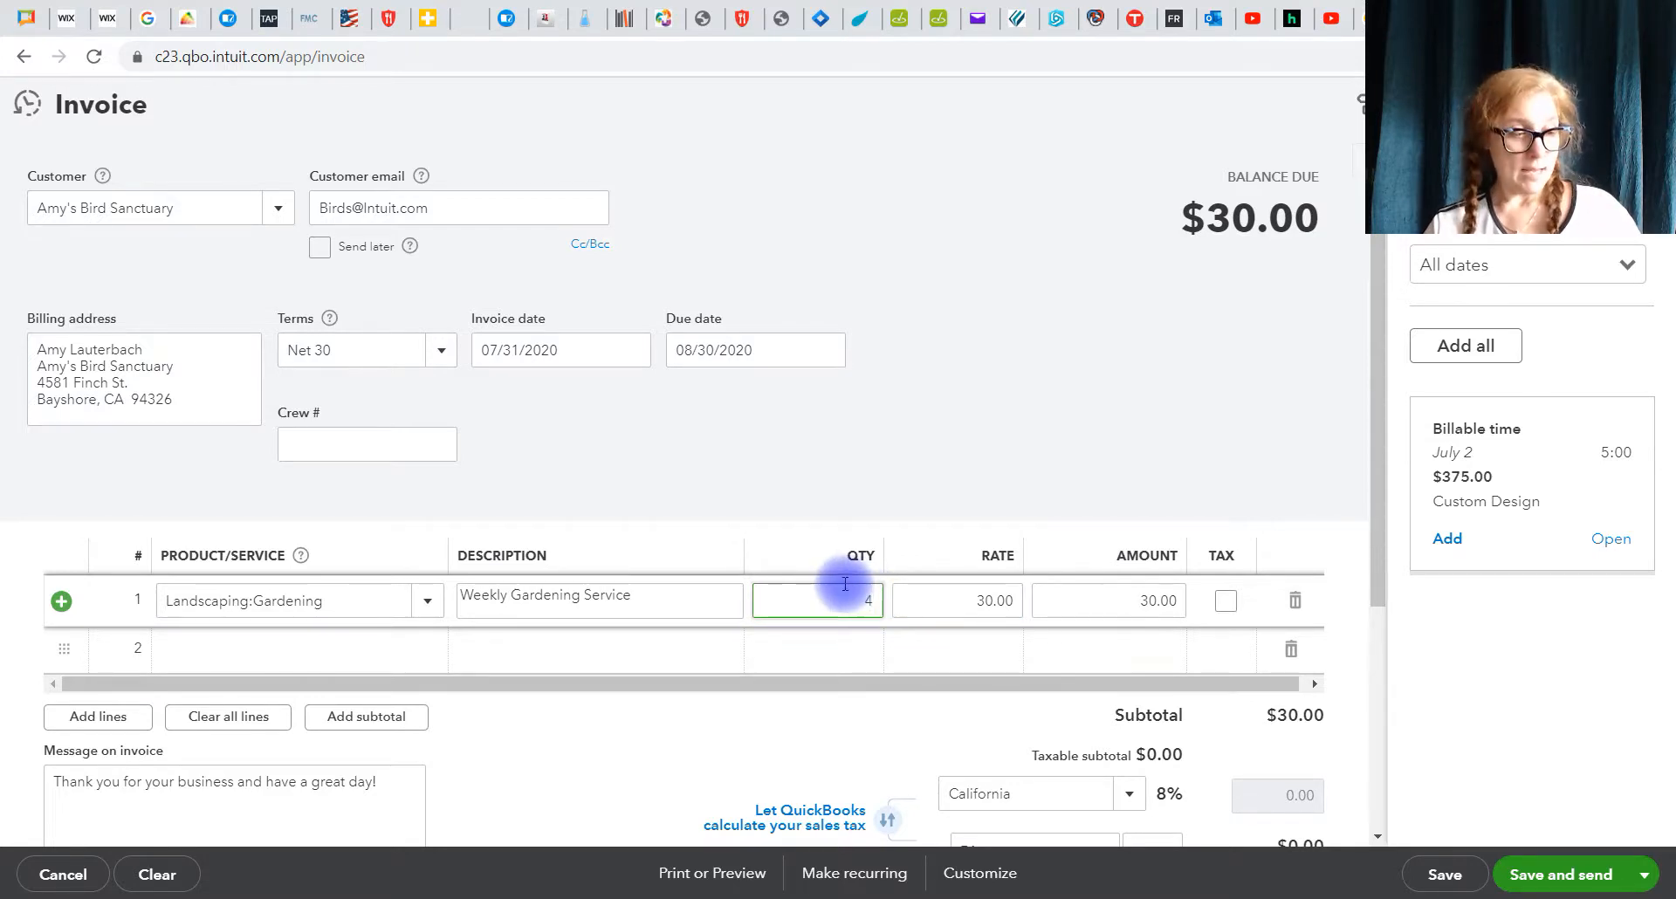
pyautogui.click(955, 600)
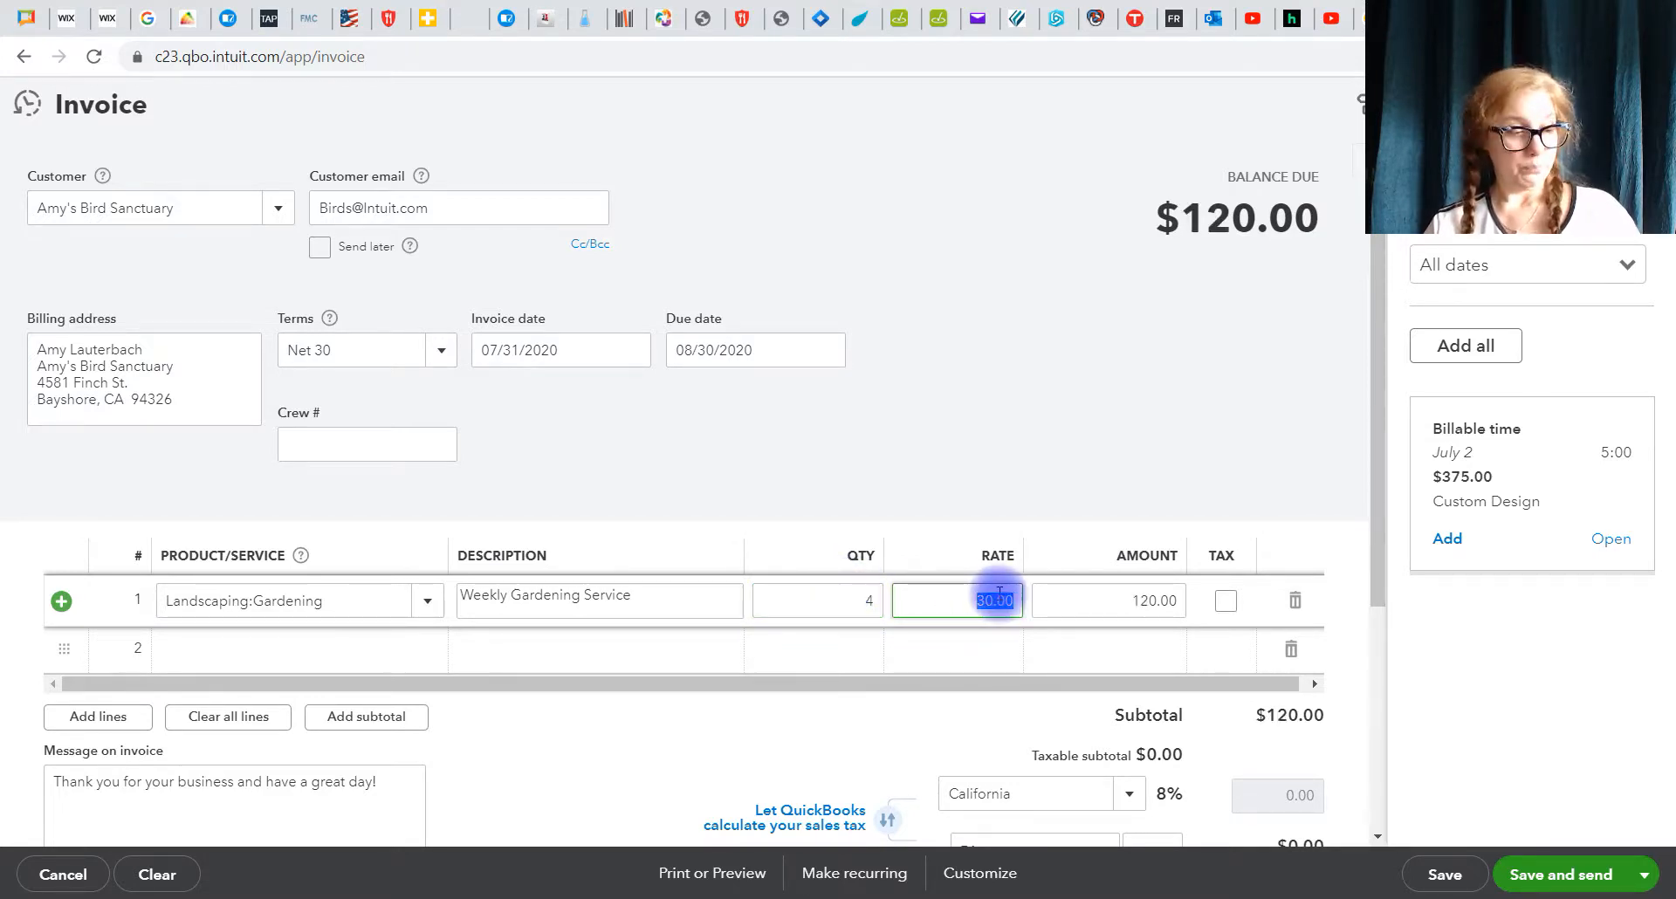
pyautogui.click(1107, 600)
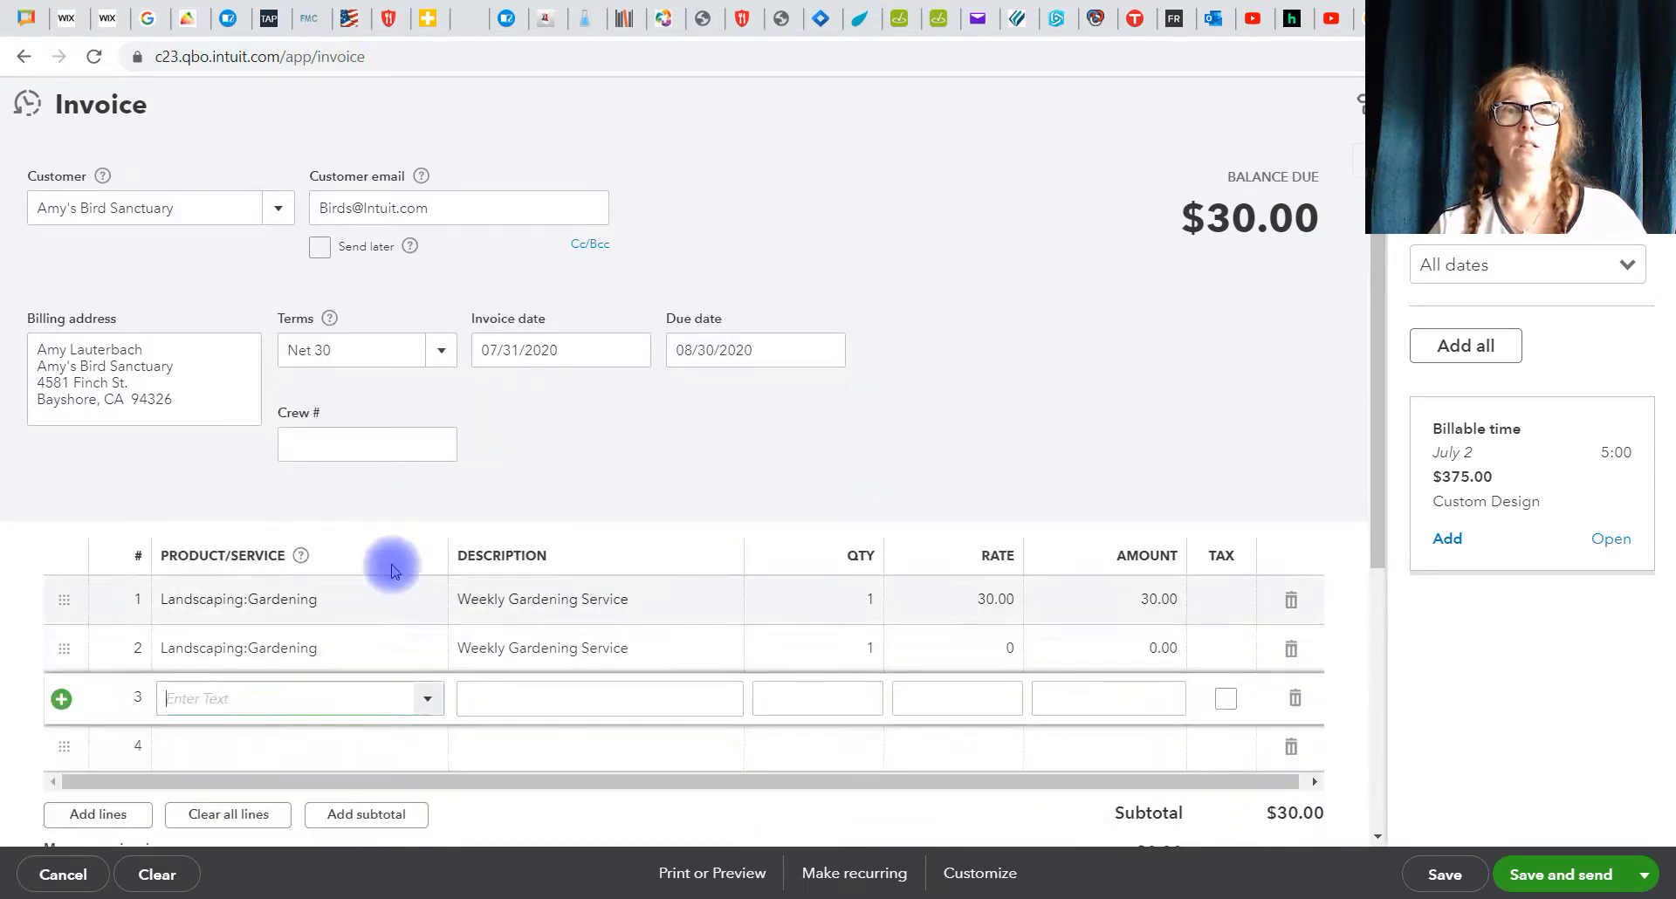
# Step: Add Gardening as the product on invoice lines 3 and 4
pyautogui.click(299, 699)
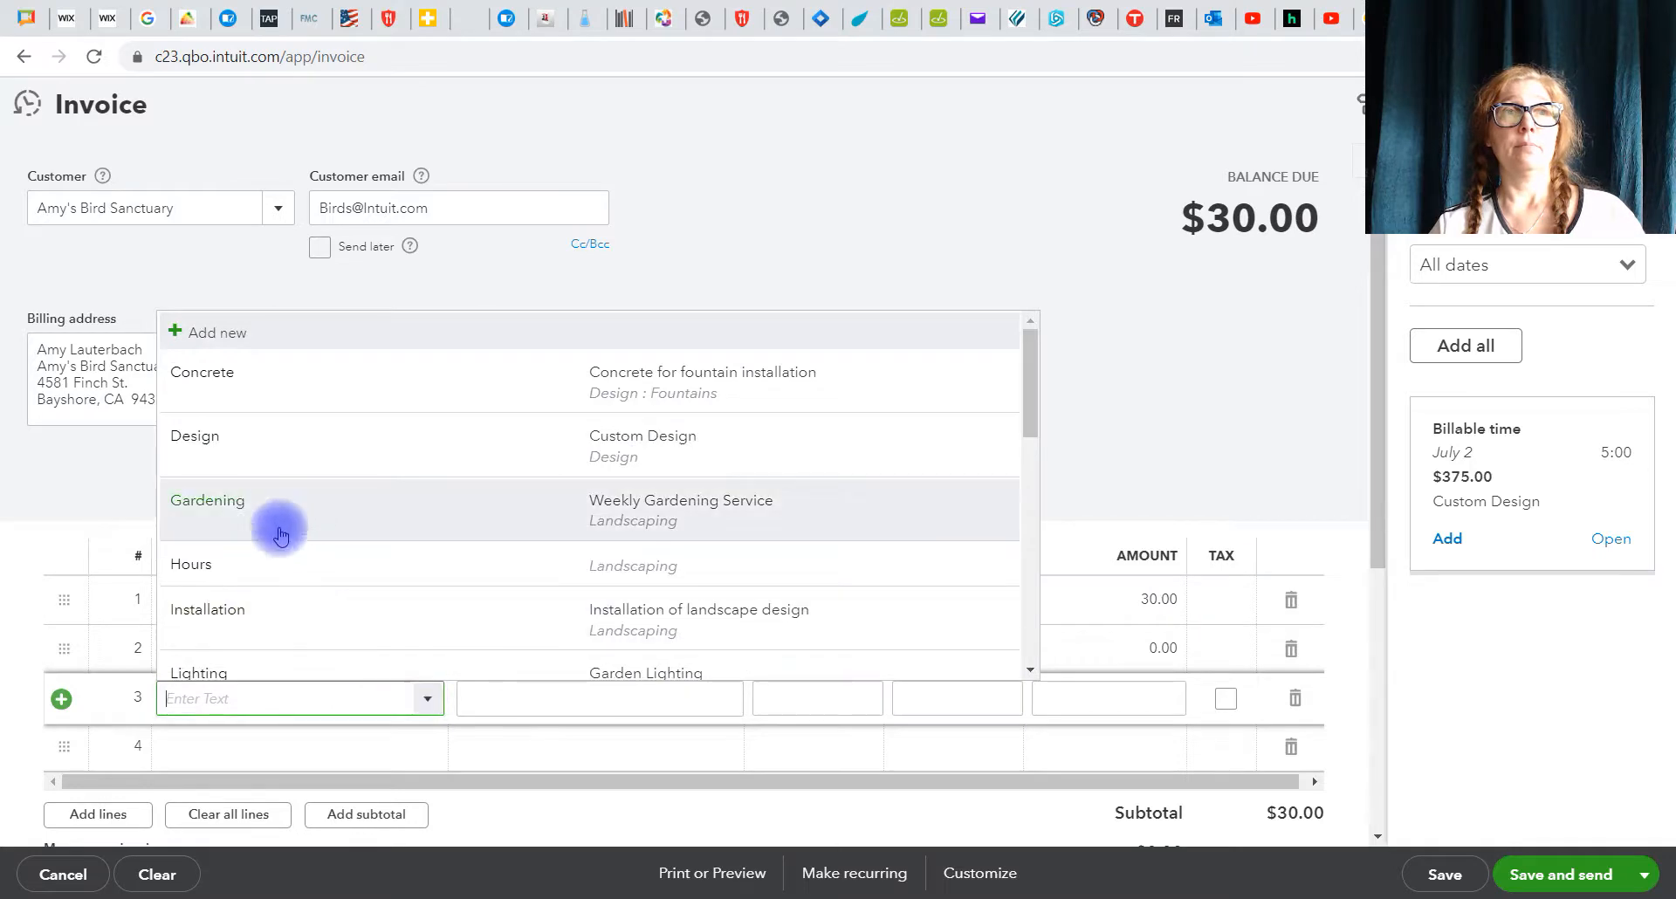
pyautogui.click(208, 501)
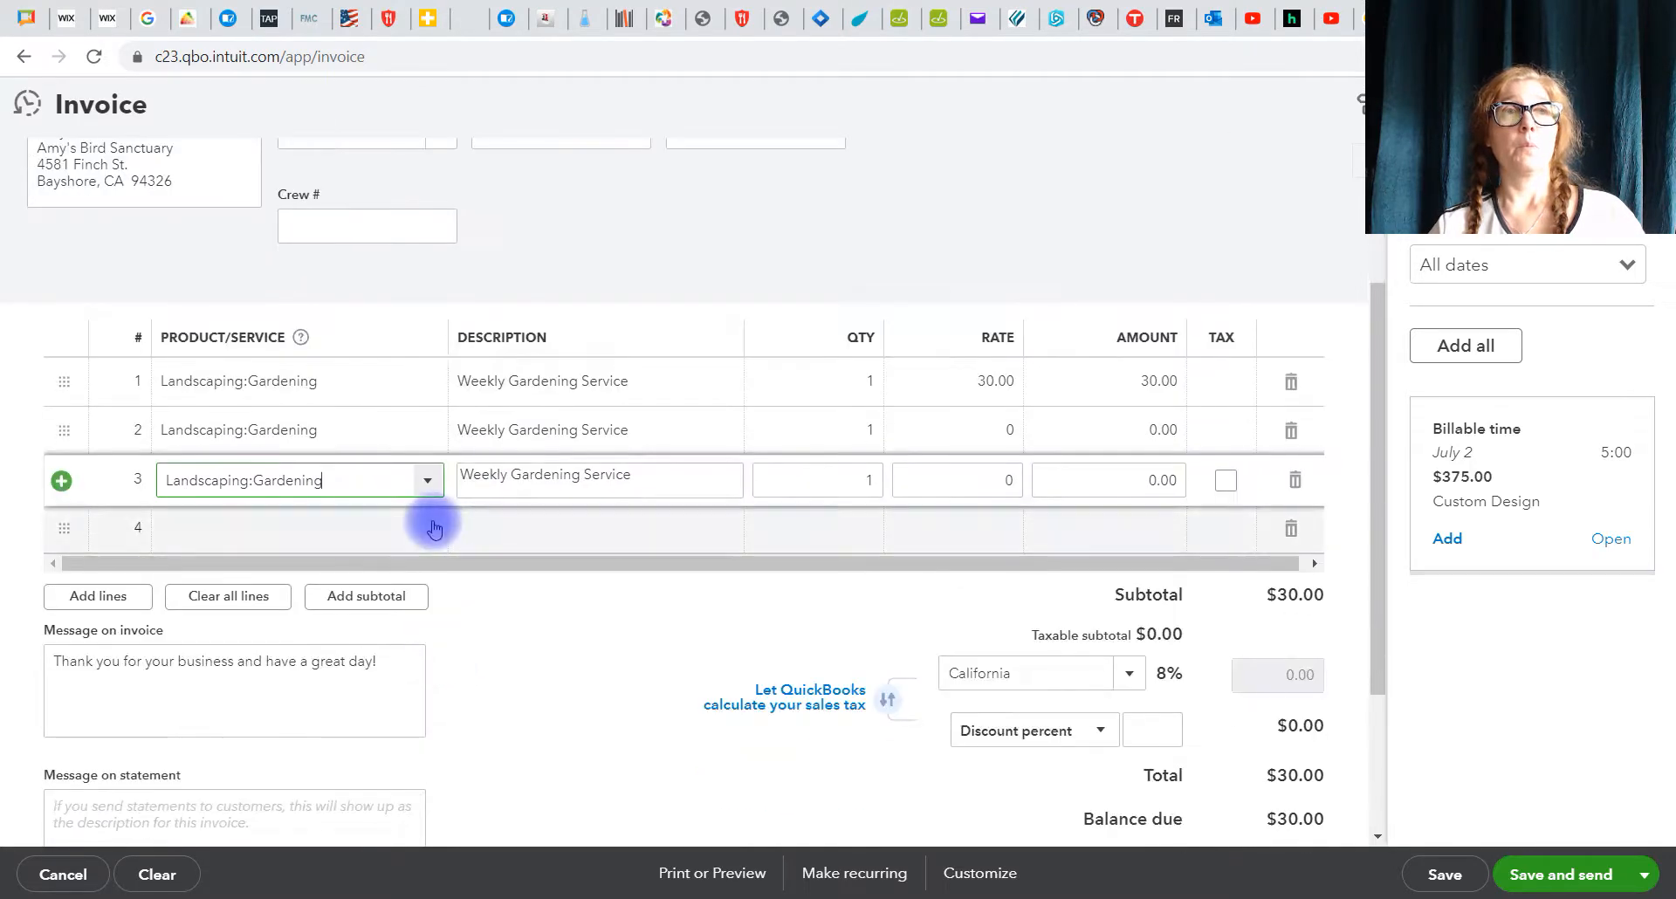
pyautogui.click(299, 529)
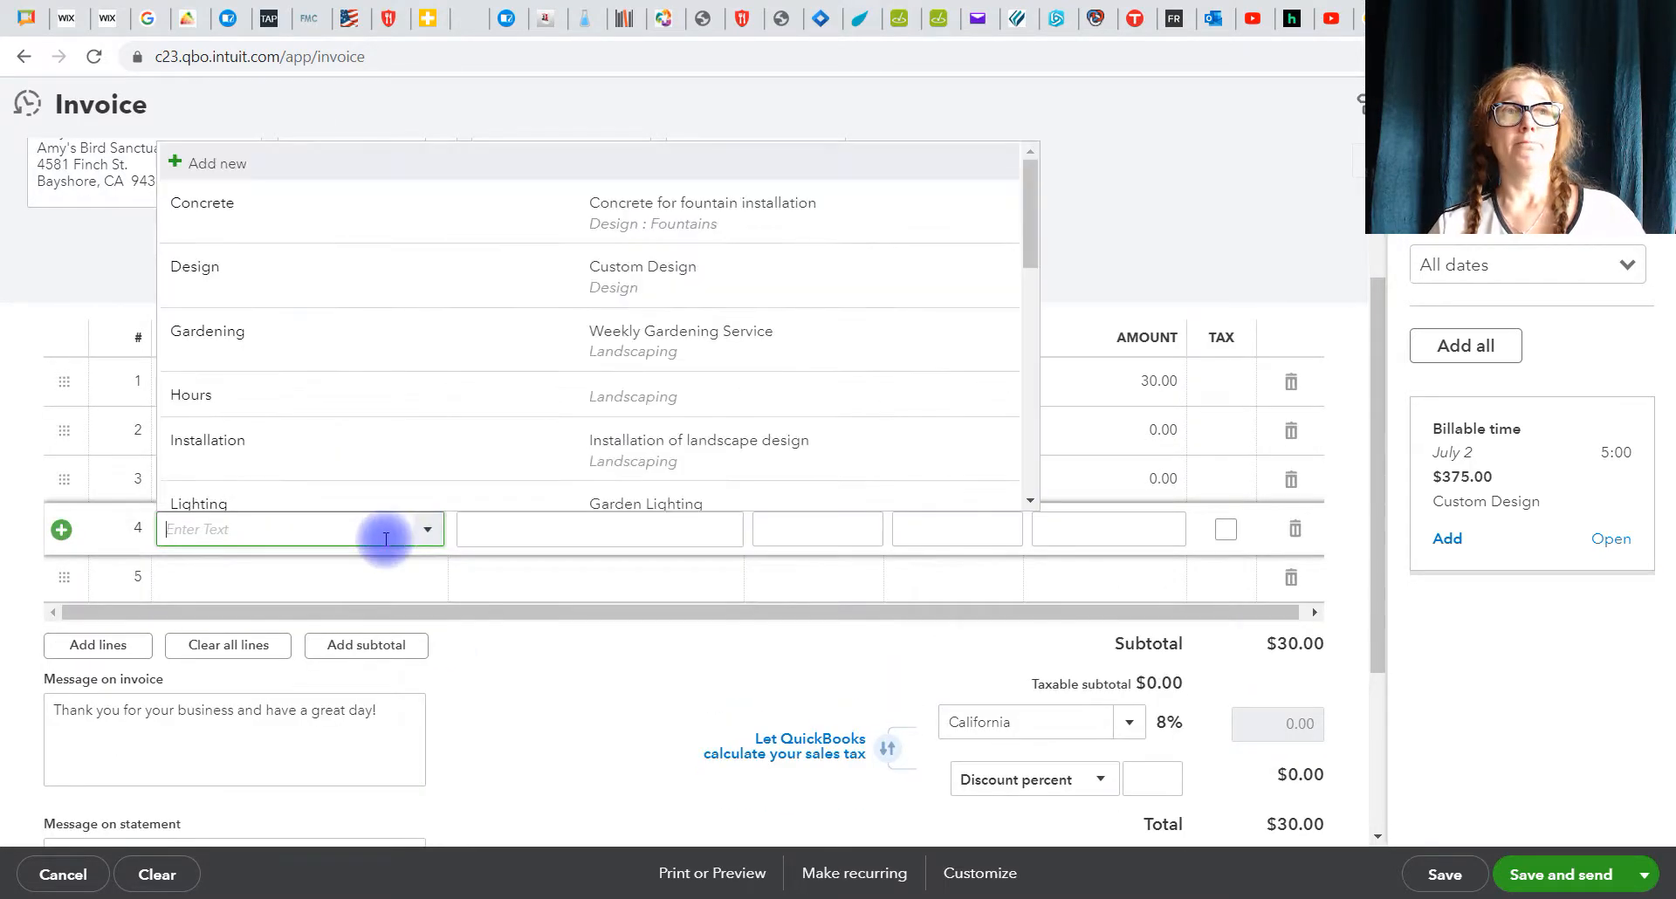
pyautogui.click(206, 340)
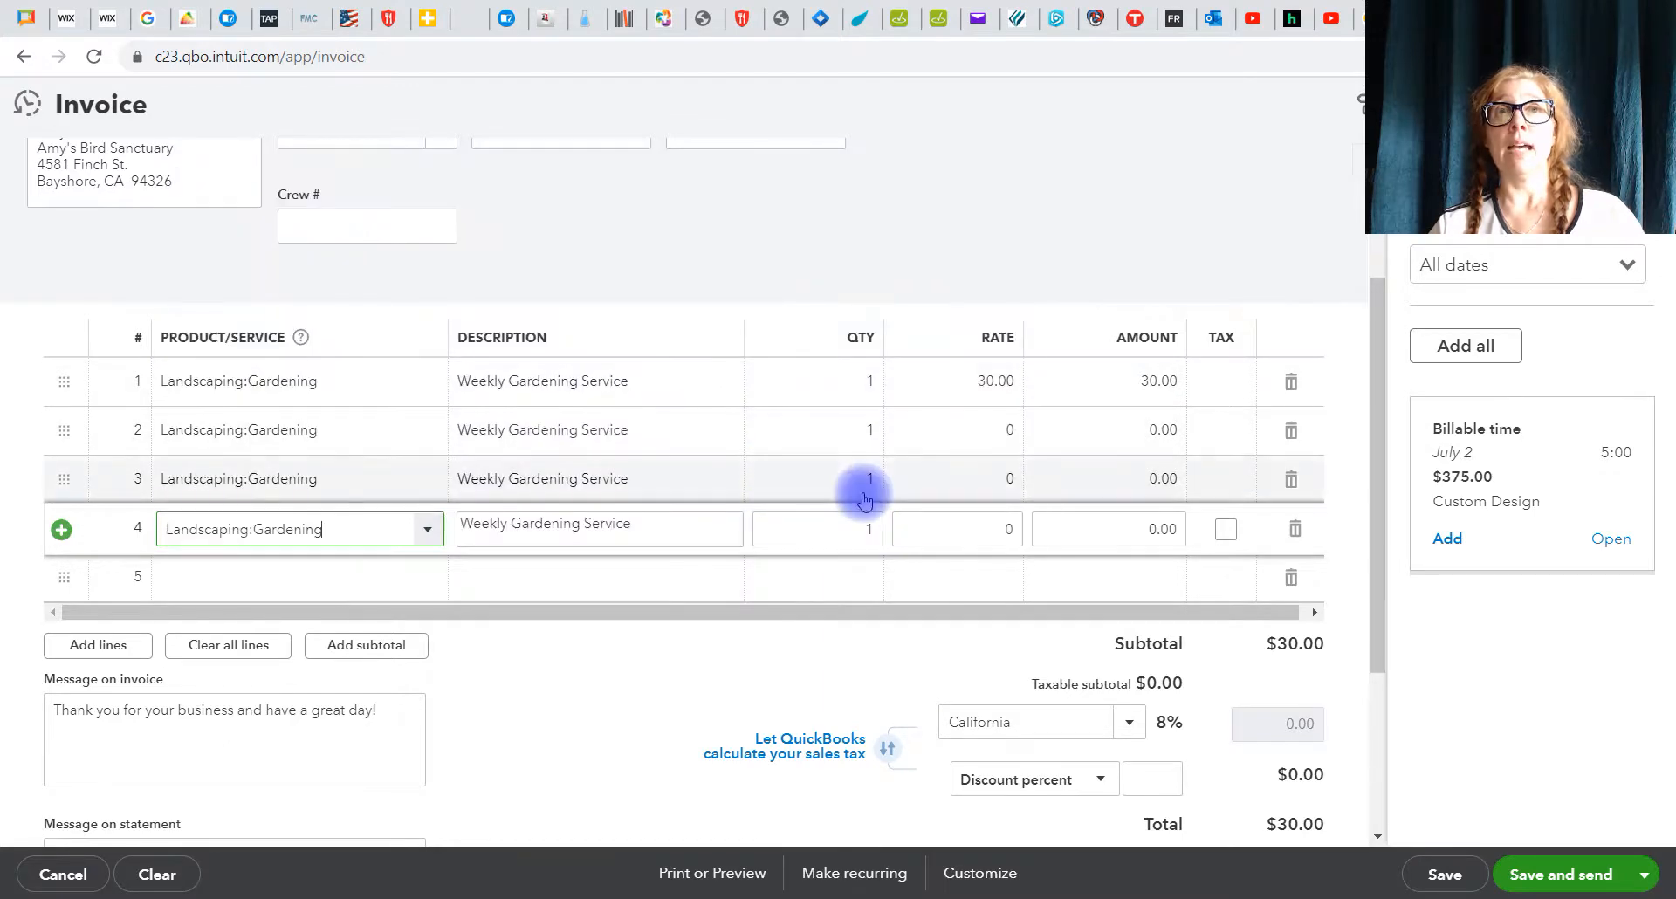
# Step: Set rate 30 on the remaining gardening lines for a $120.00 subtotal
pyautogui.click(955, 529)
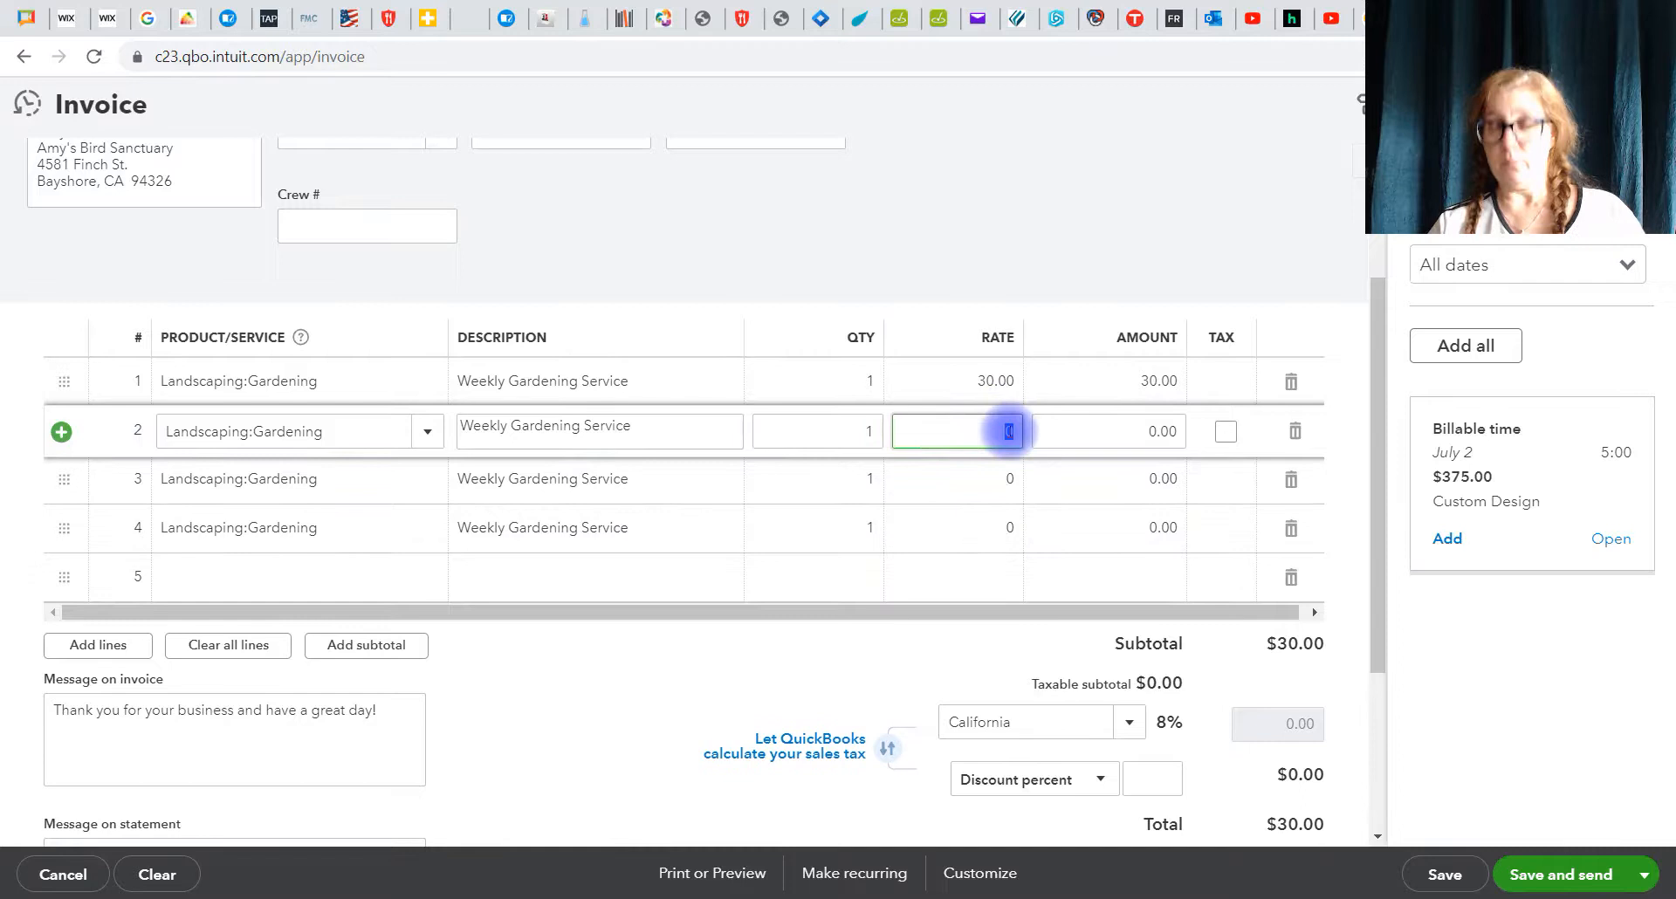
pyautogui.write('30')
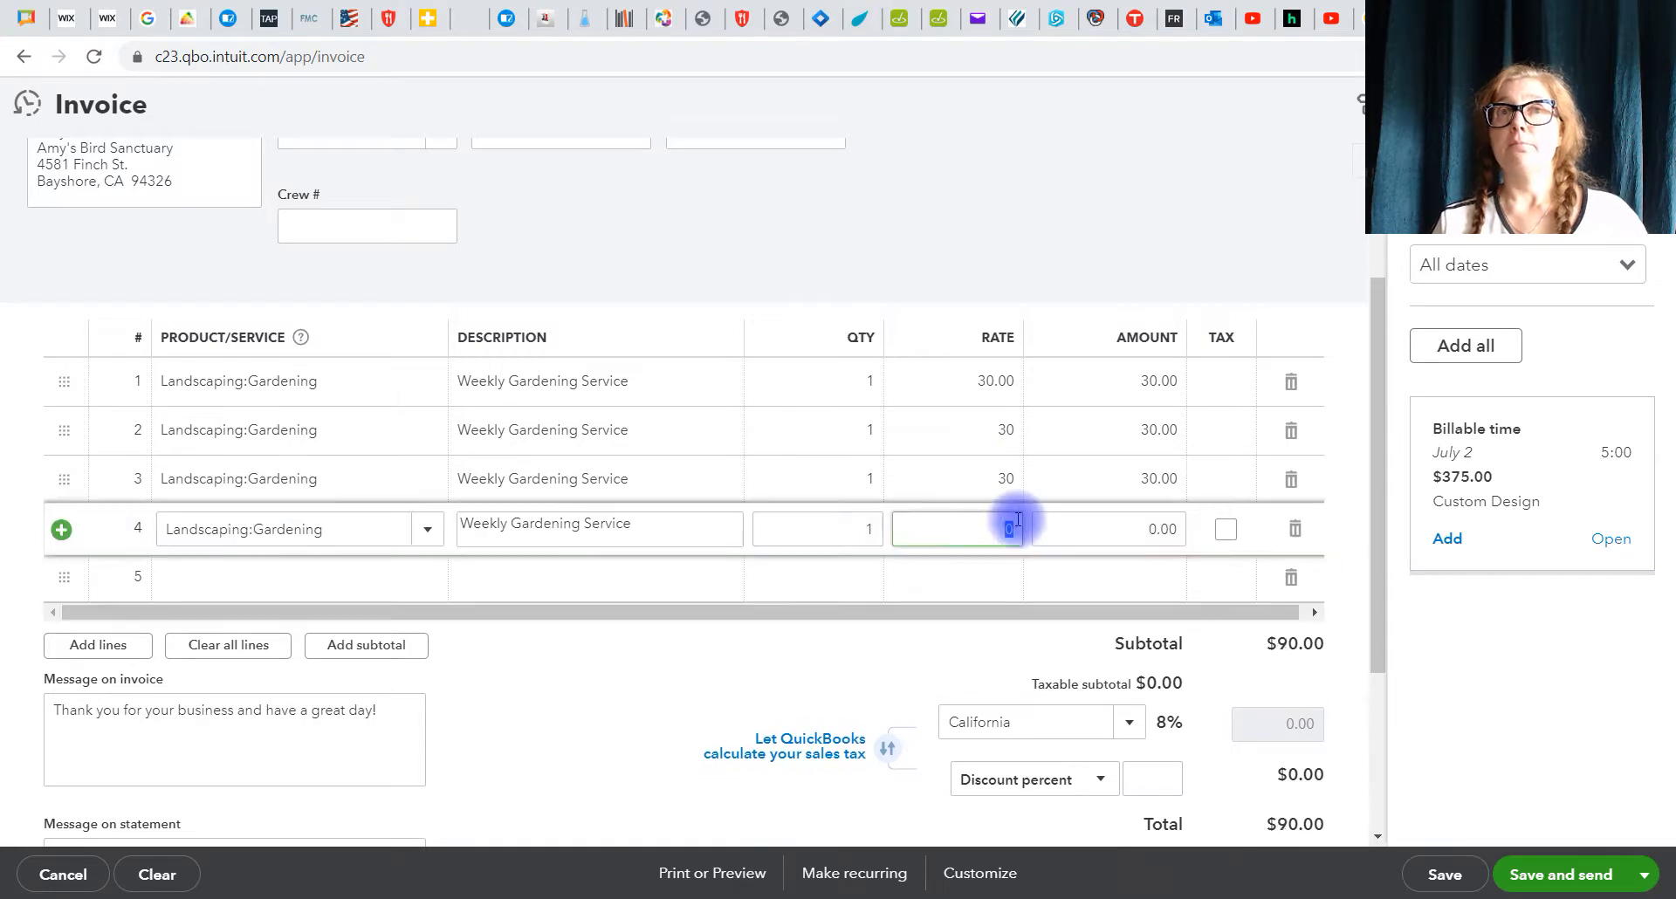
pyautogui.write('30')
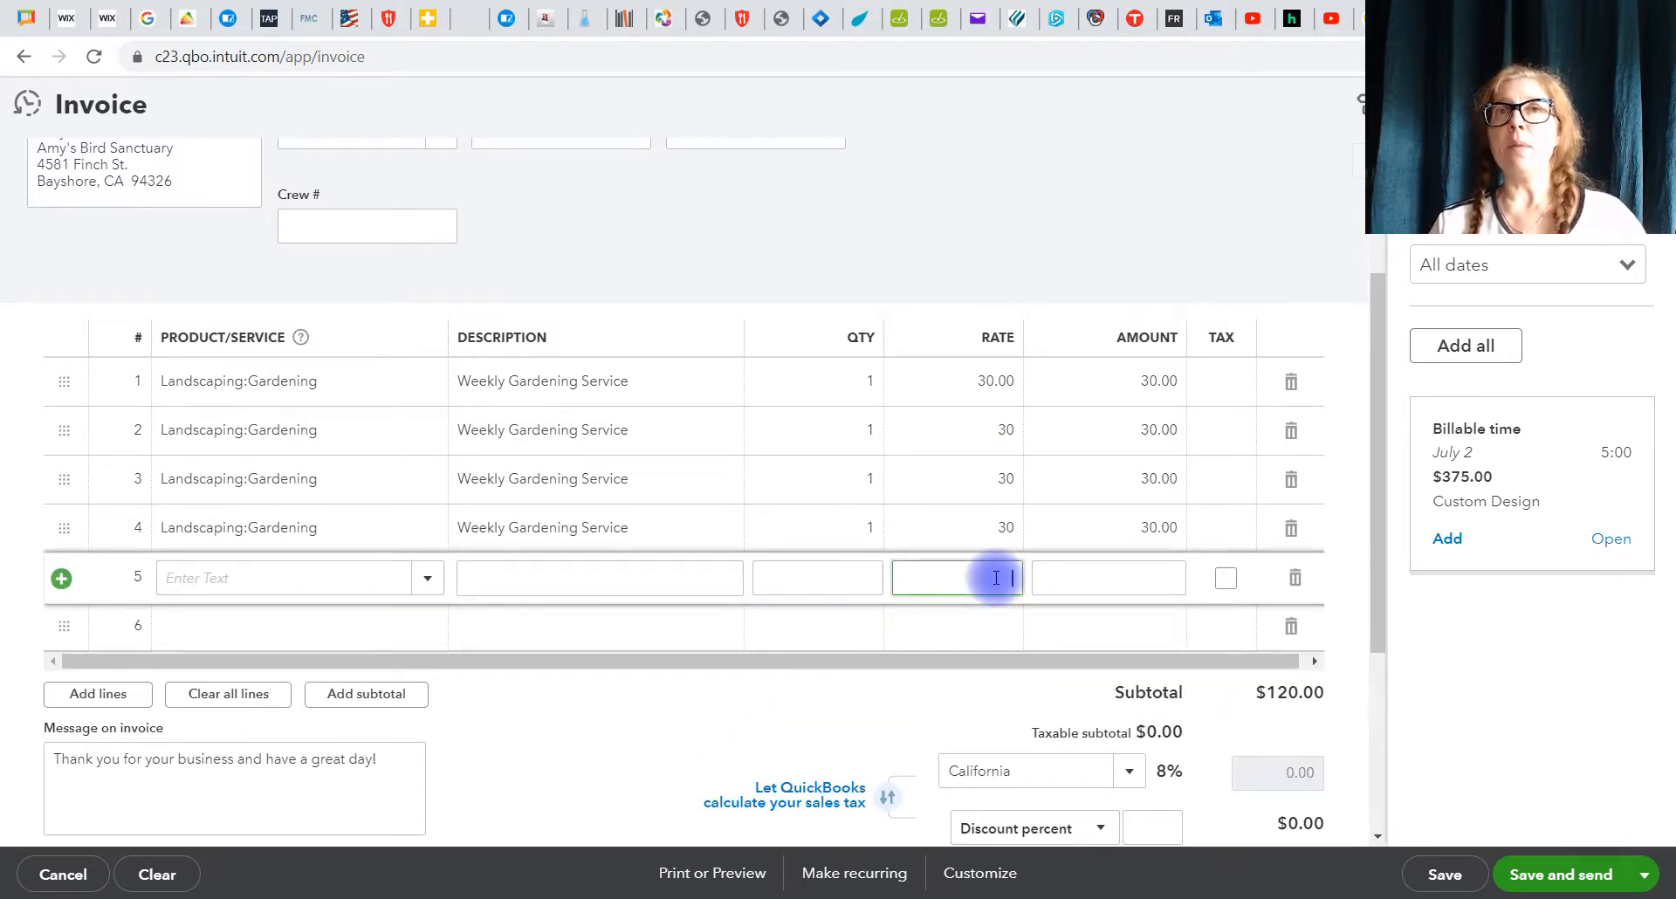
pyautogui.moveTo(1097, 398)
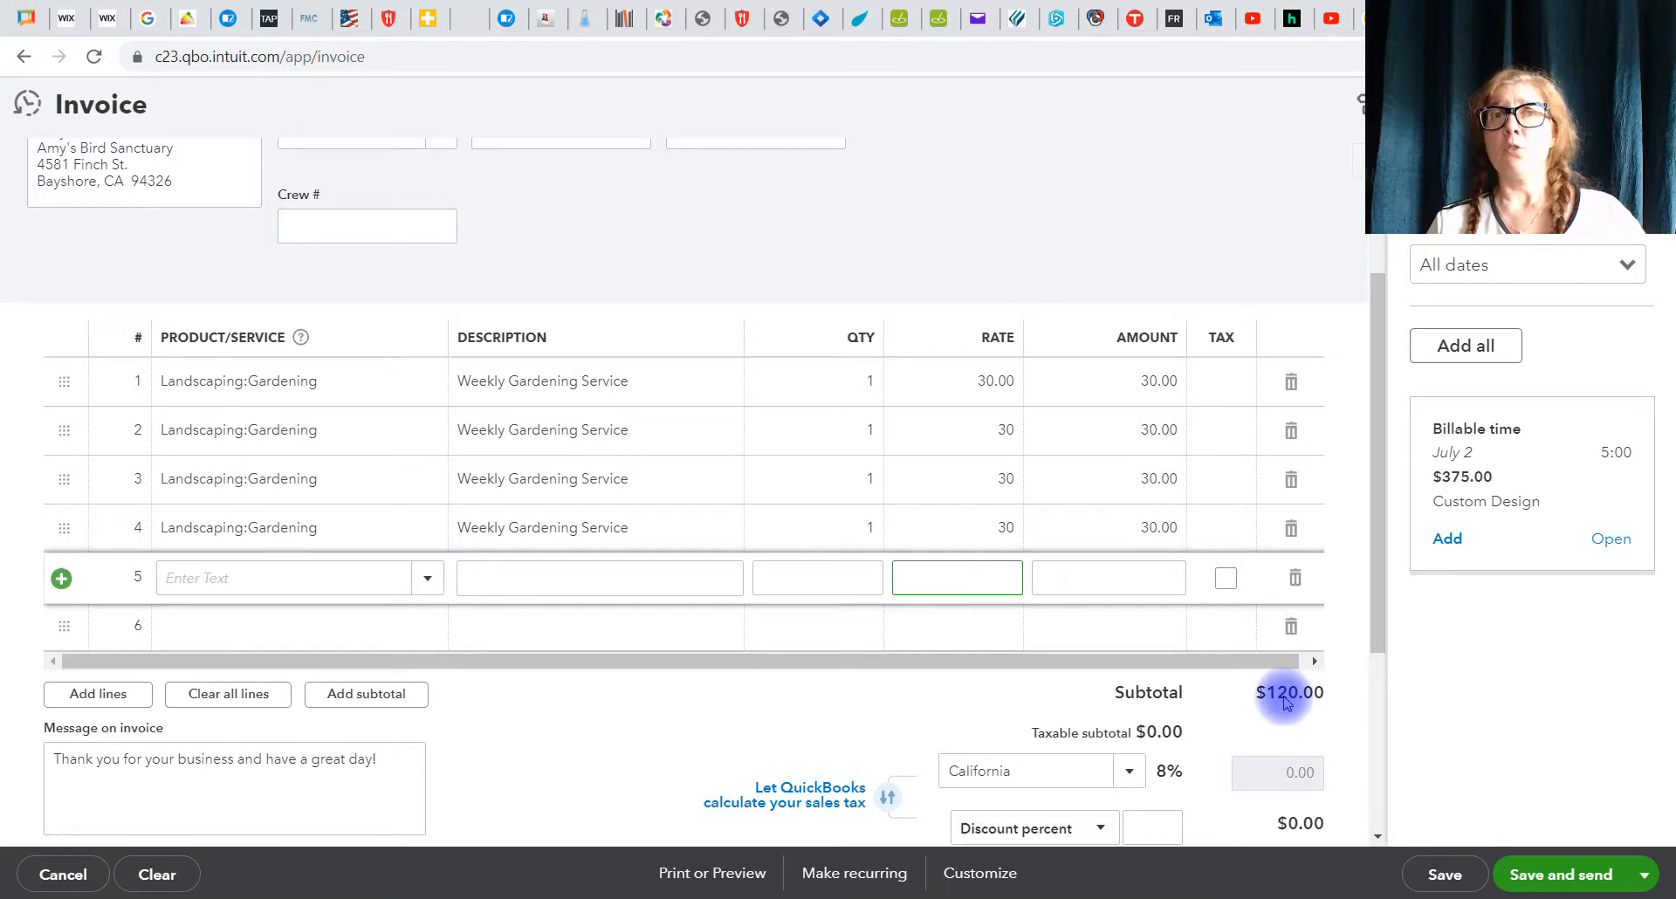
pyautogui.scroll(-3)
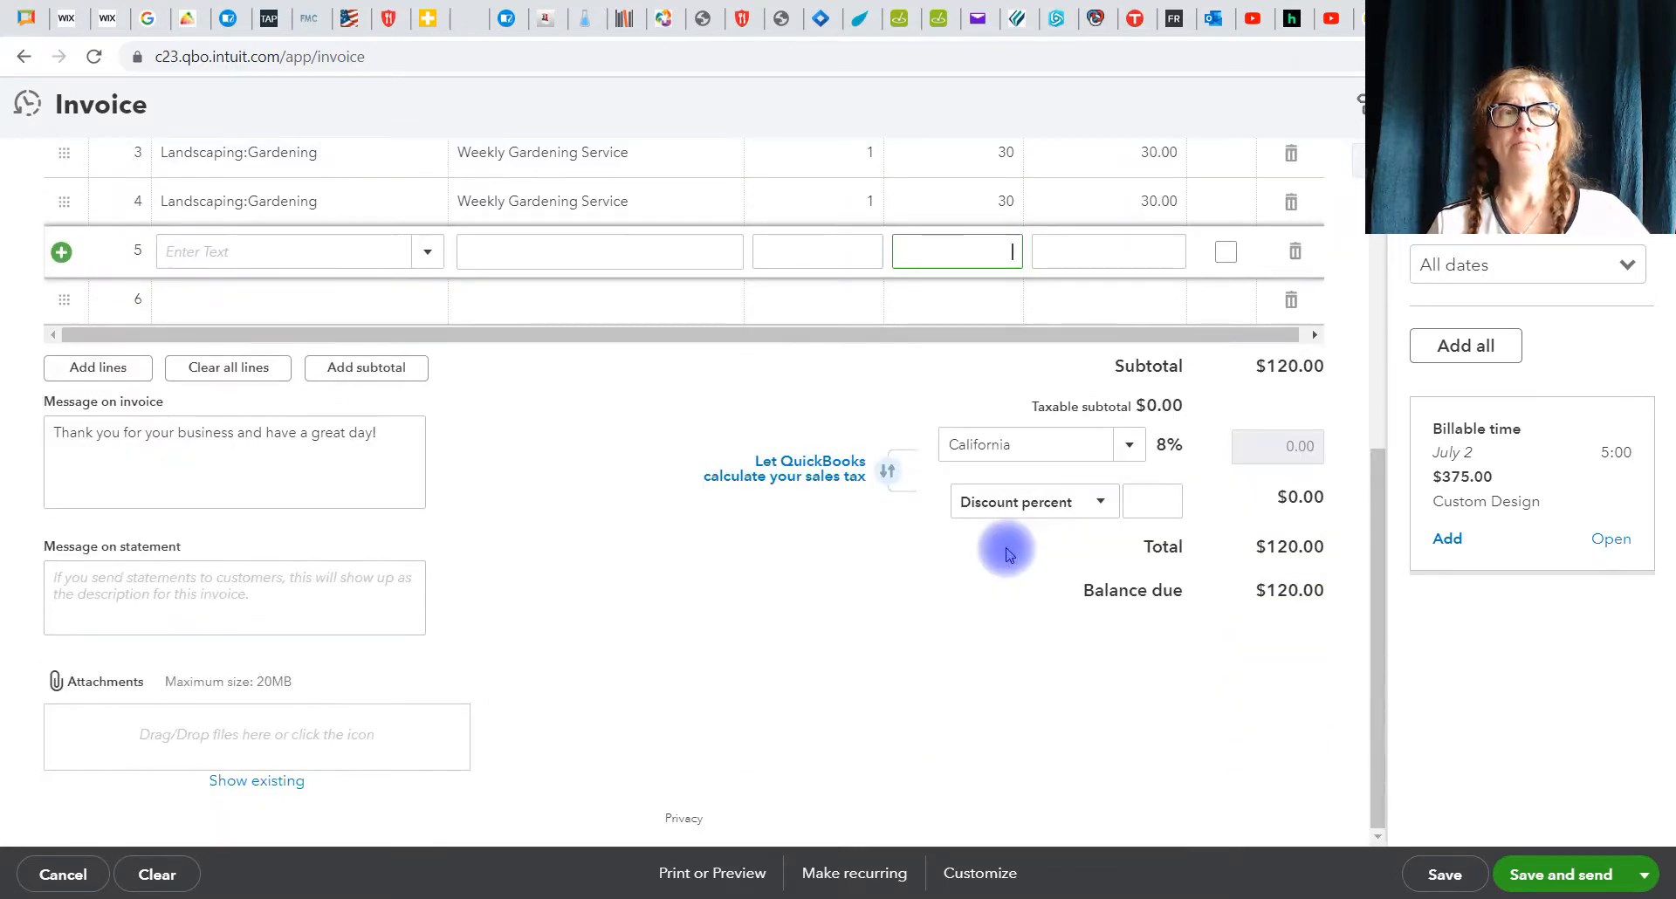
pyautogui.moveTo(845, 331)
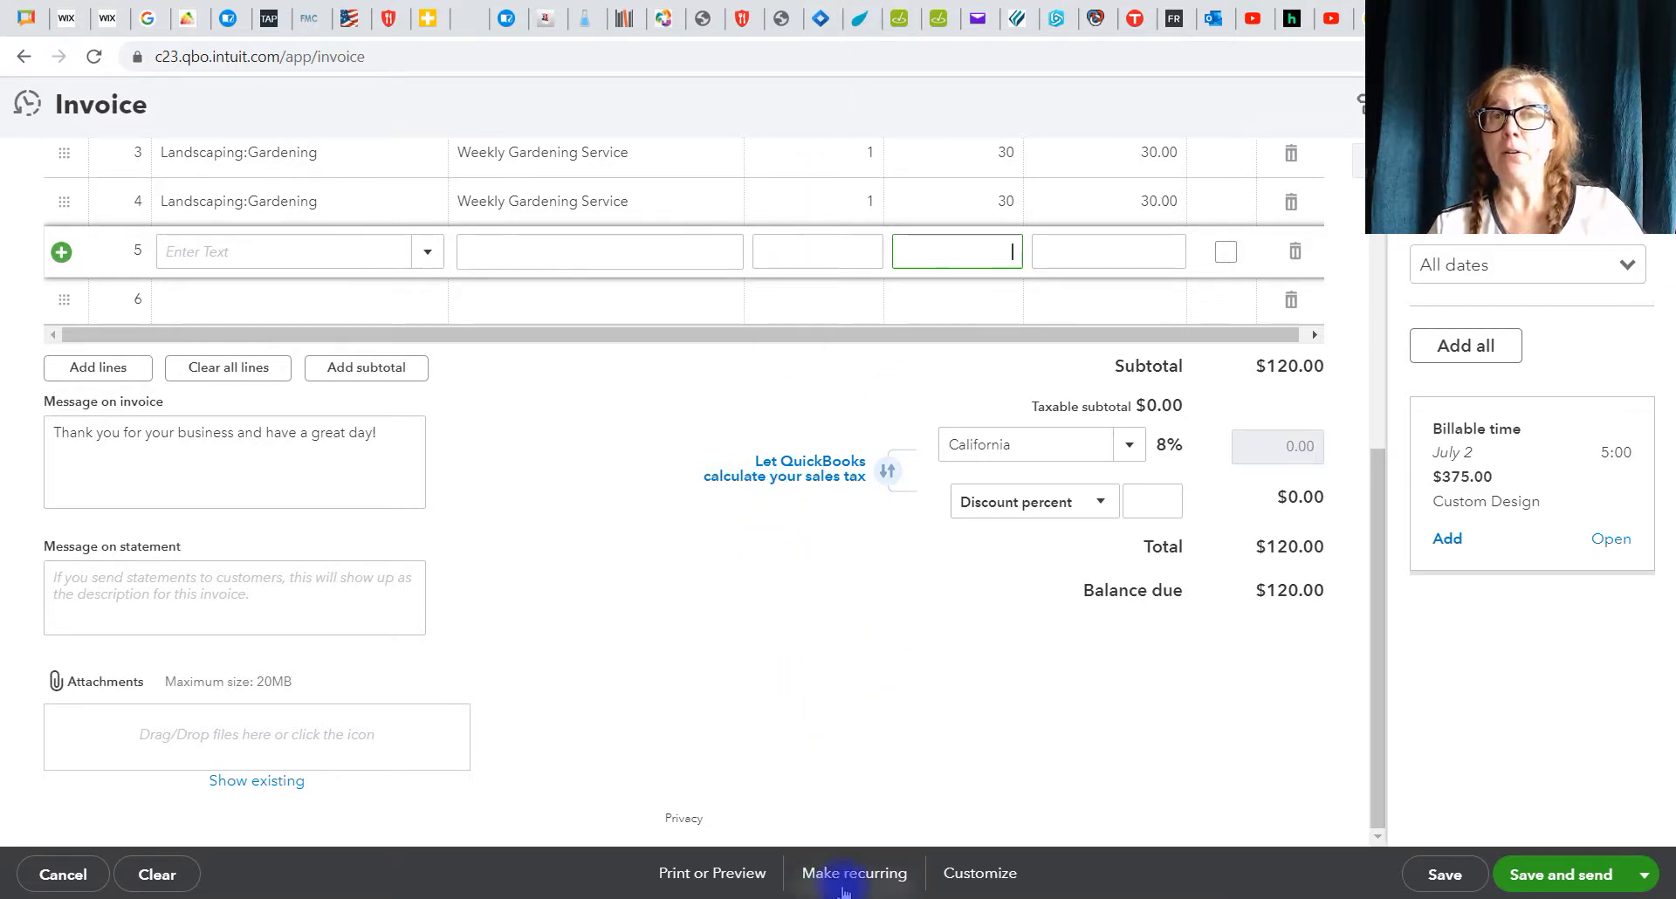
pyautogui.moveTo(854, 873)
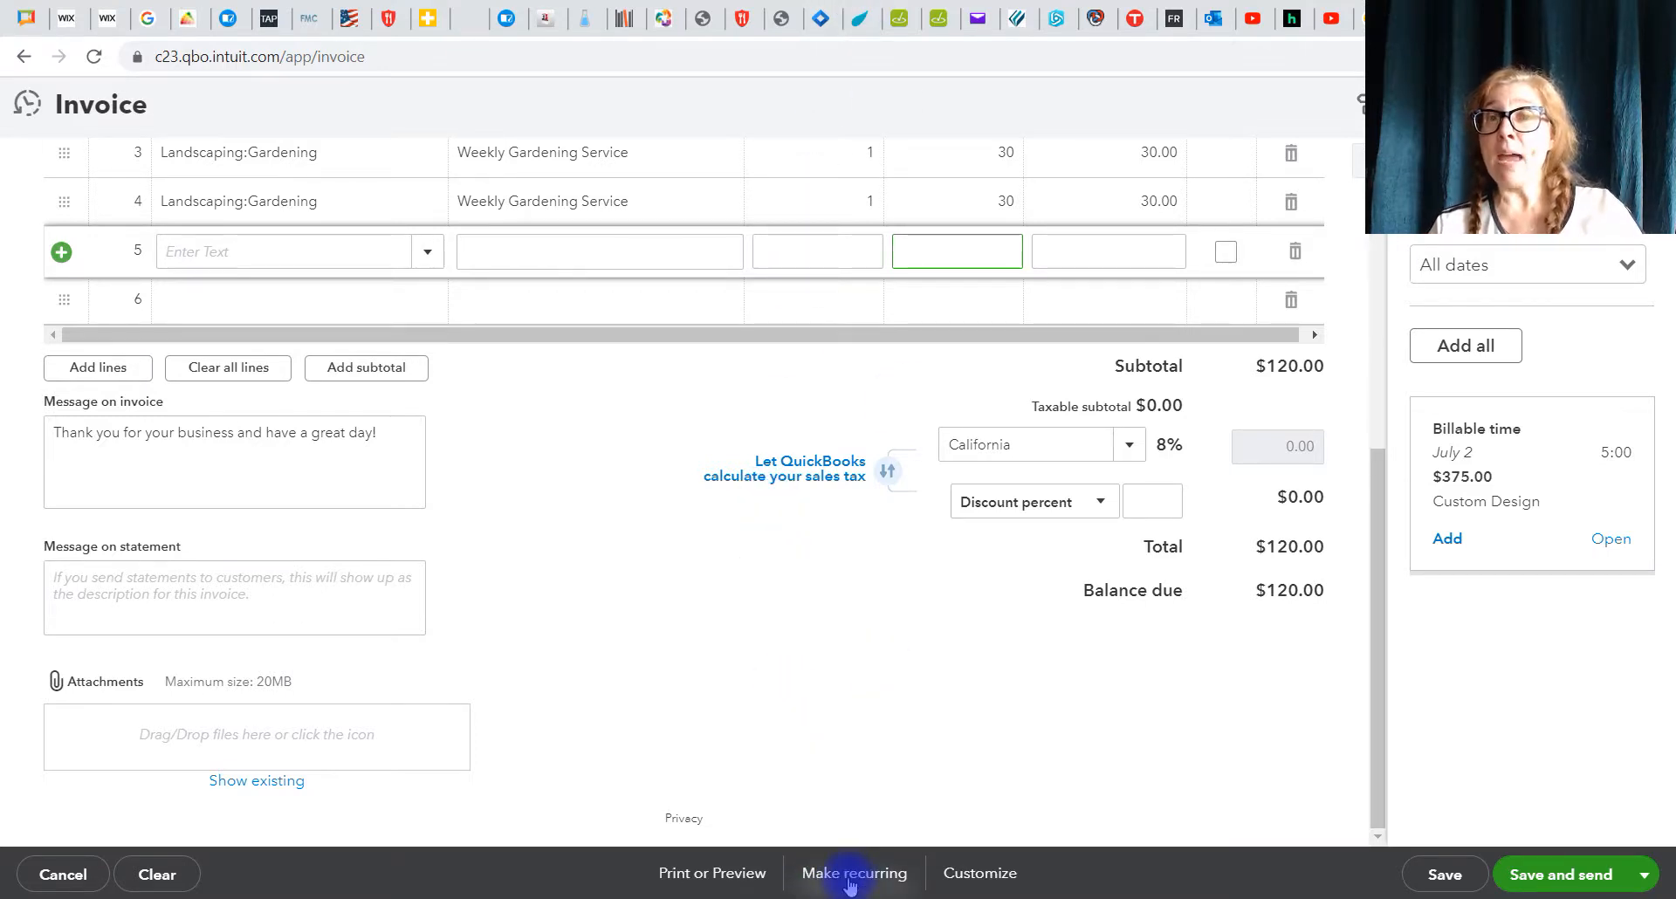
# Step: Make the invoice recurring as a Reminder template reminding 2 days ahead
pyautogui.click(854, 873)
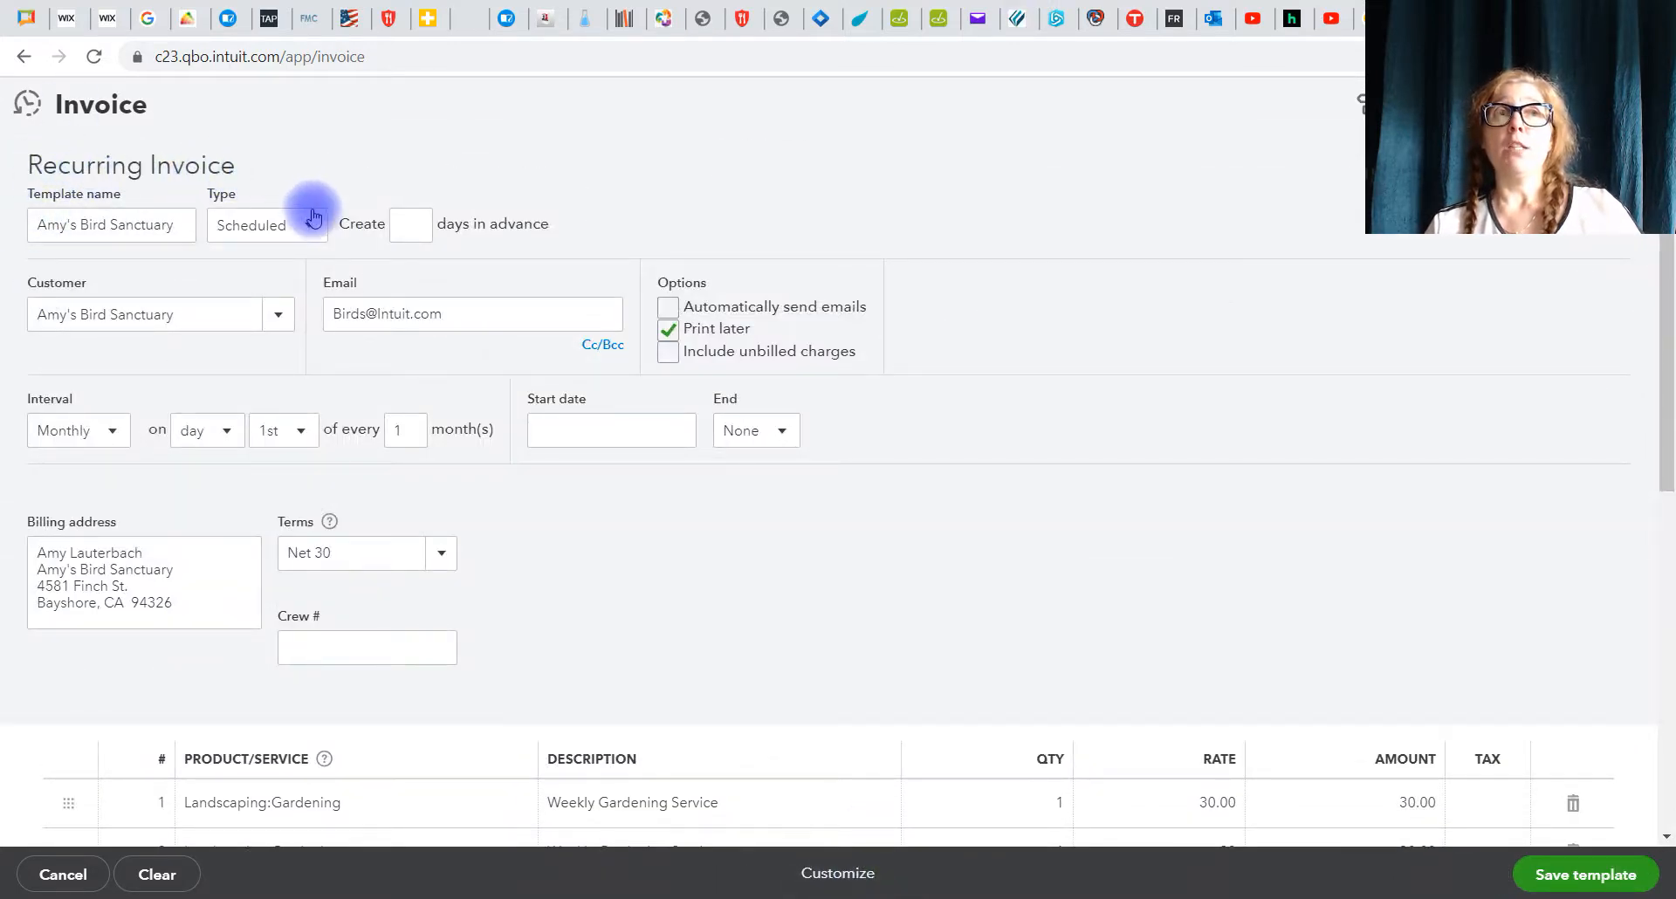
pyautogui.click(311, 225)
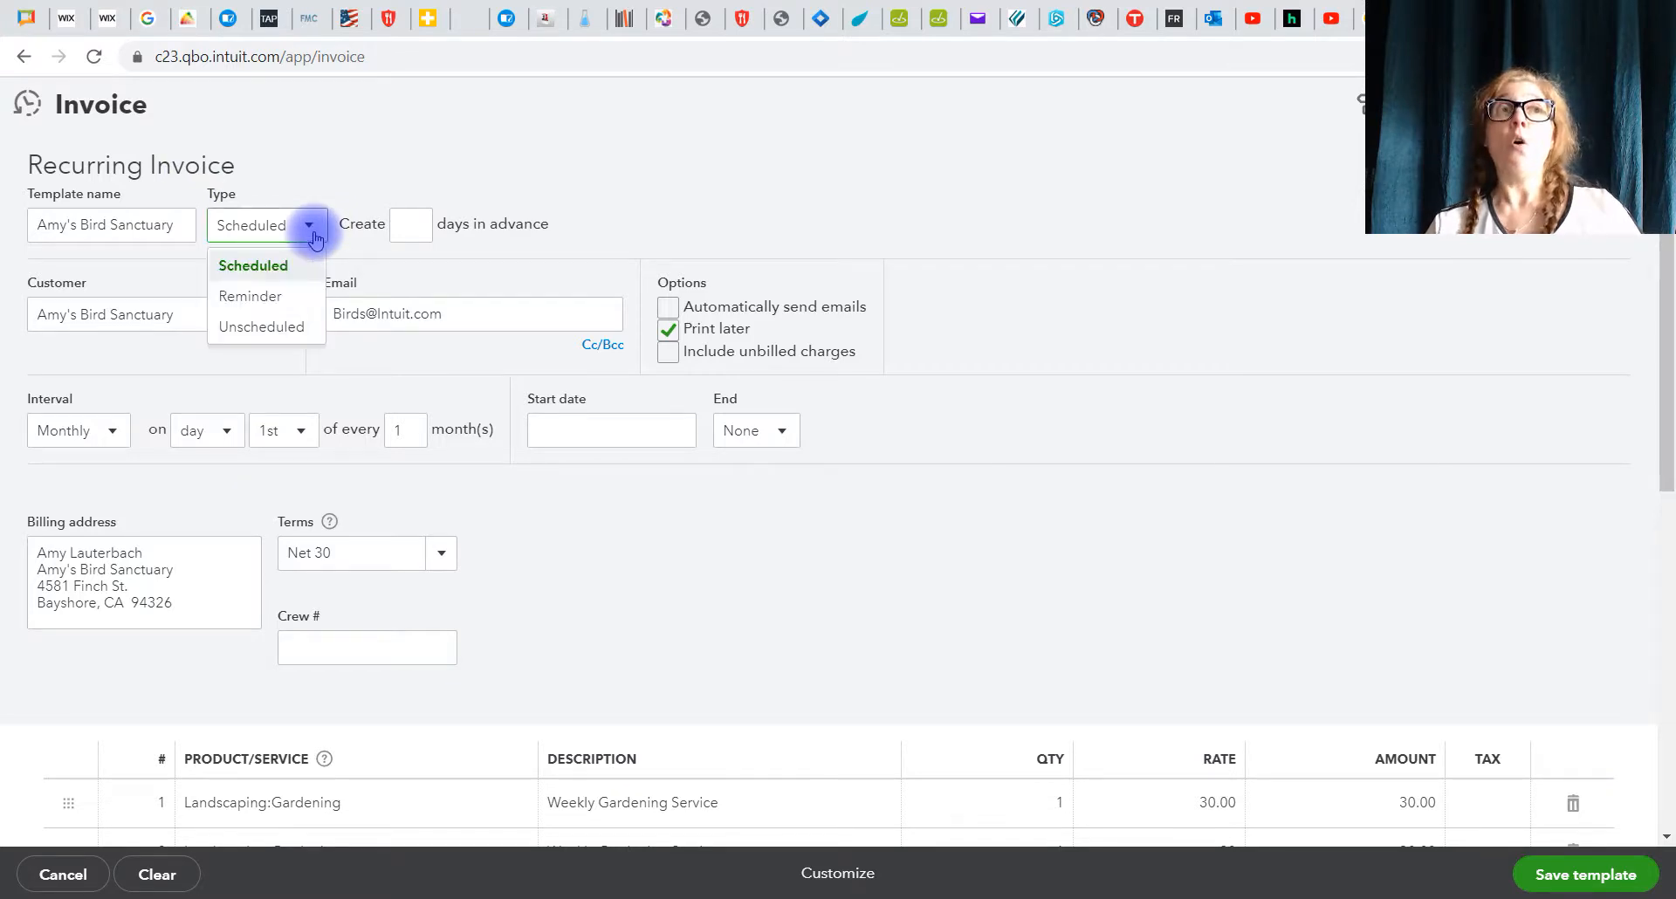
pyautogui.moveTo(250, 296)
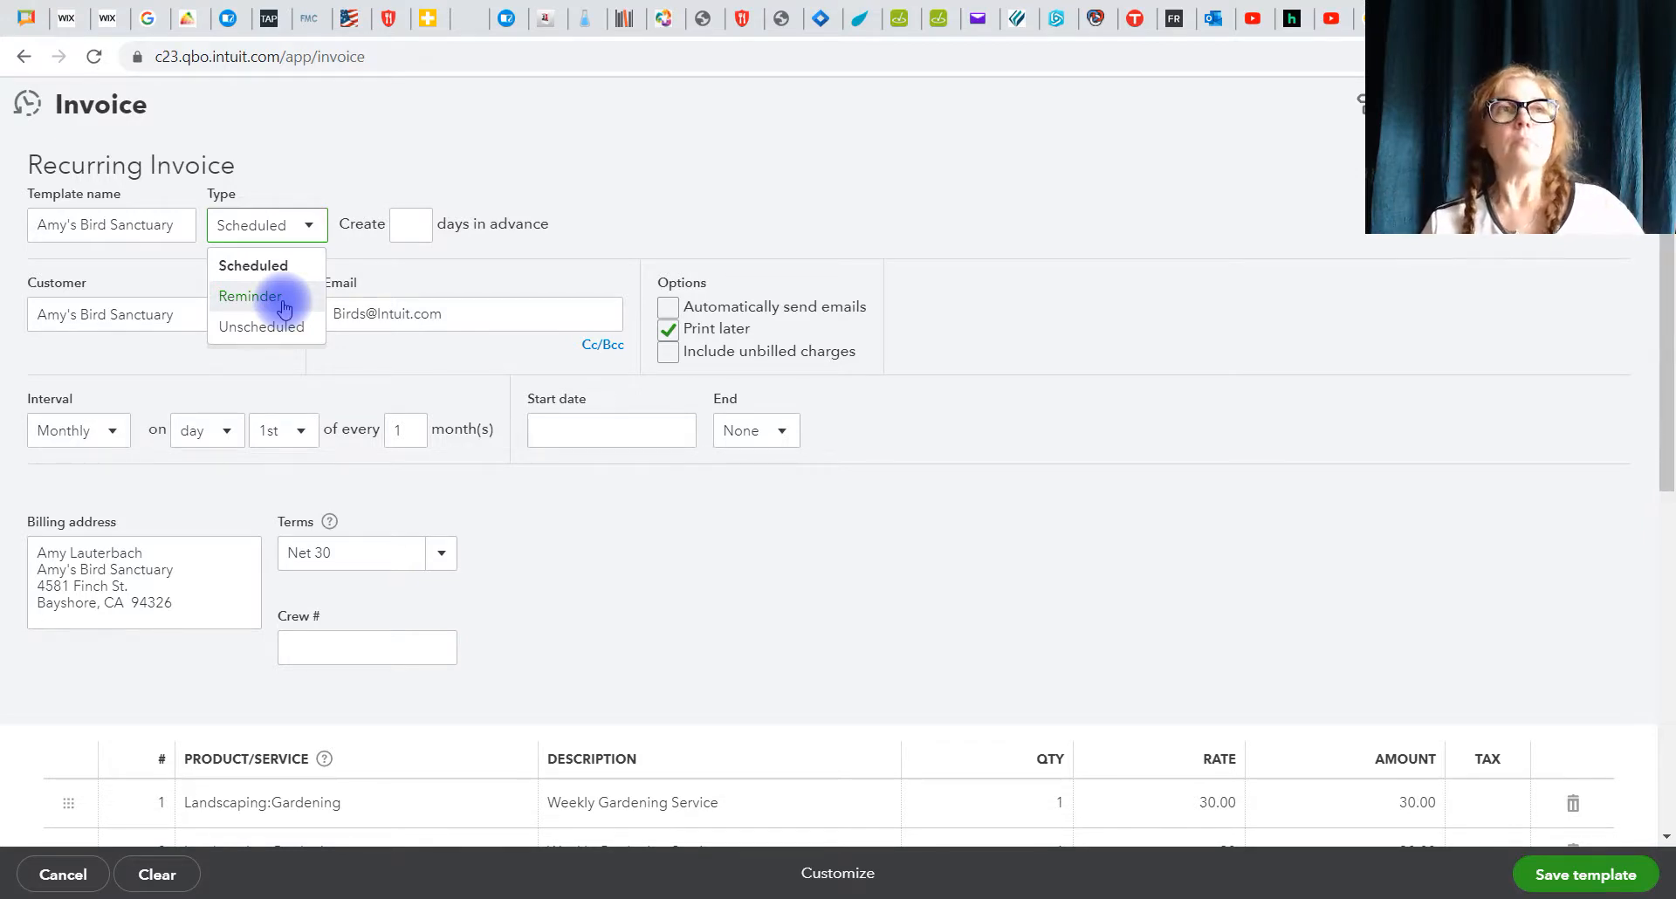
pyautogui.moveTo(250, 297)
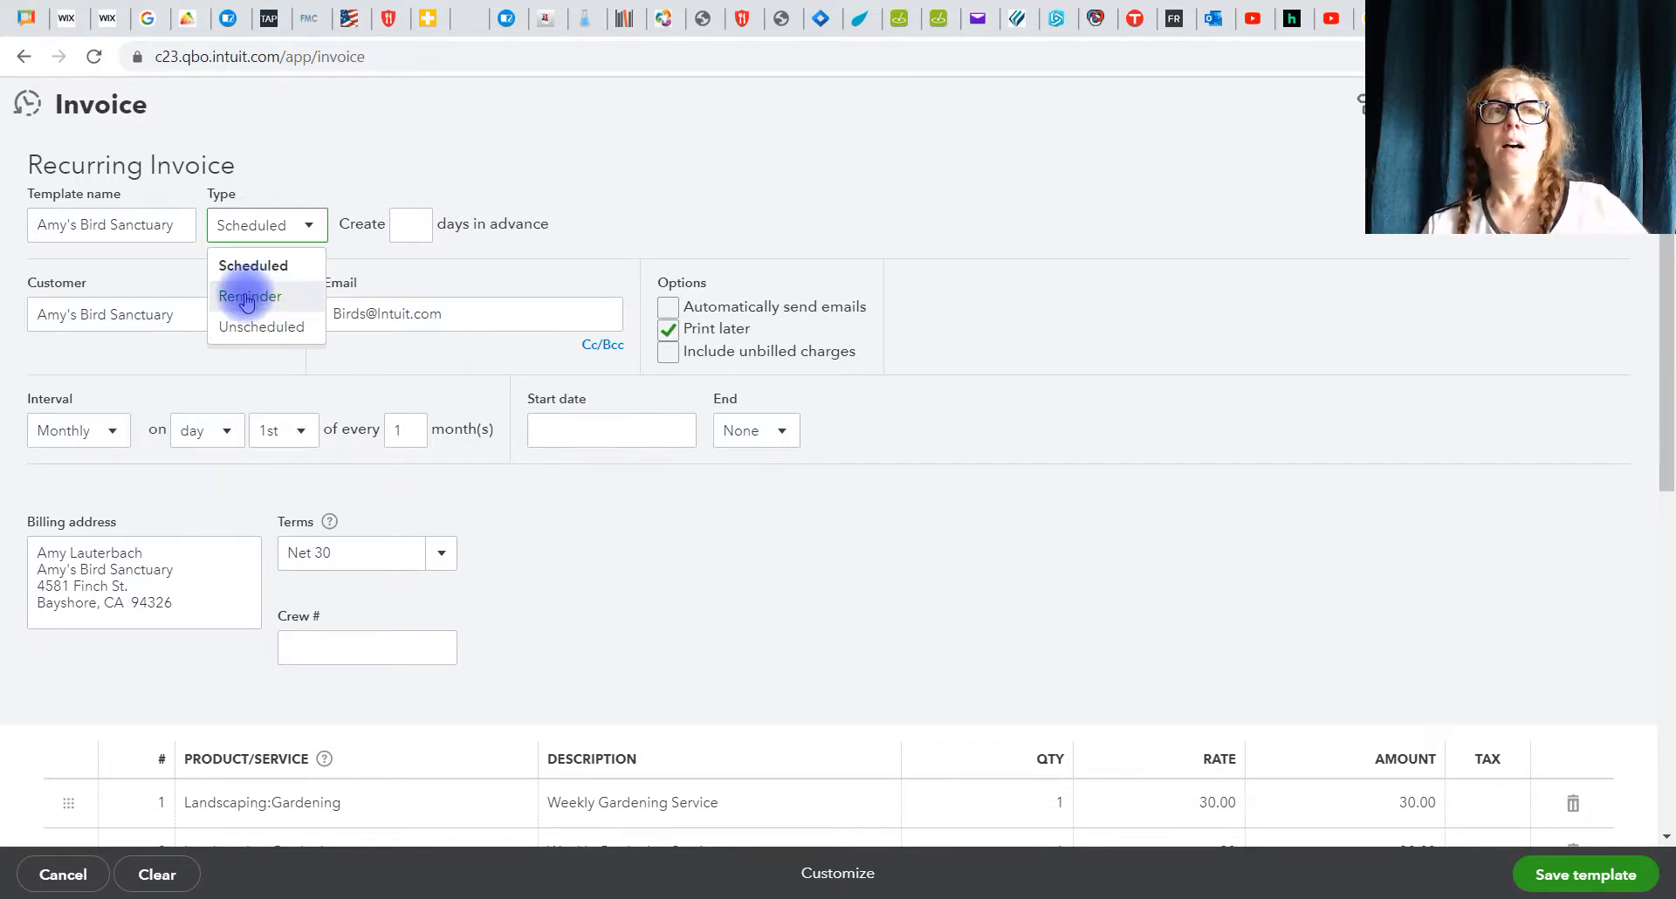
pyautogui.click(250, 297)
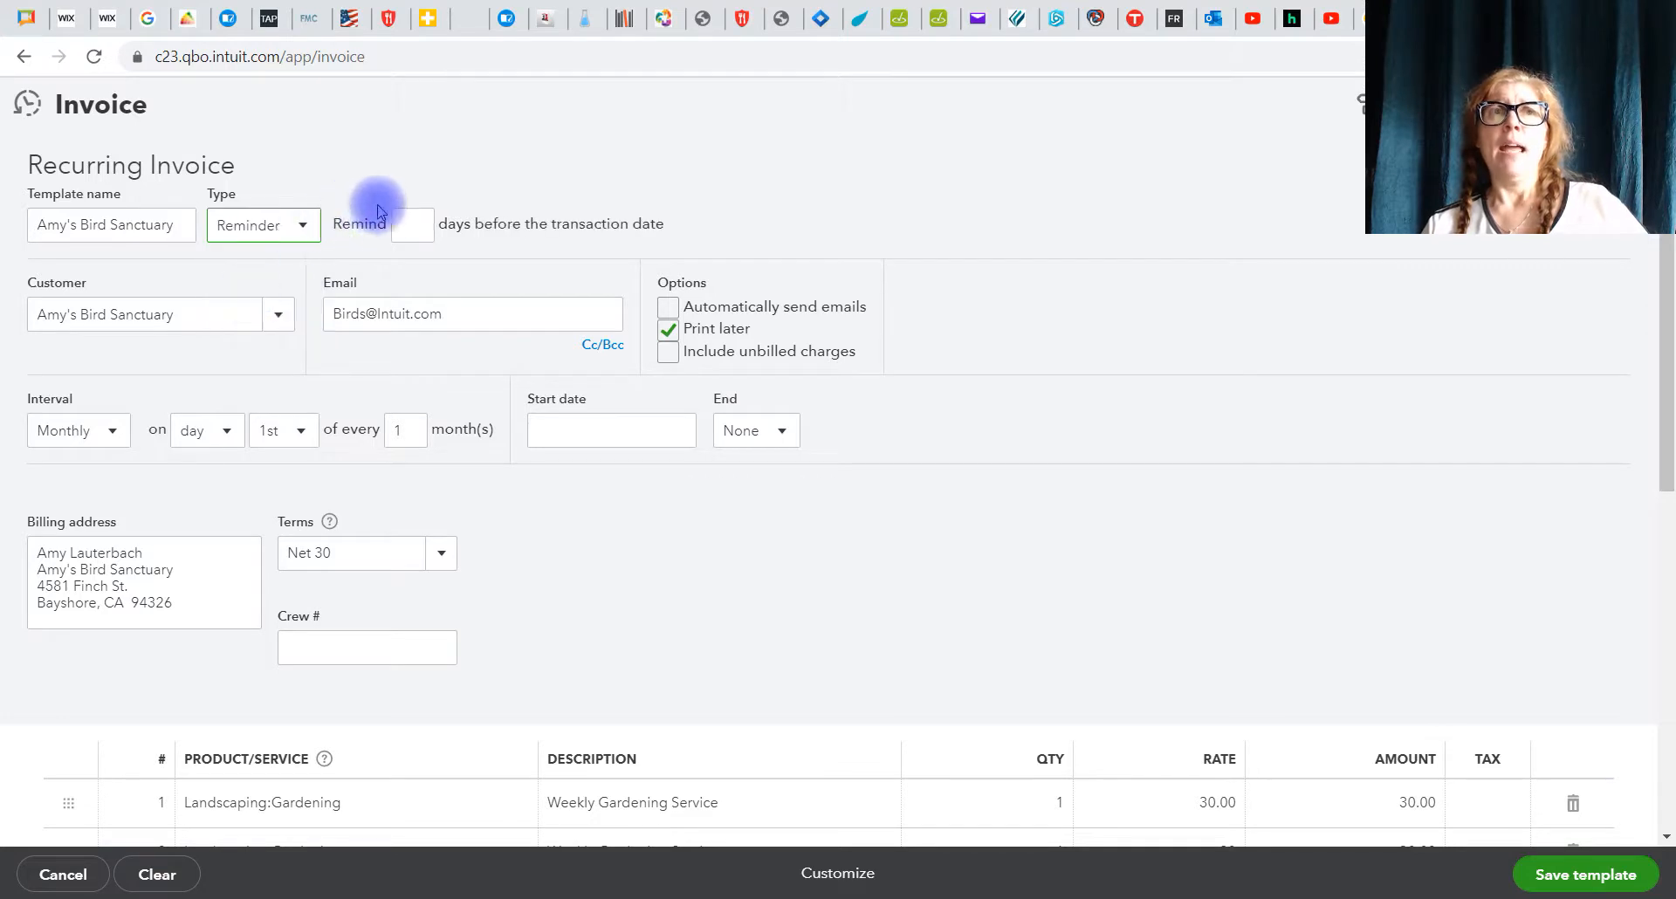
pyautogui.click(412, 223)
pyautogui.write('2')
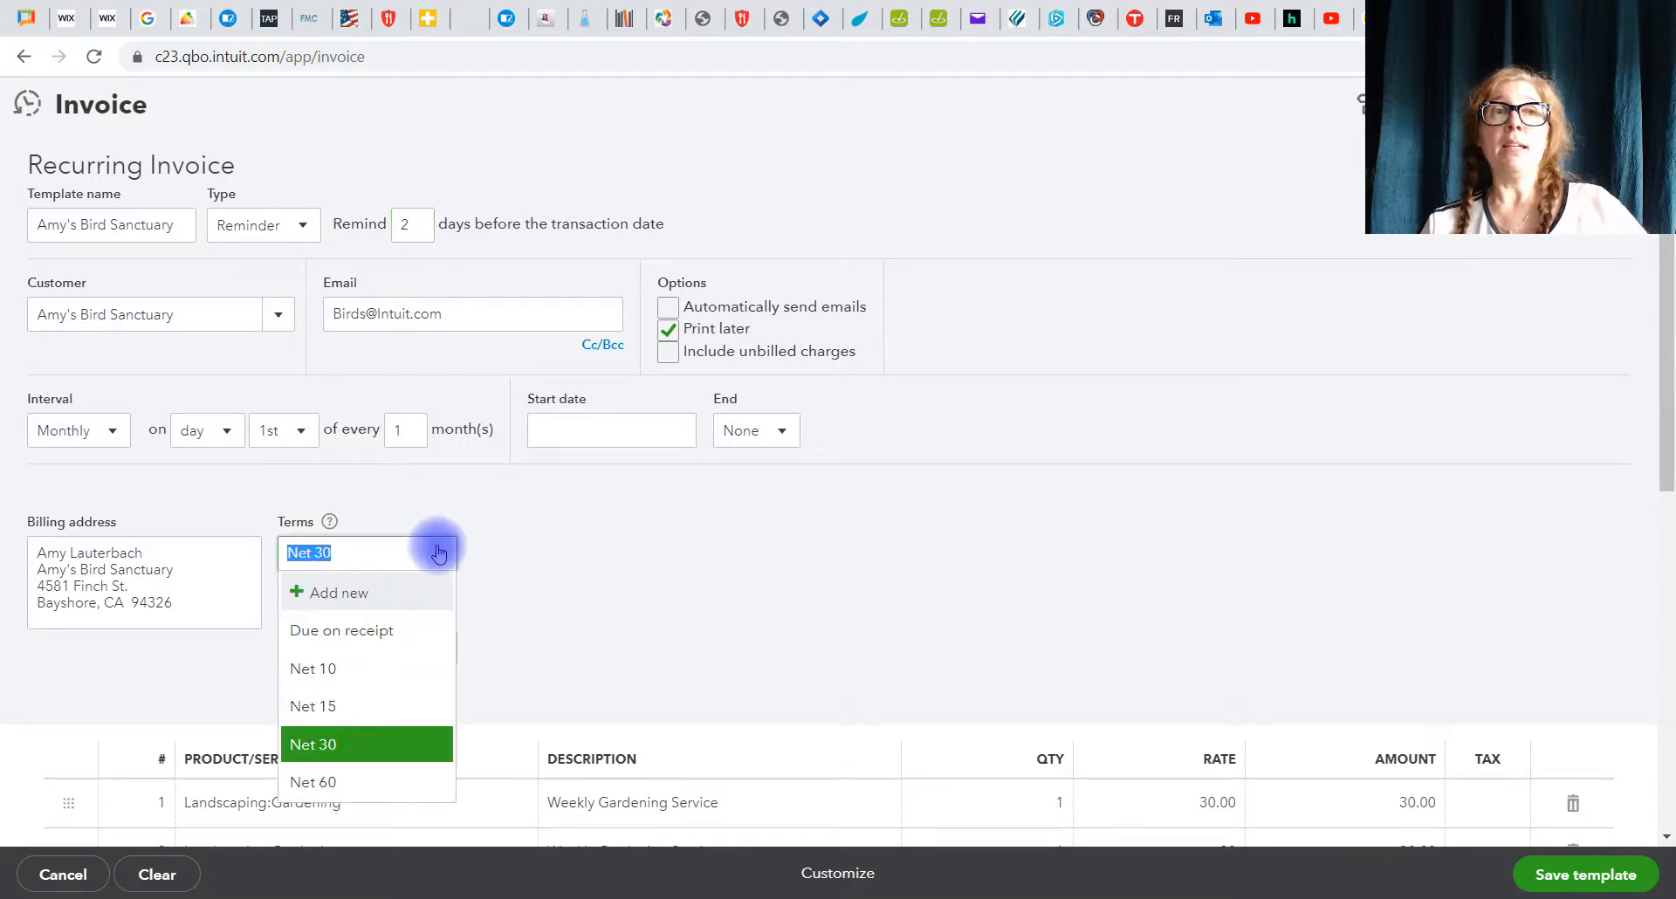
pyautogui.moveTo(312, 669)
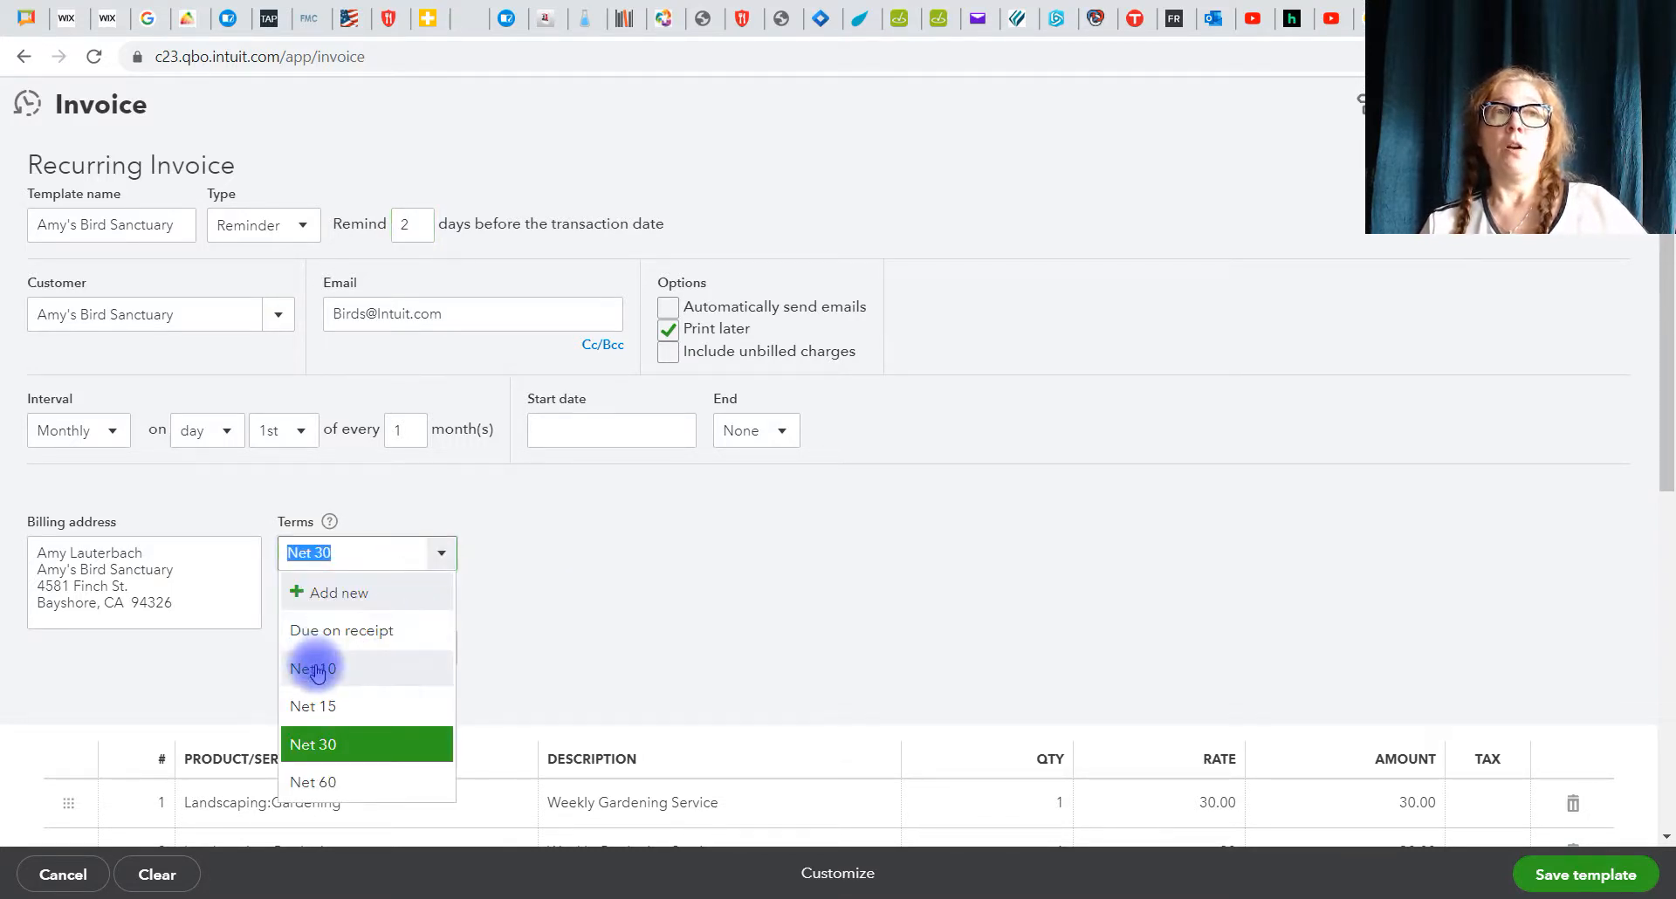
# Step: Keep terms at Net 30 and save the $120.00 recurring invoice template
pyautogui.click(314, 669)
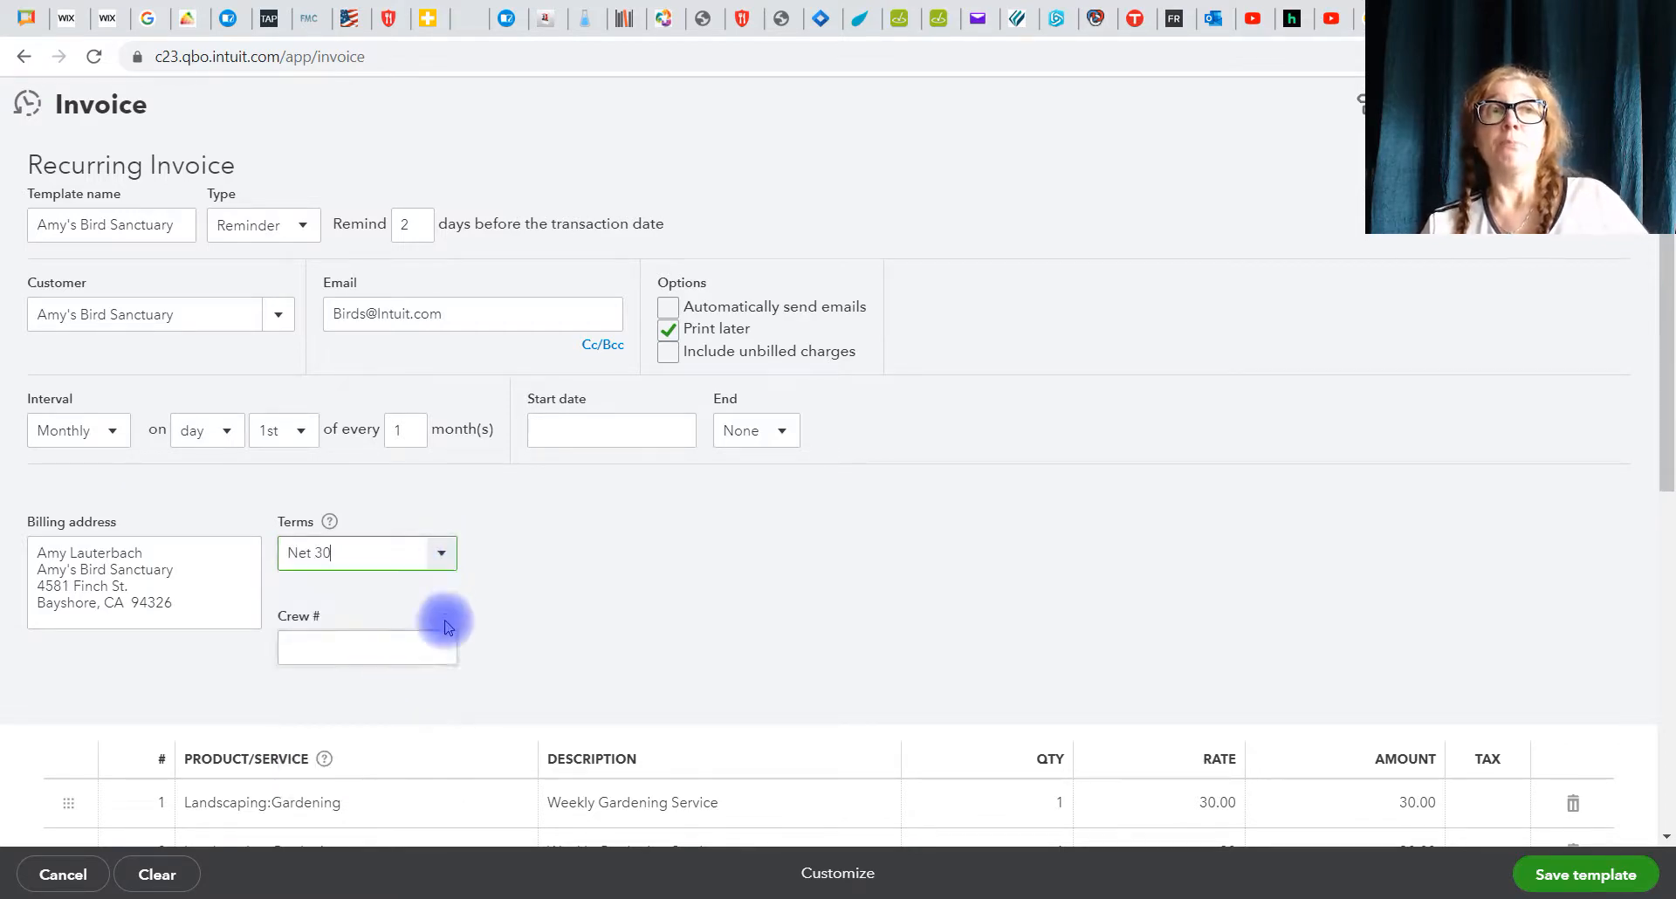
pyautogui.scroll(-3)
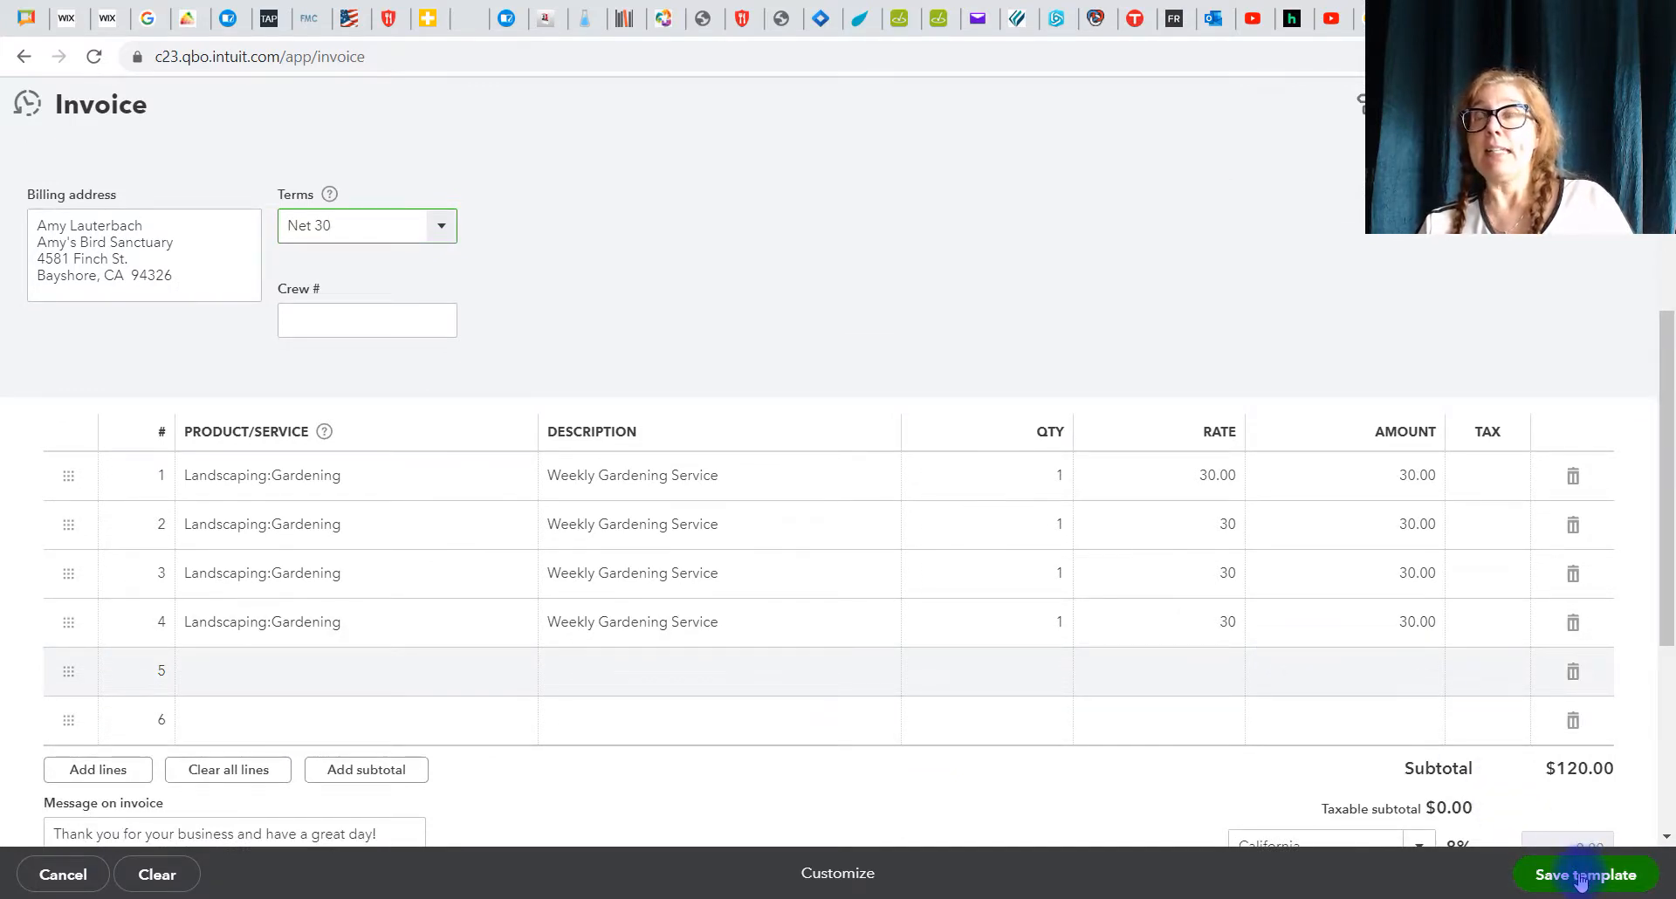
pyautogui.scroll(-3)
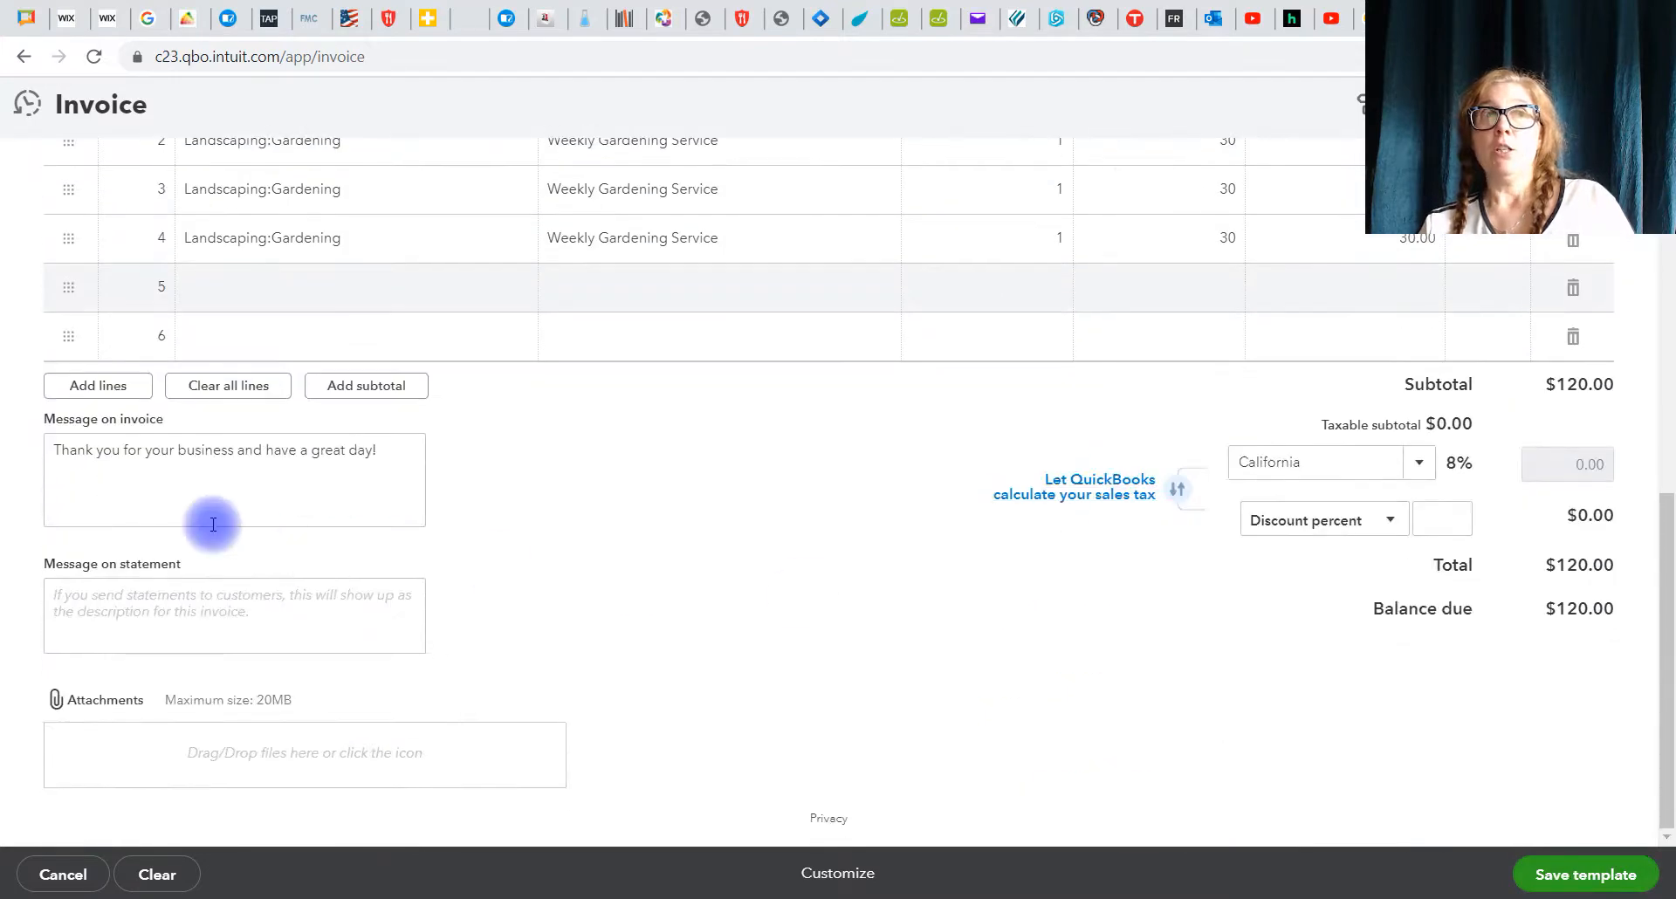
pyautogui.moveTo(206, 618)
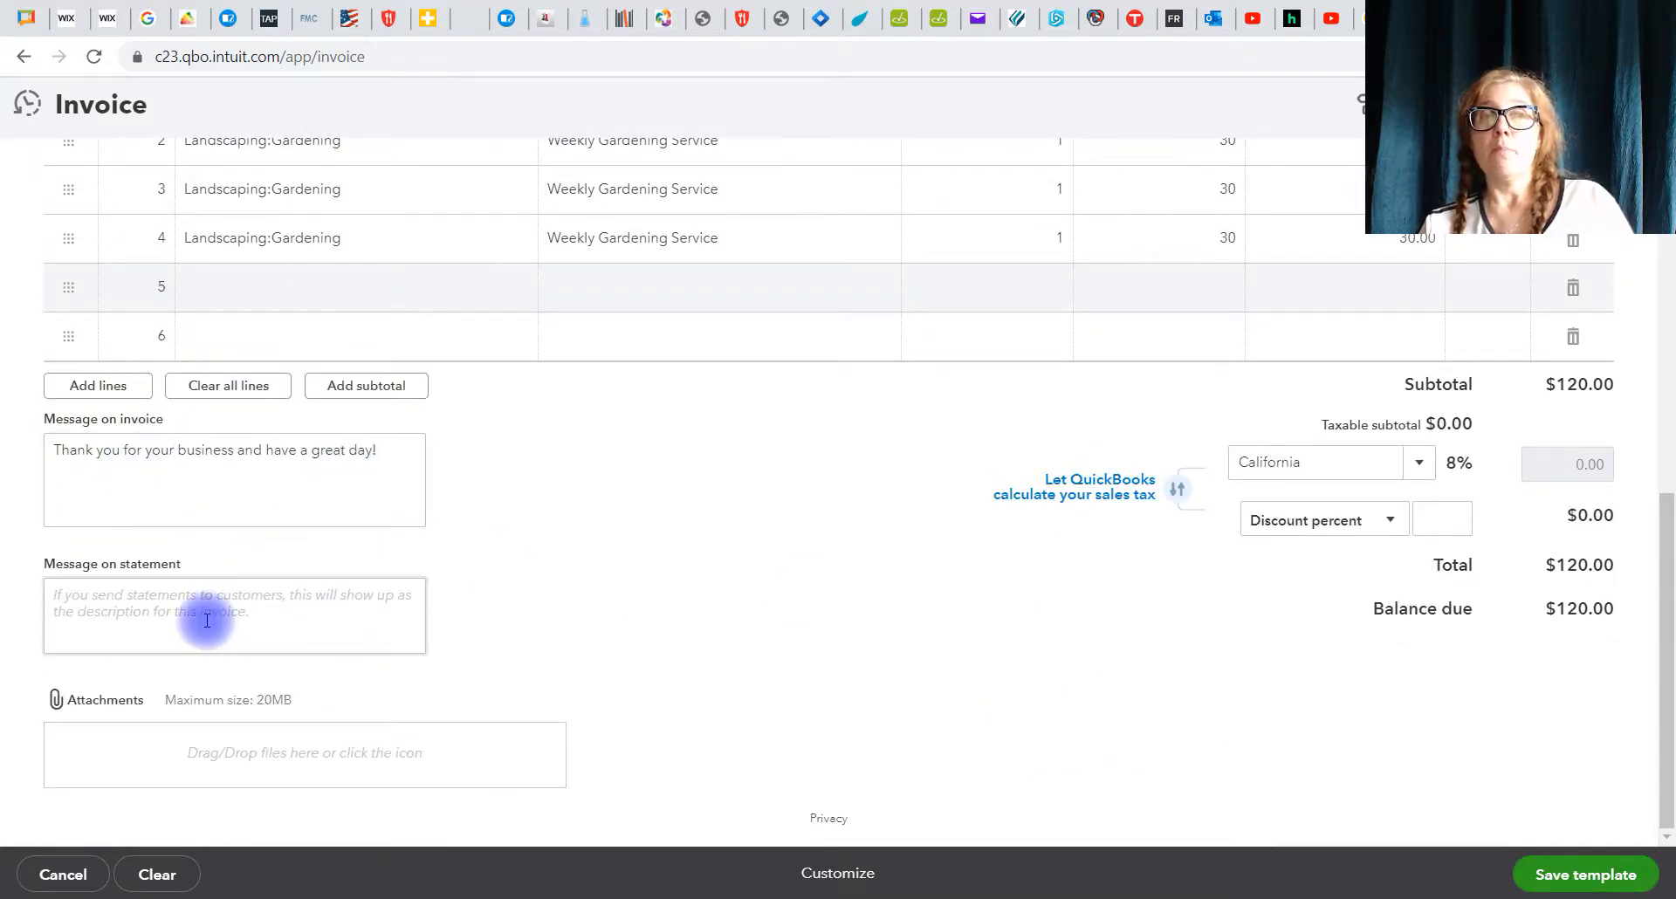
pyautogui.moveTo(1585, 873)
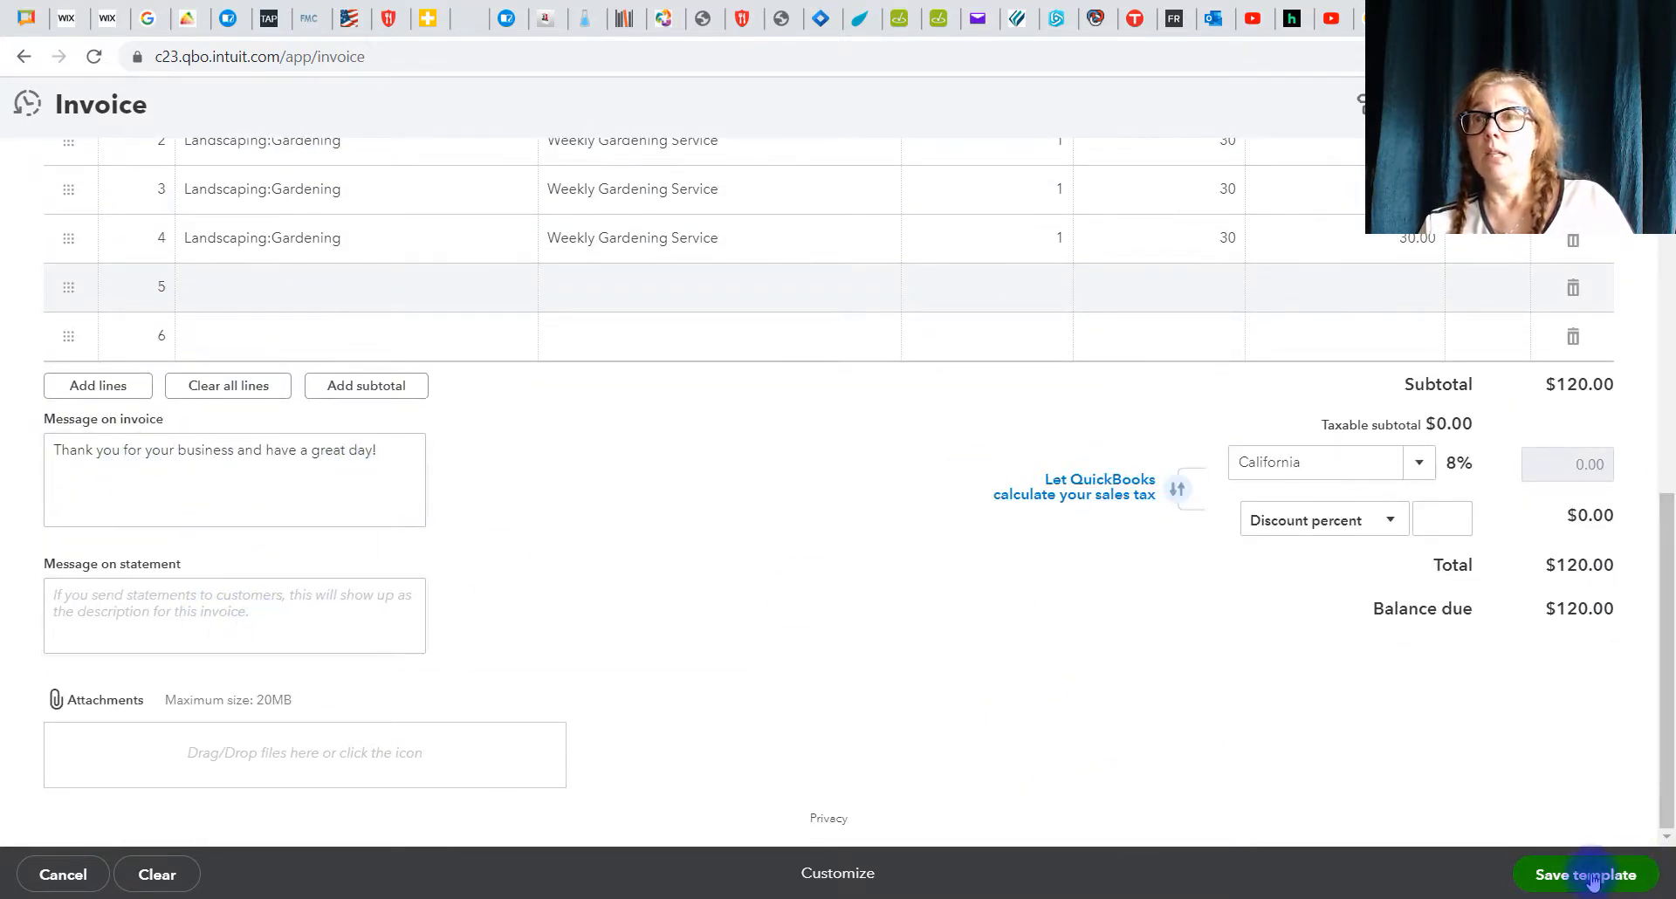
pyautogui.click(1585, 873)
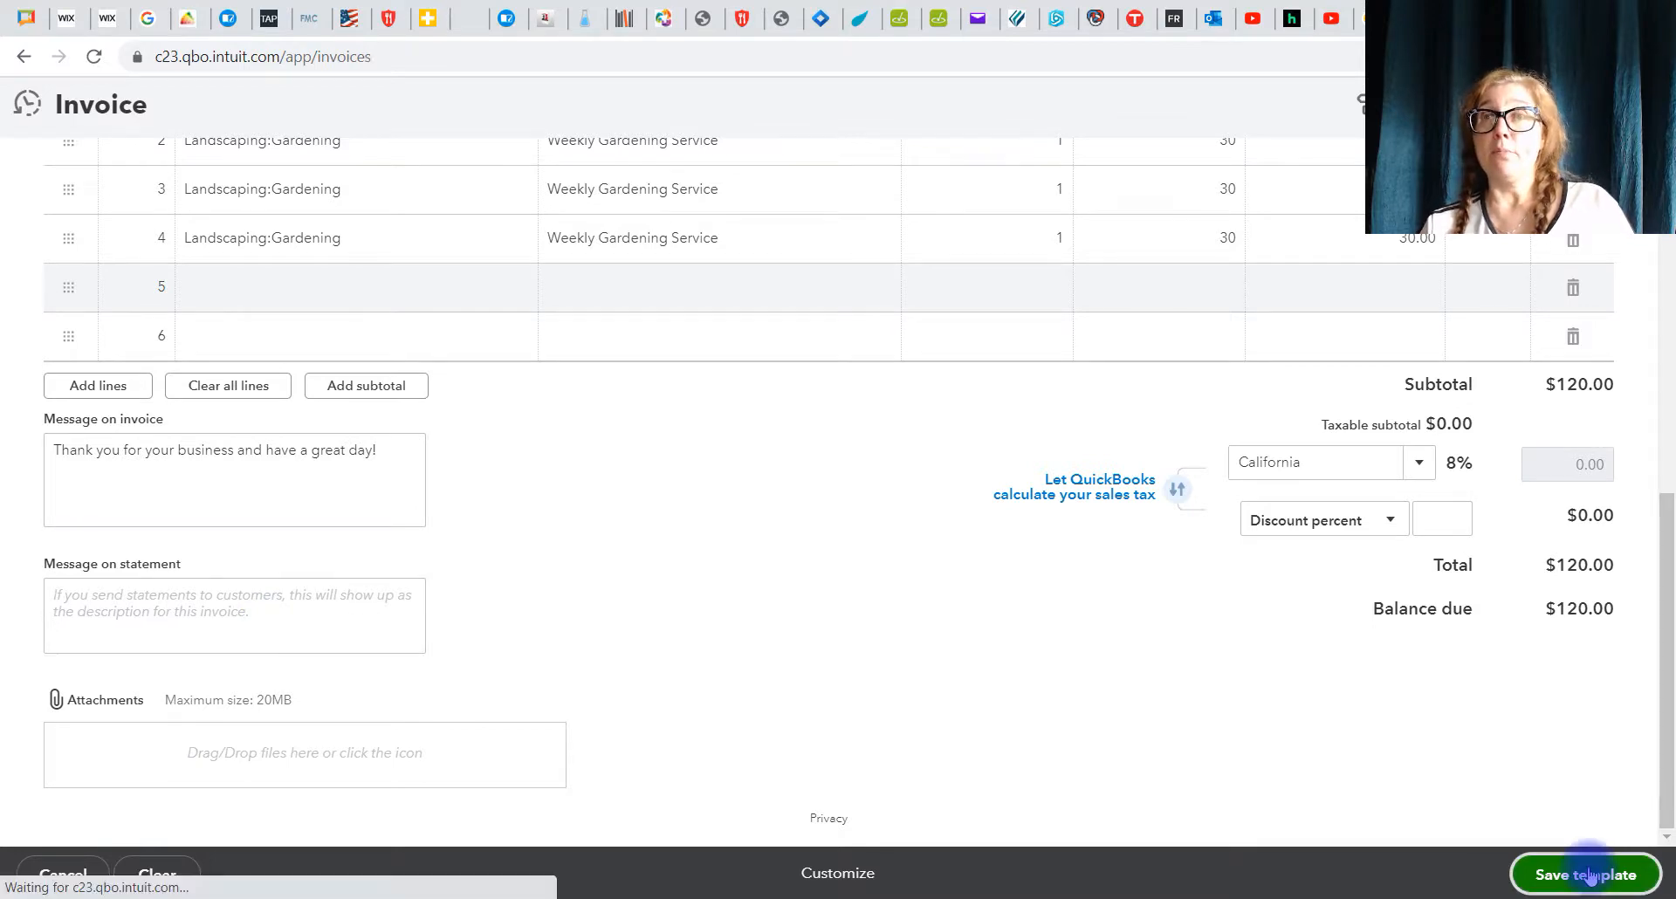
pyautogui.click(1587, 873)
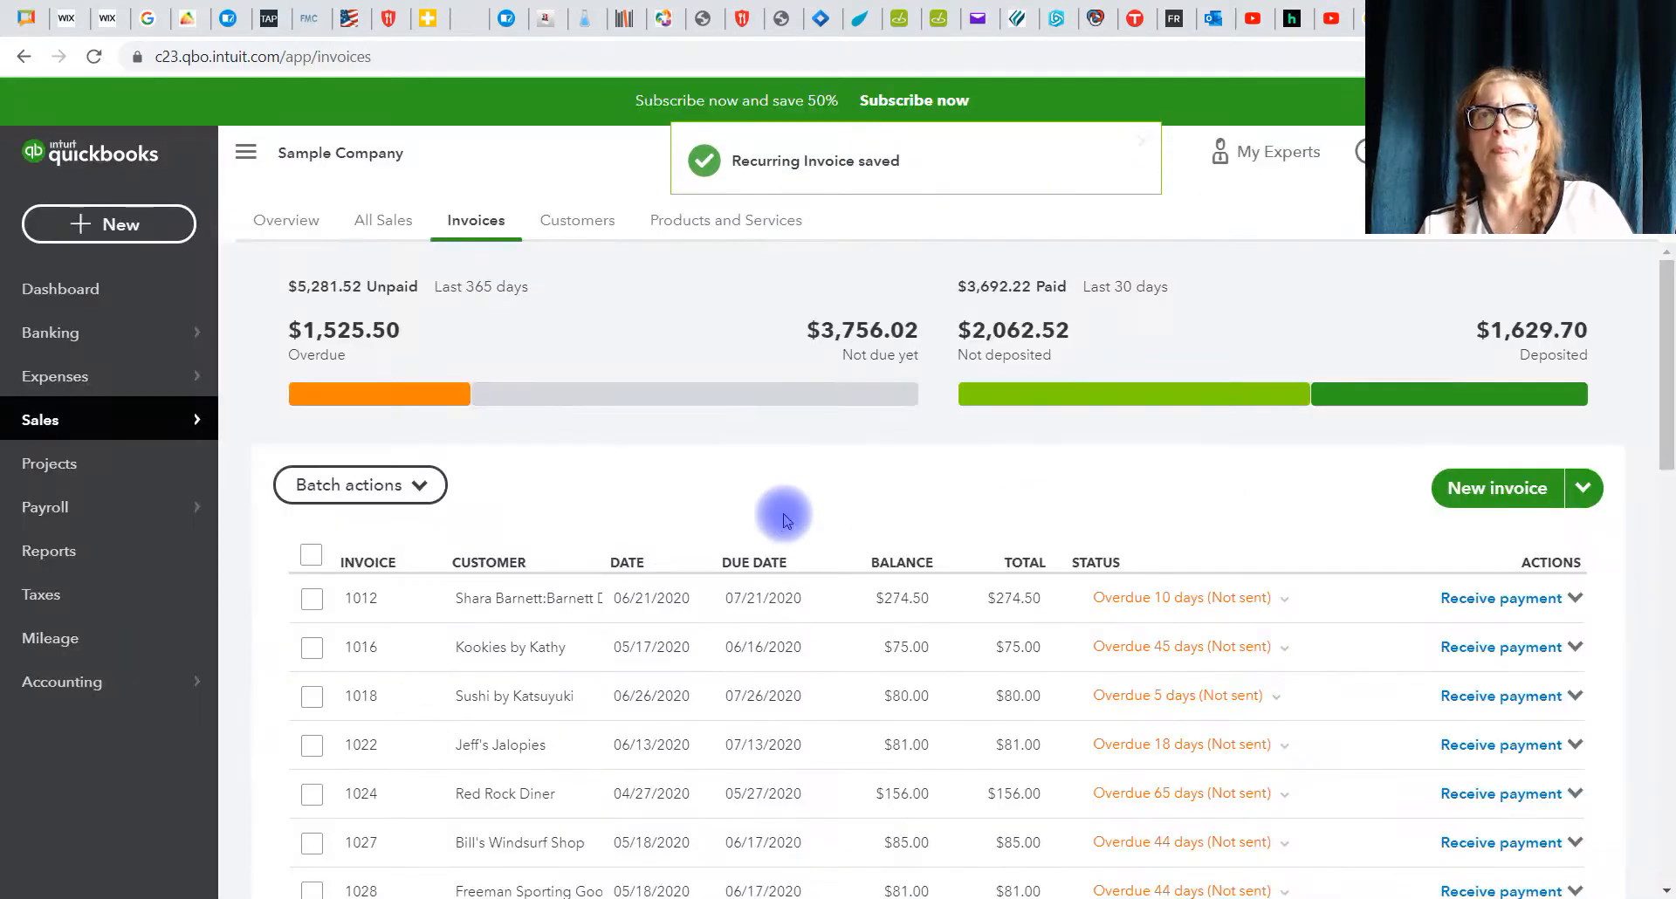
pyautogui.moveTo(1250, 209)
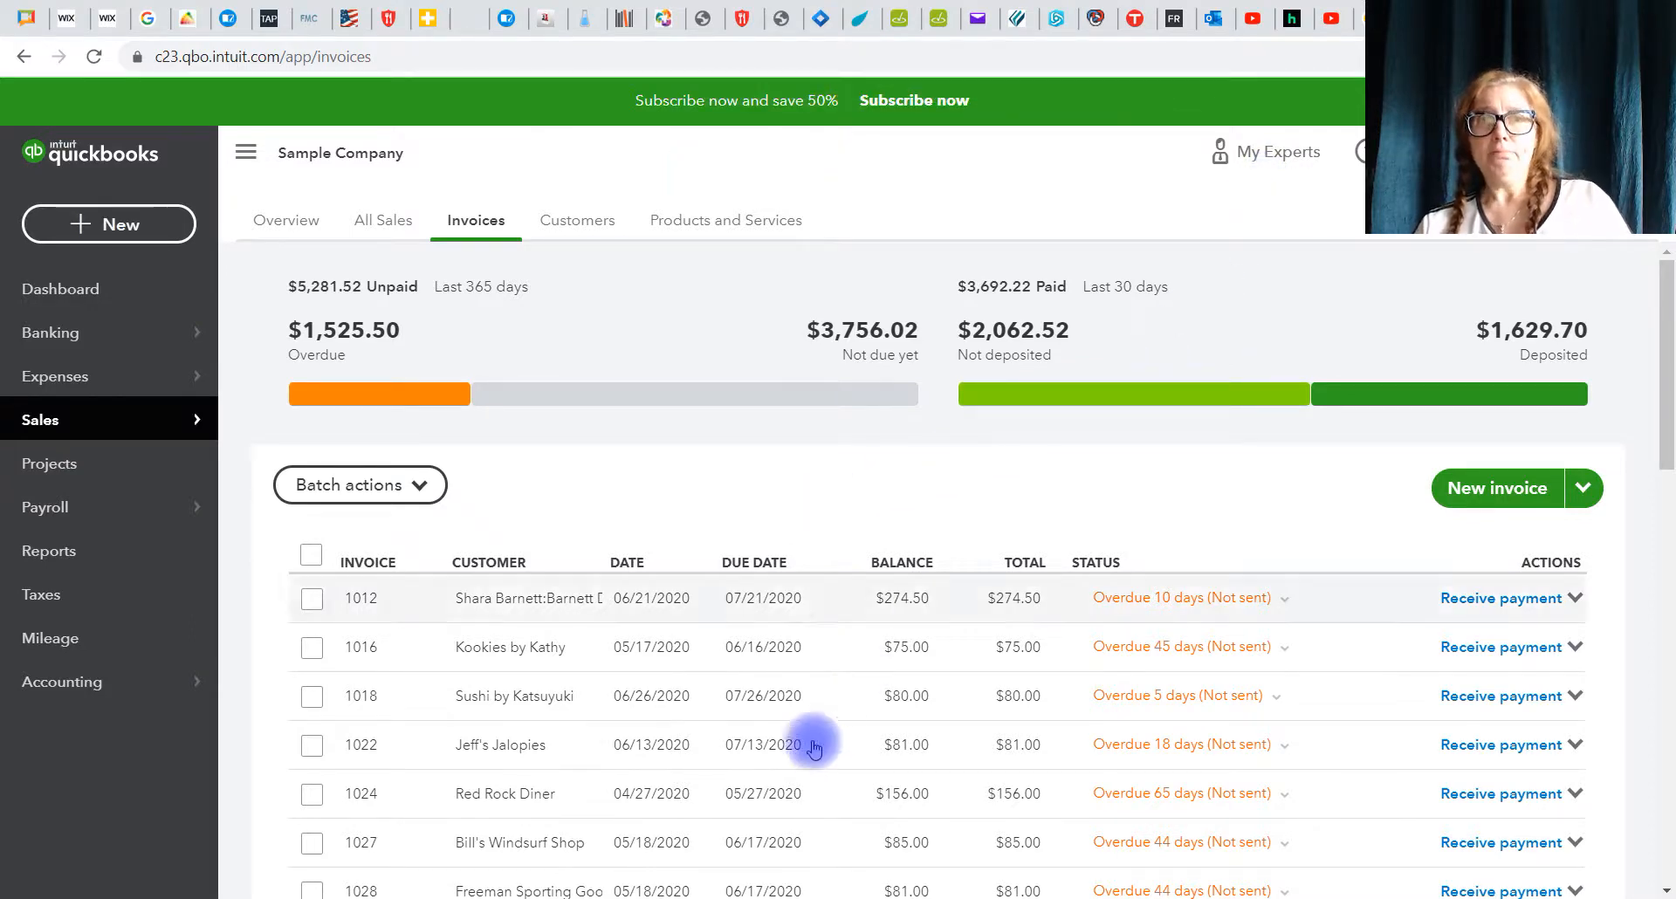
pyautogui.scroll(-3)
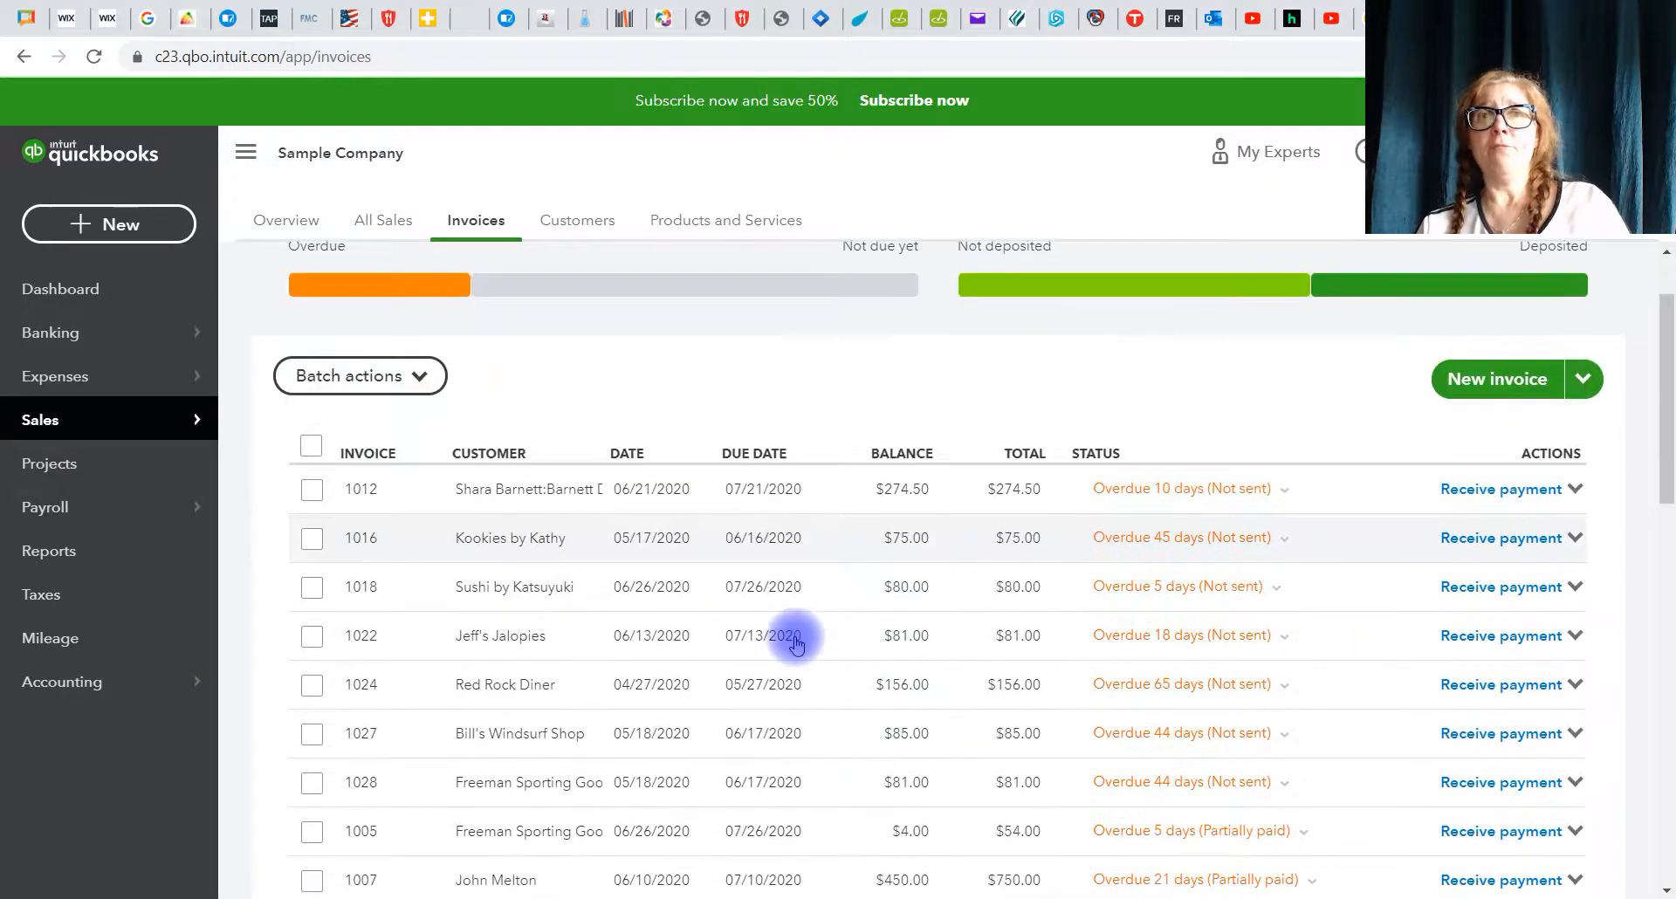
pyautogui.scroll(-3)
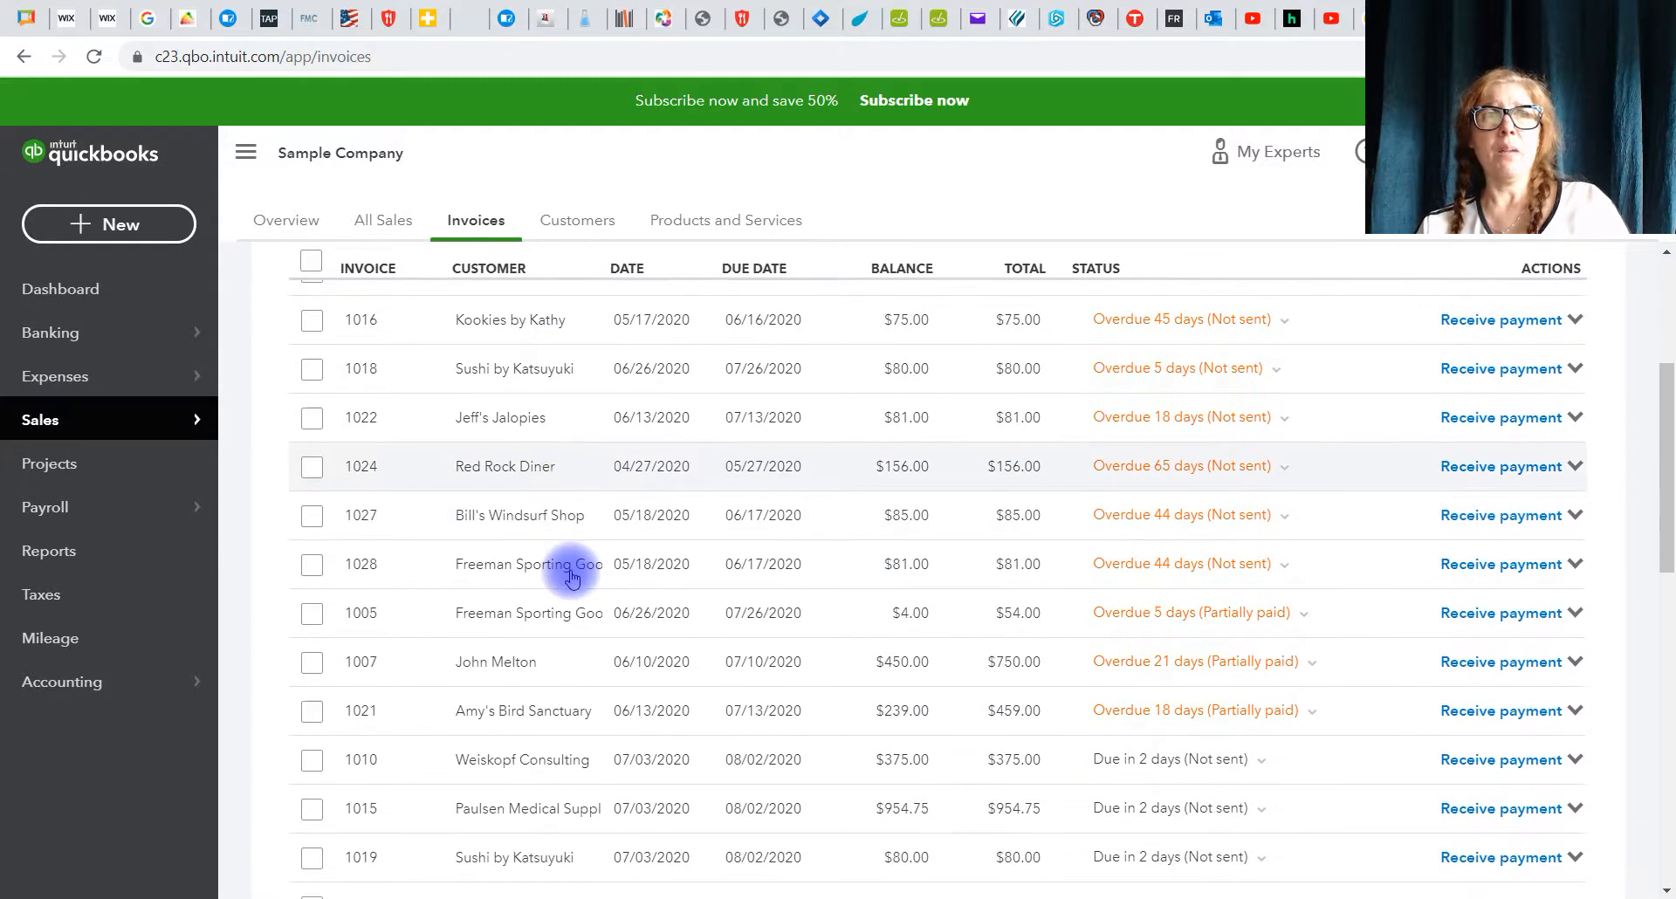
pyautogui.scroll(-3)
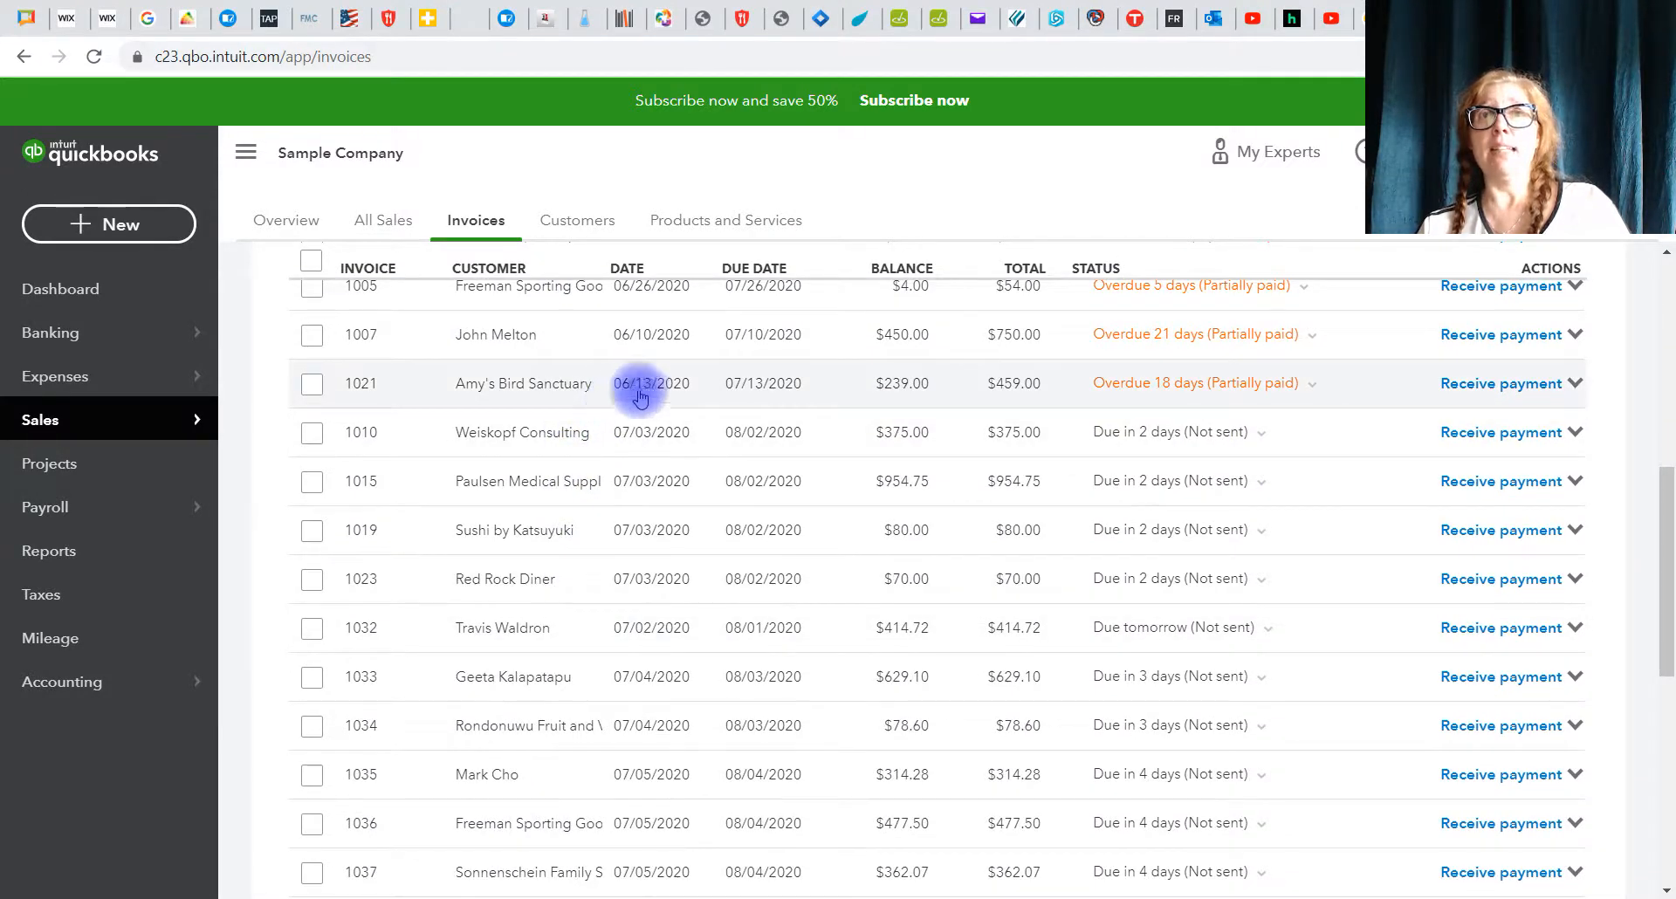
pyautogui.scroll(-3)
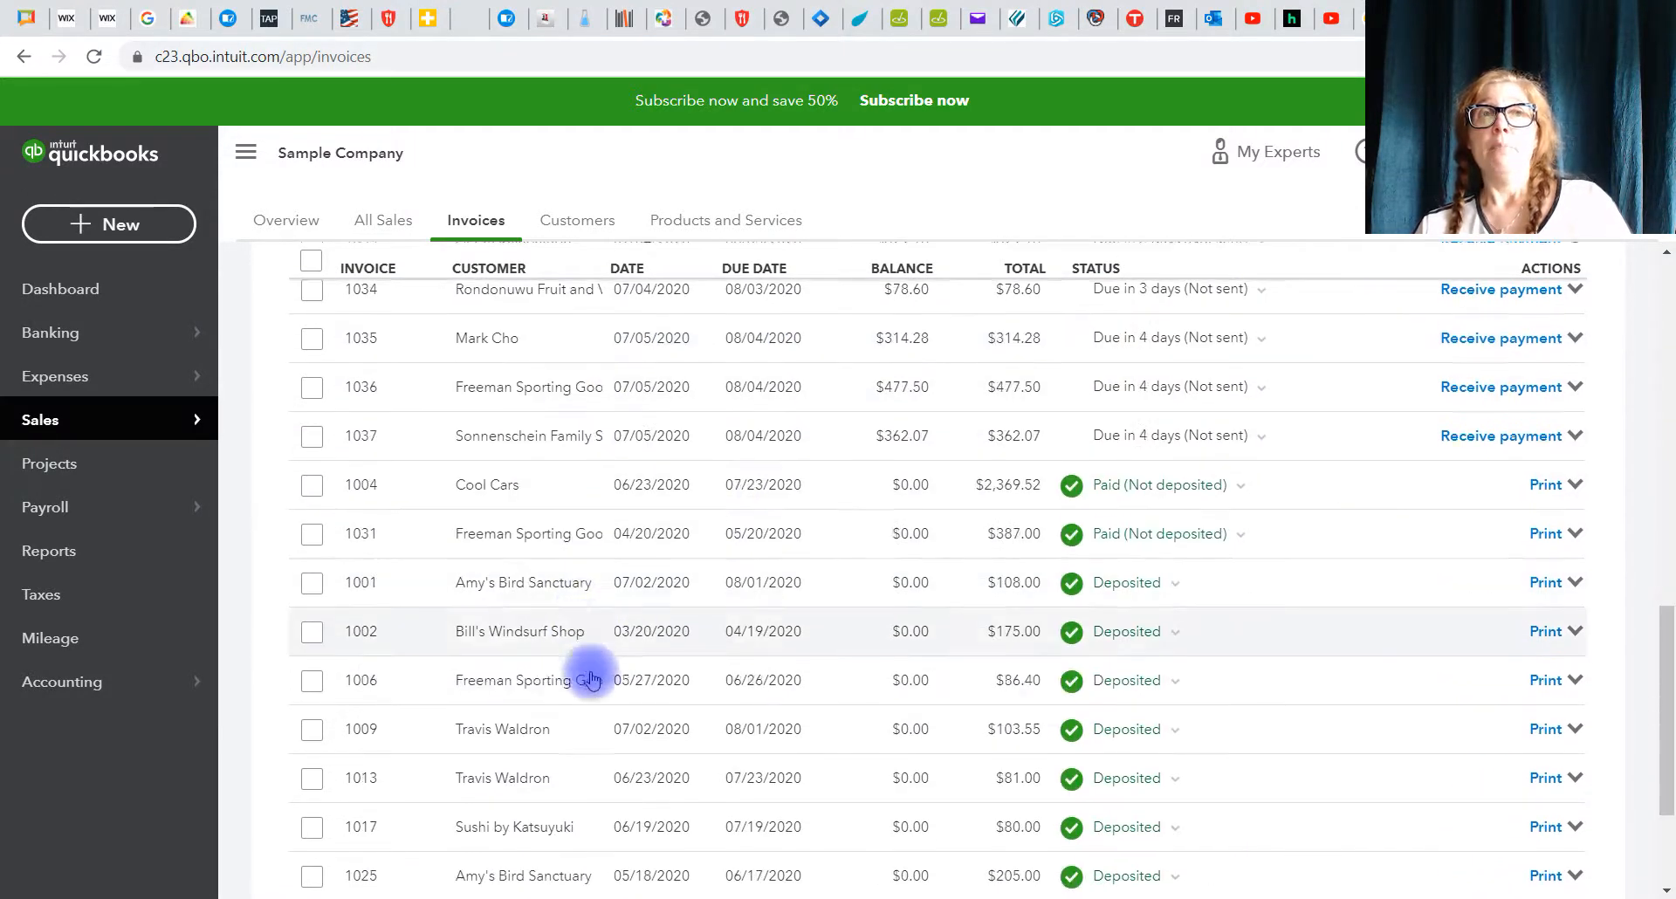
pyautogui.scroll(3)
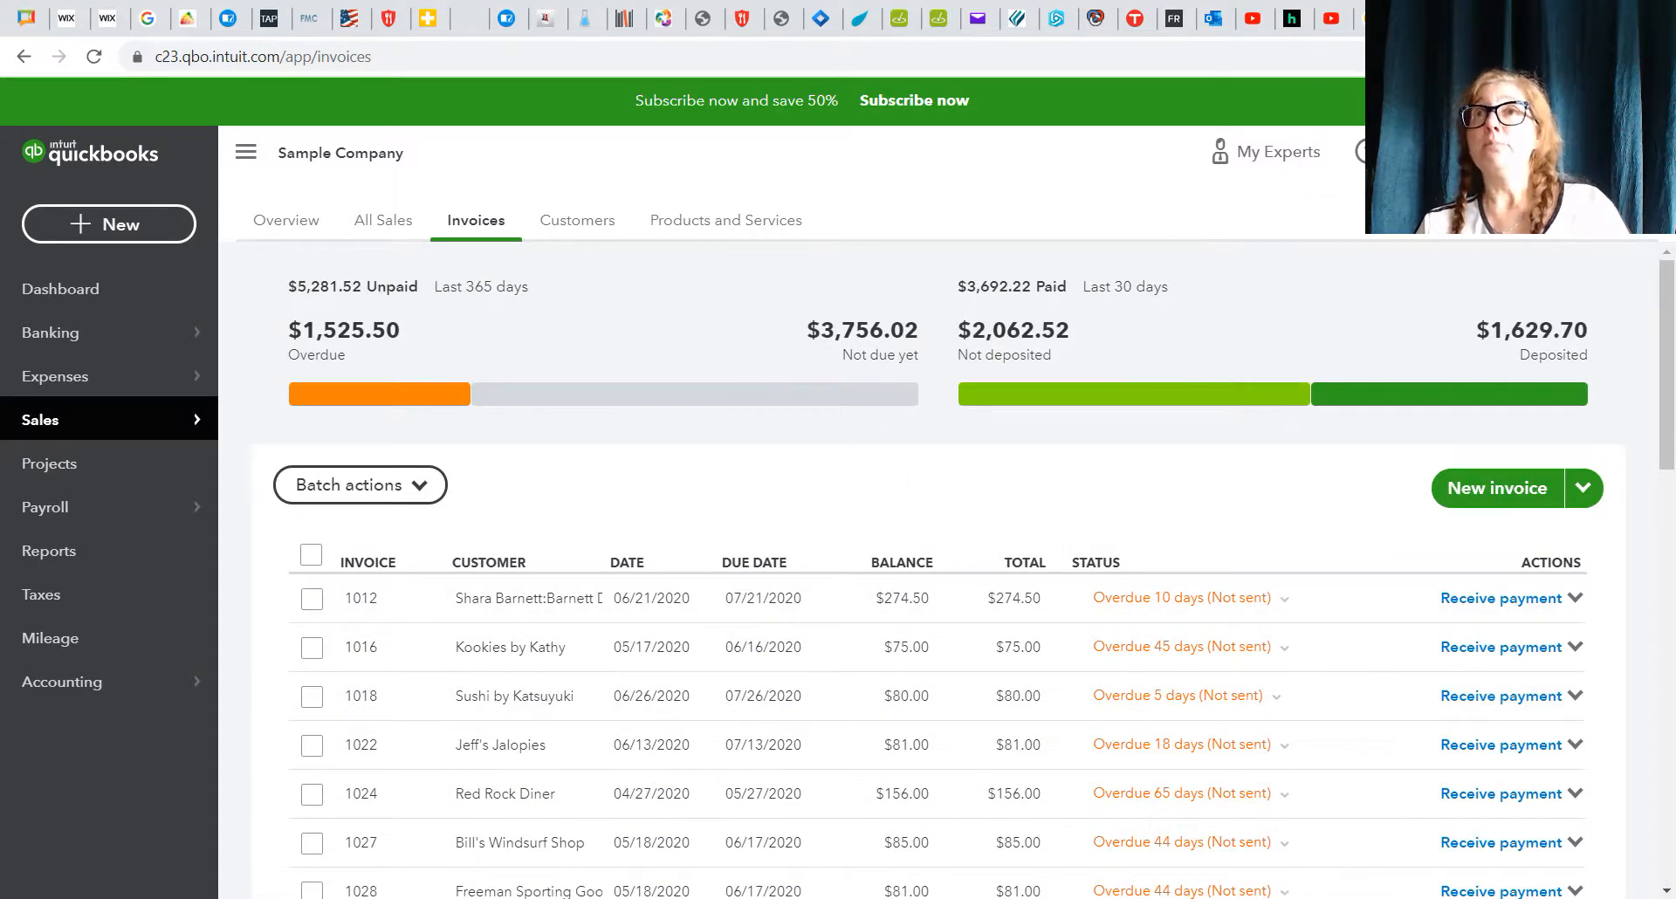
# Step: Return to the Recurring Transactions list via the gear's Lists menu
pyautogui.click(1372, 152)
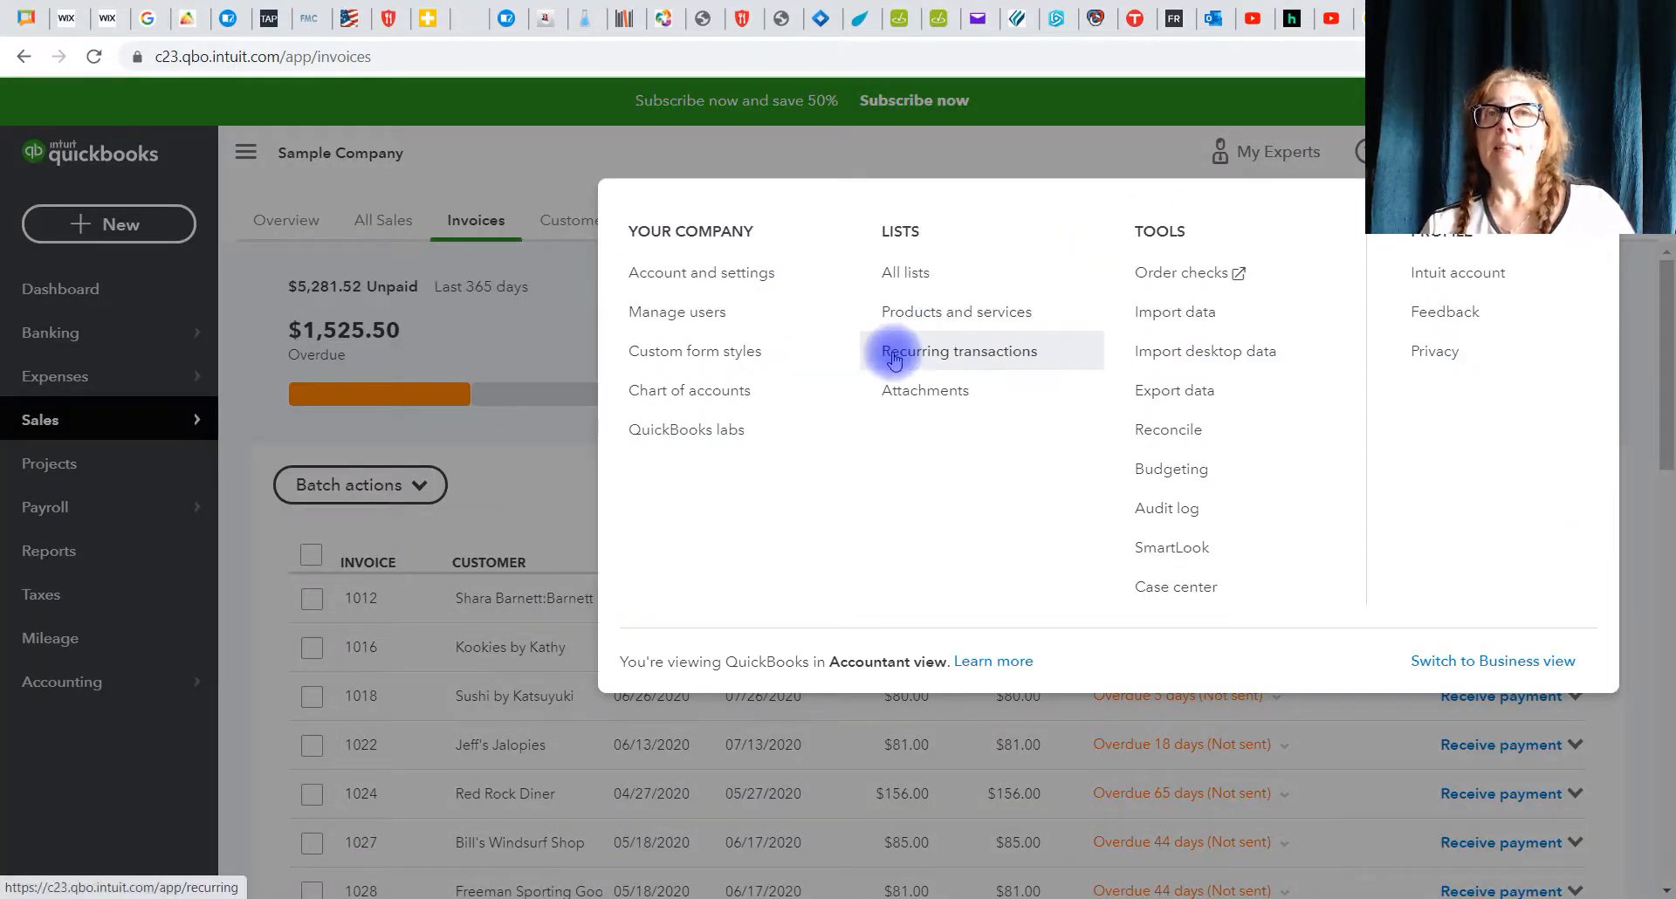
pyautogui.click(959, 351)
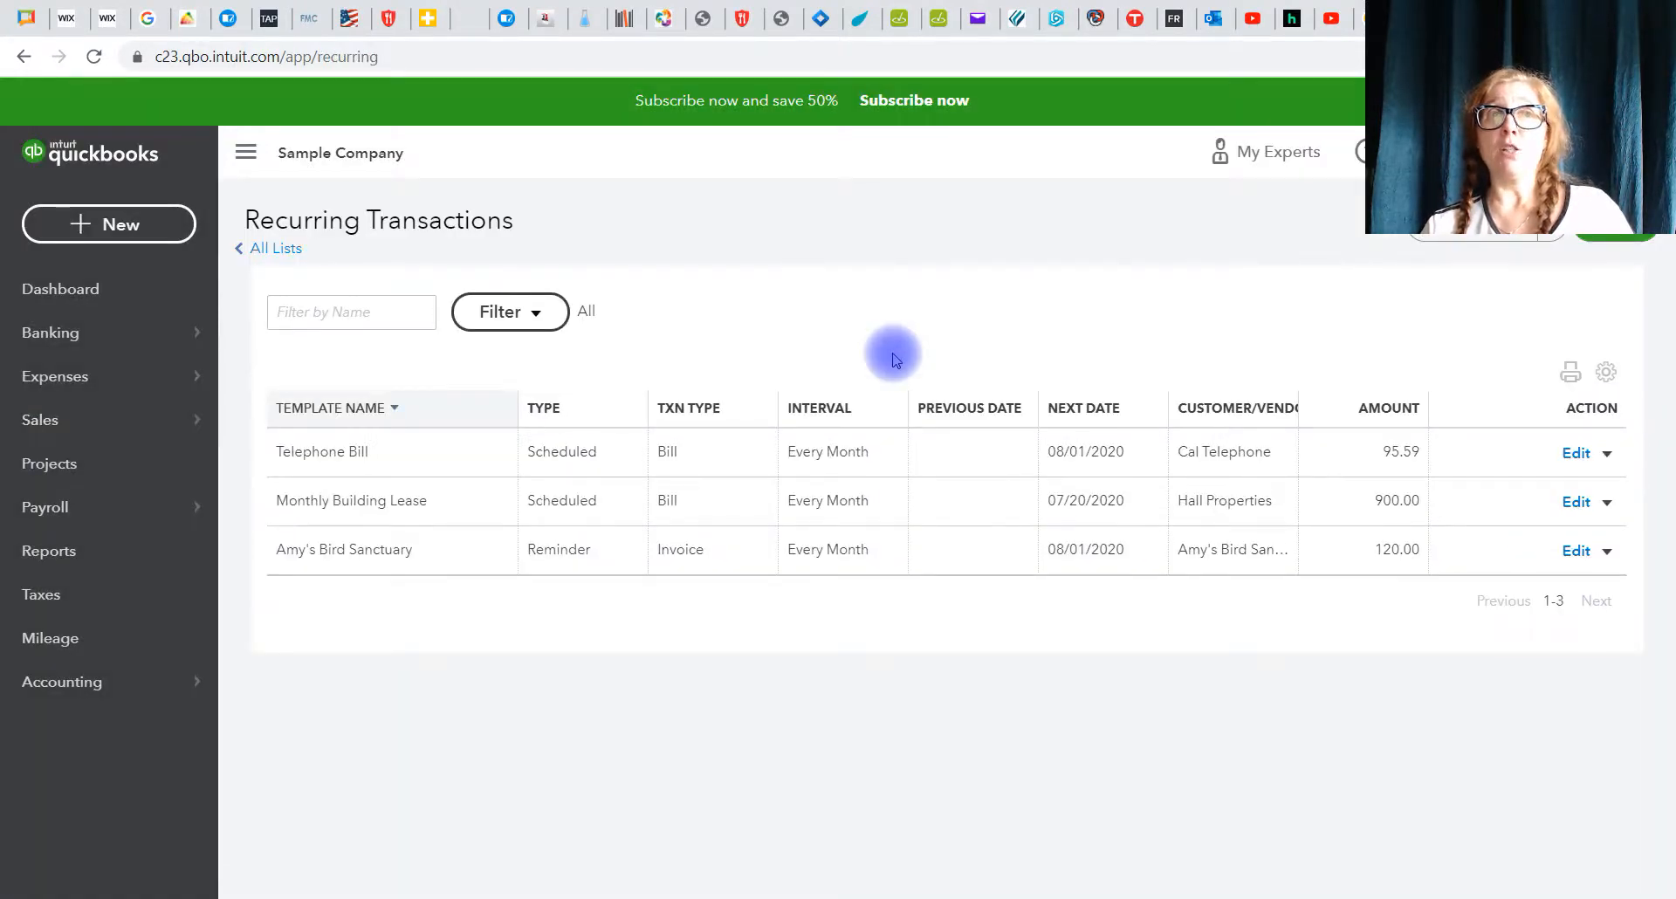
pyautogui.moveTo(428, 560)
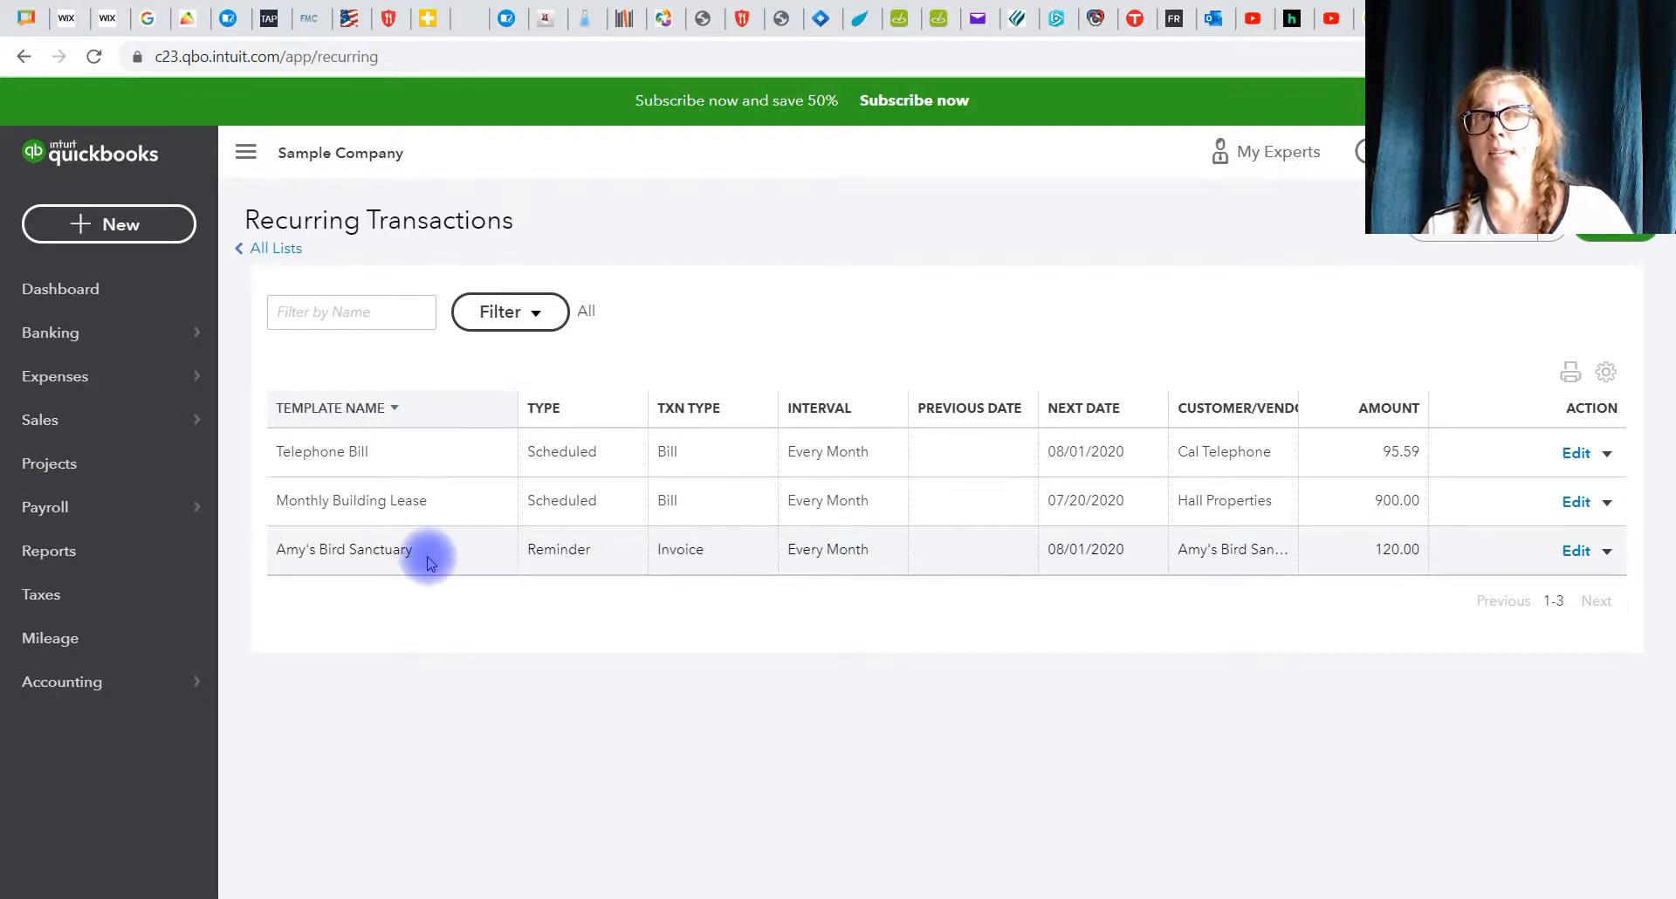
pyautogui.moveTo(845, 548)
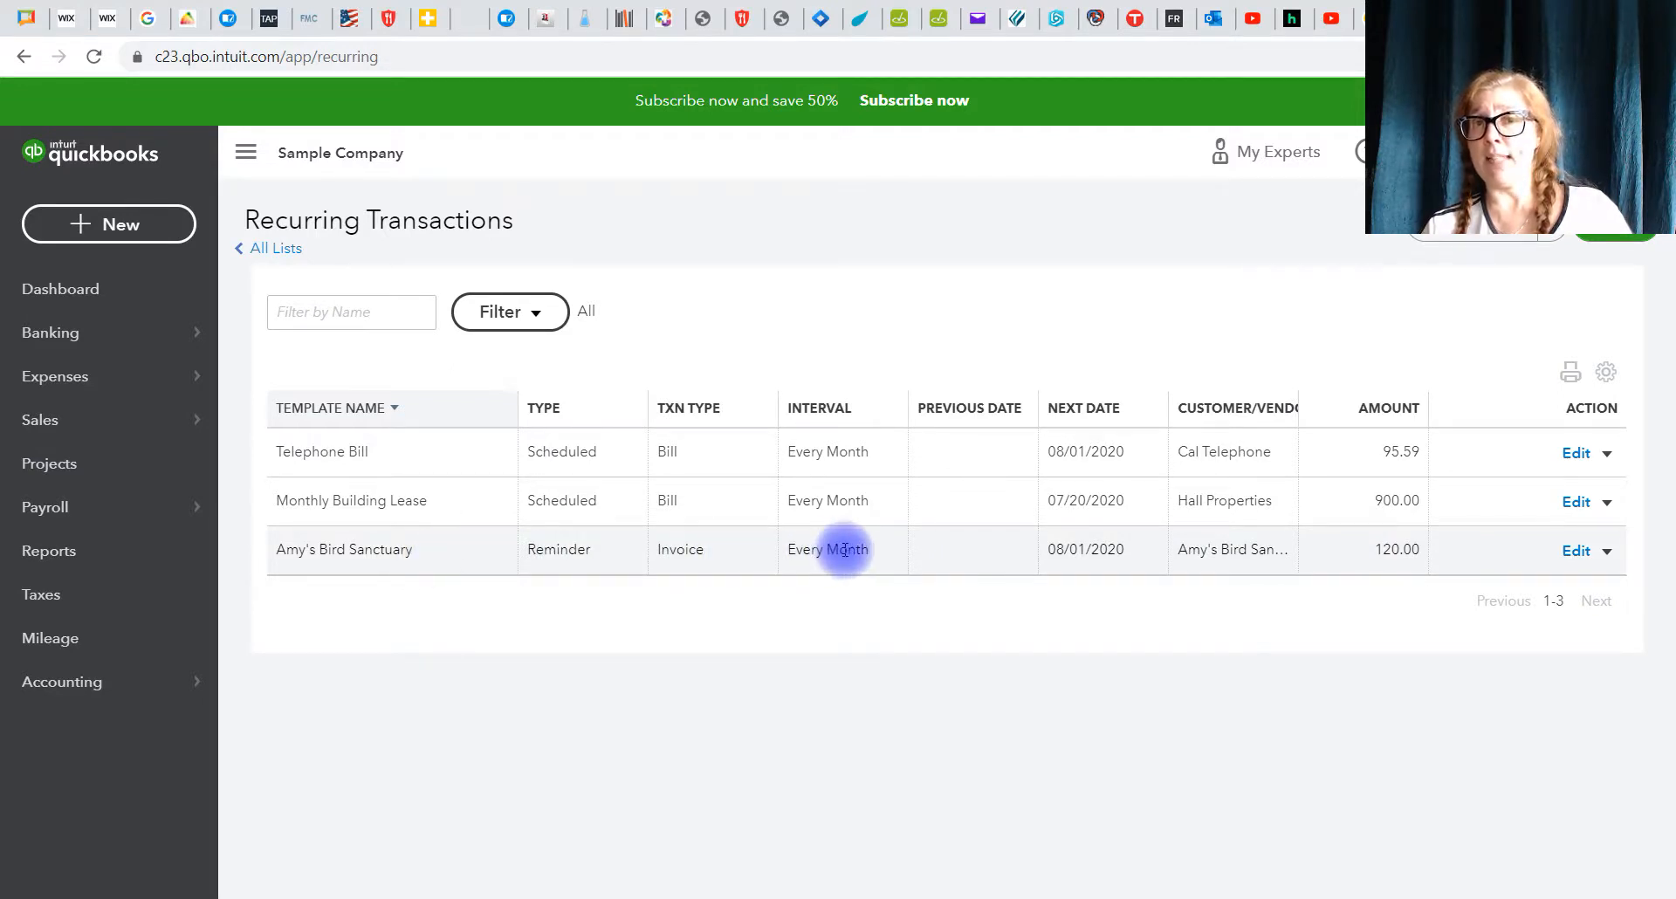
pyautogui.moveTo(1416, 574)
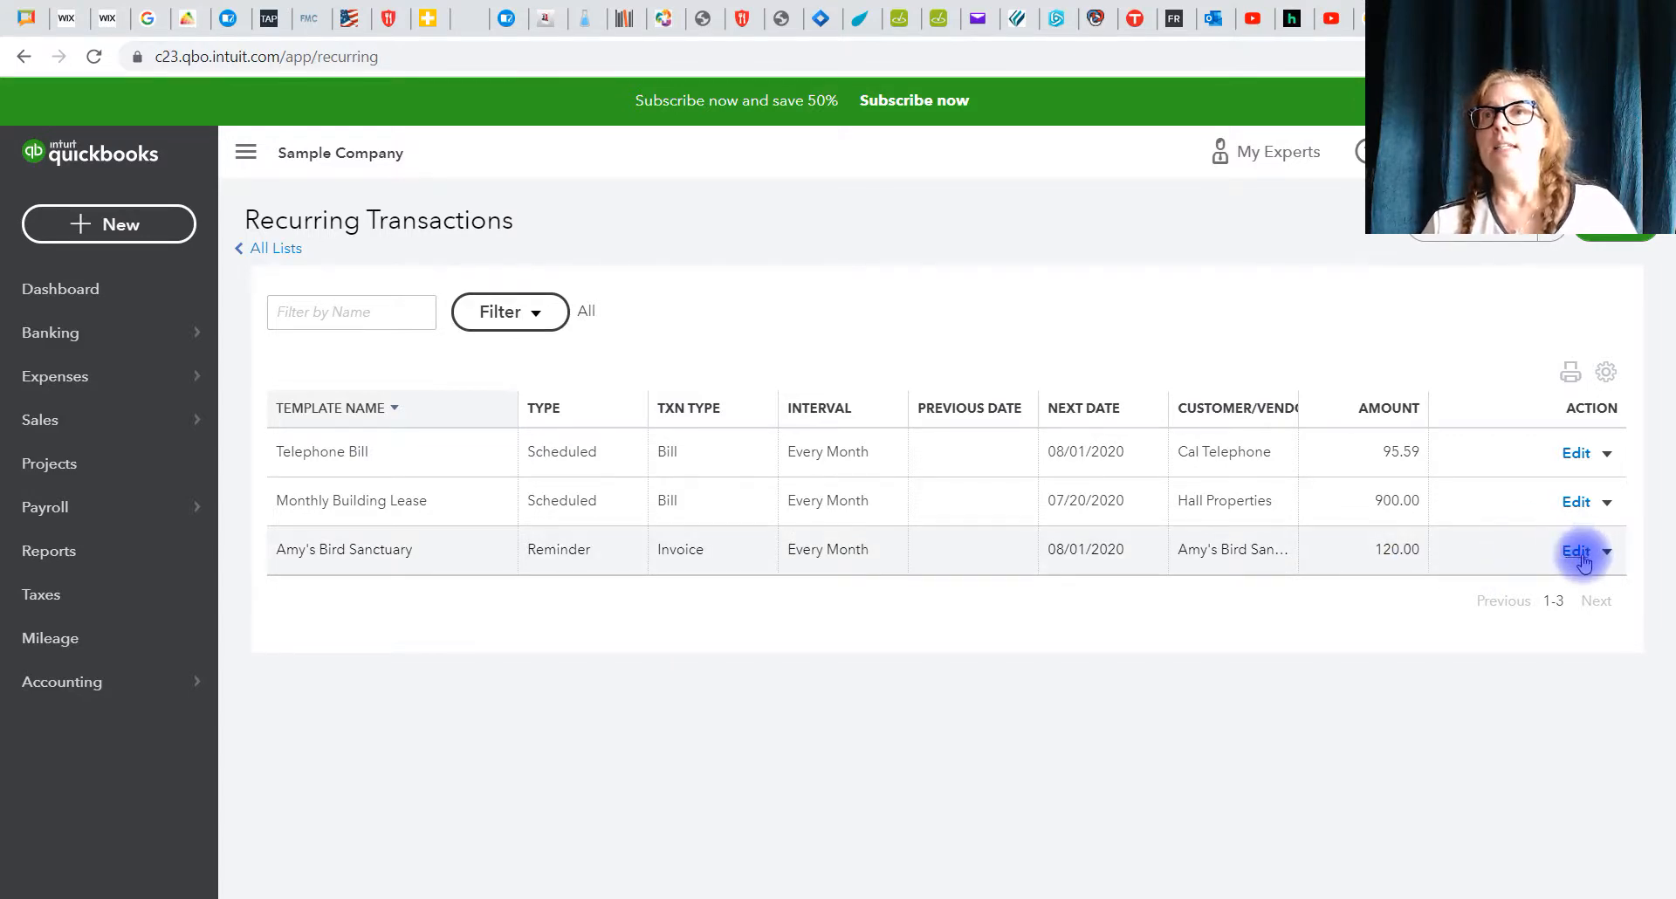
# Step: Edit the Amy's Bird Sanctuary template, set line 3 quantity to 3 and save it at 180.00
pyautogui.click(1575, 550)
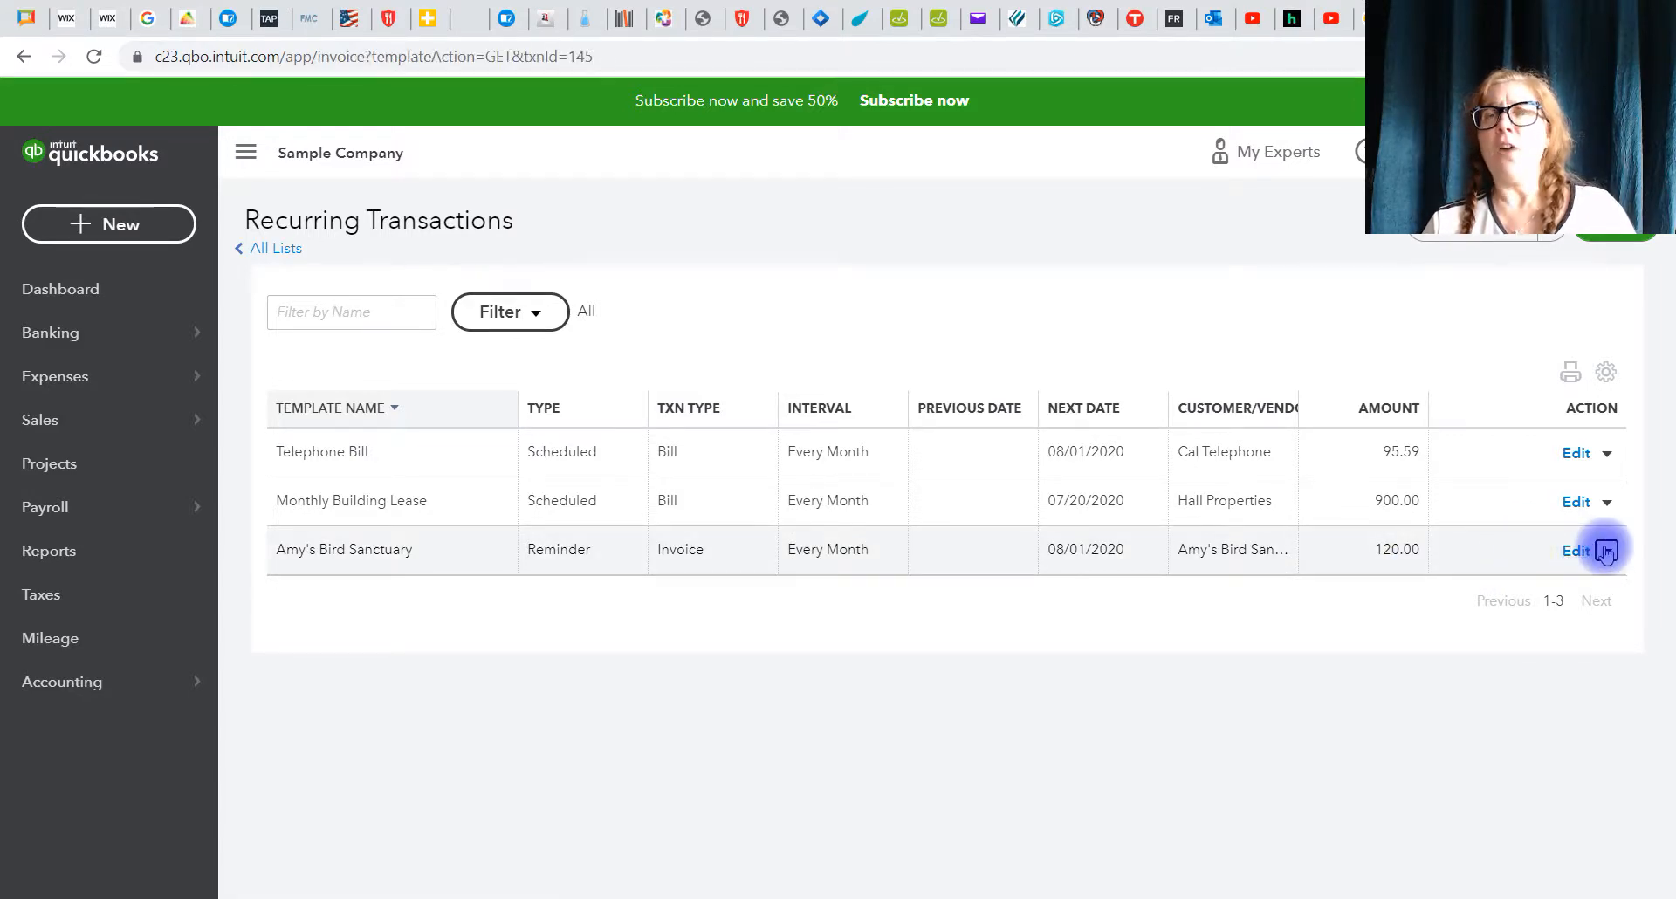
pyautogui.click(1603, 550)
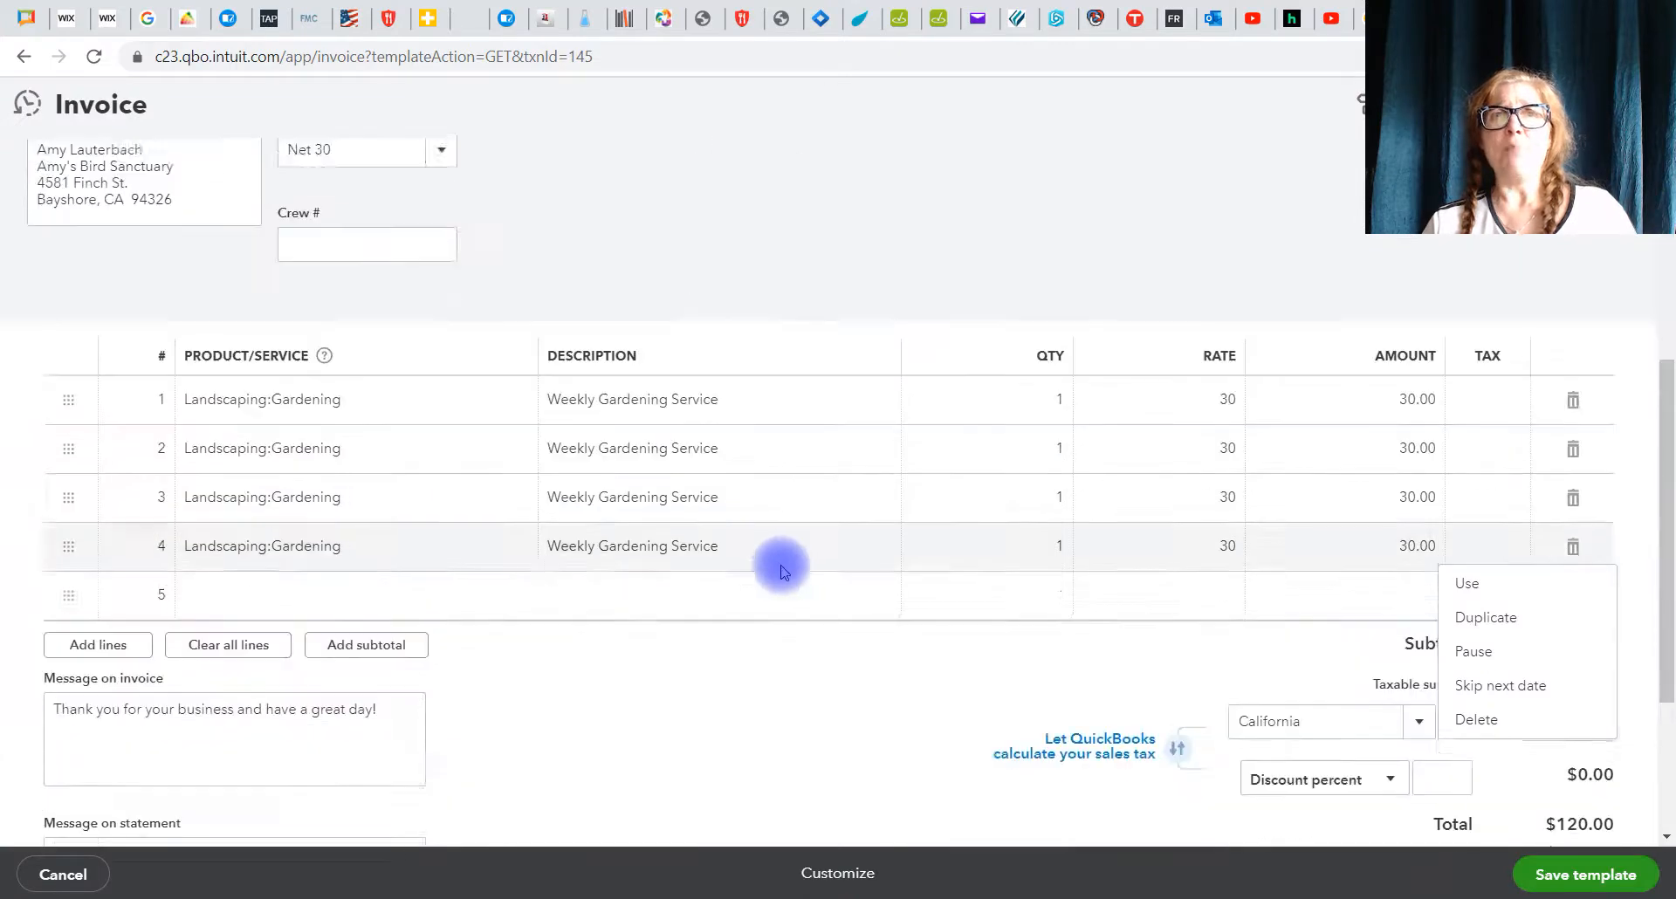
pyautogui.scroll(-3)
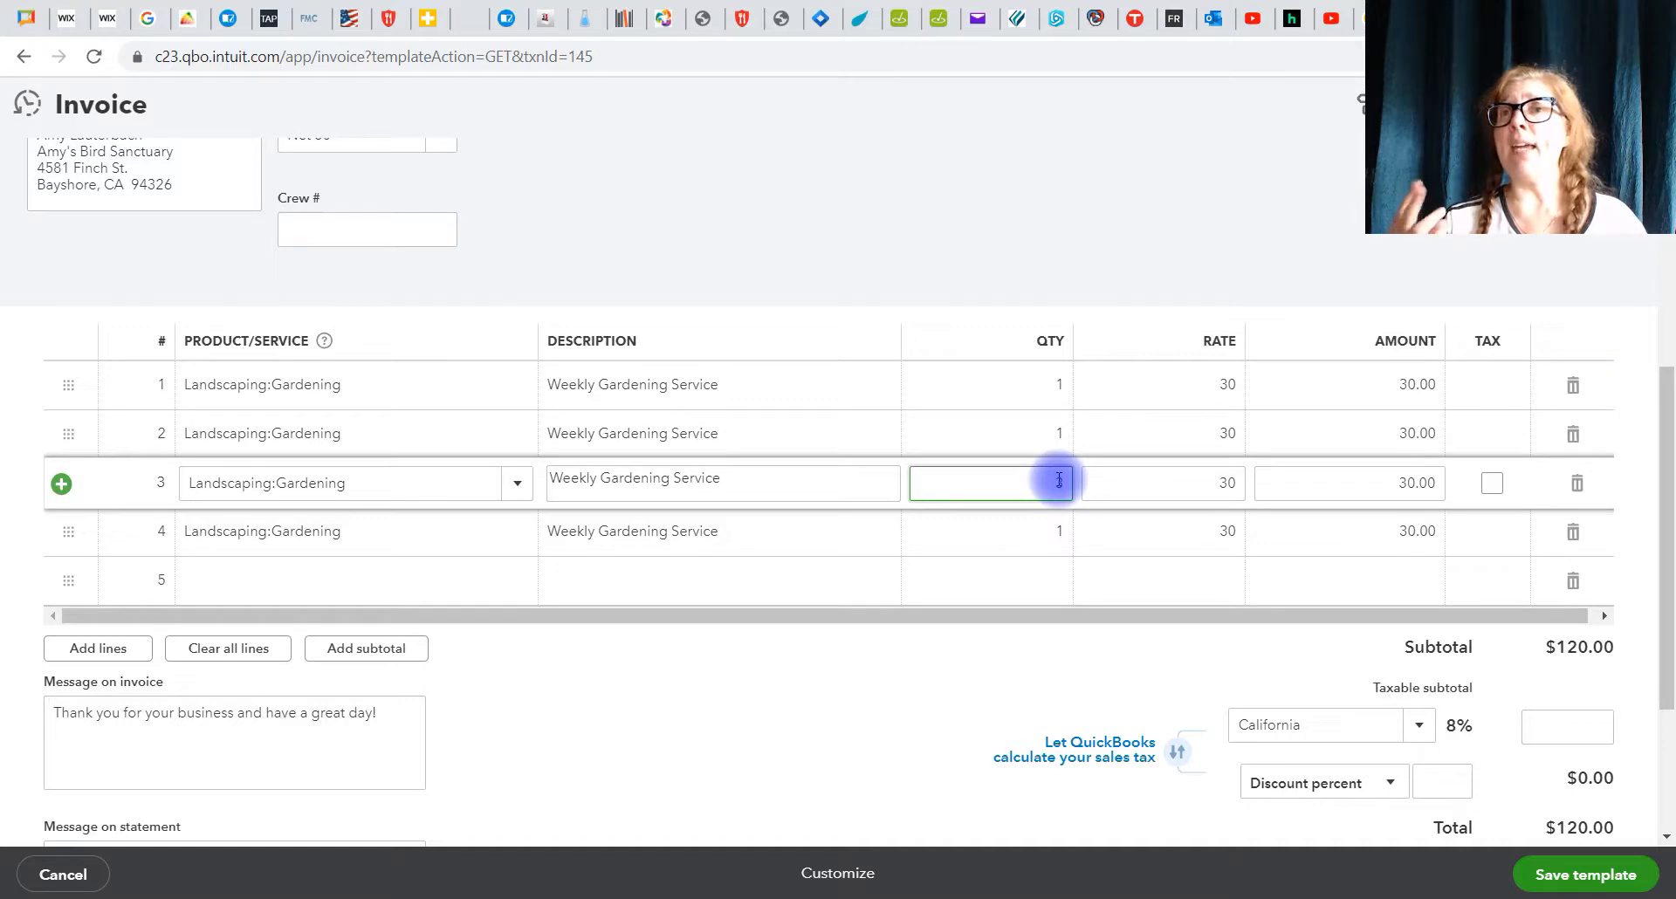
pyautogui.write('3')
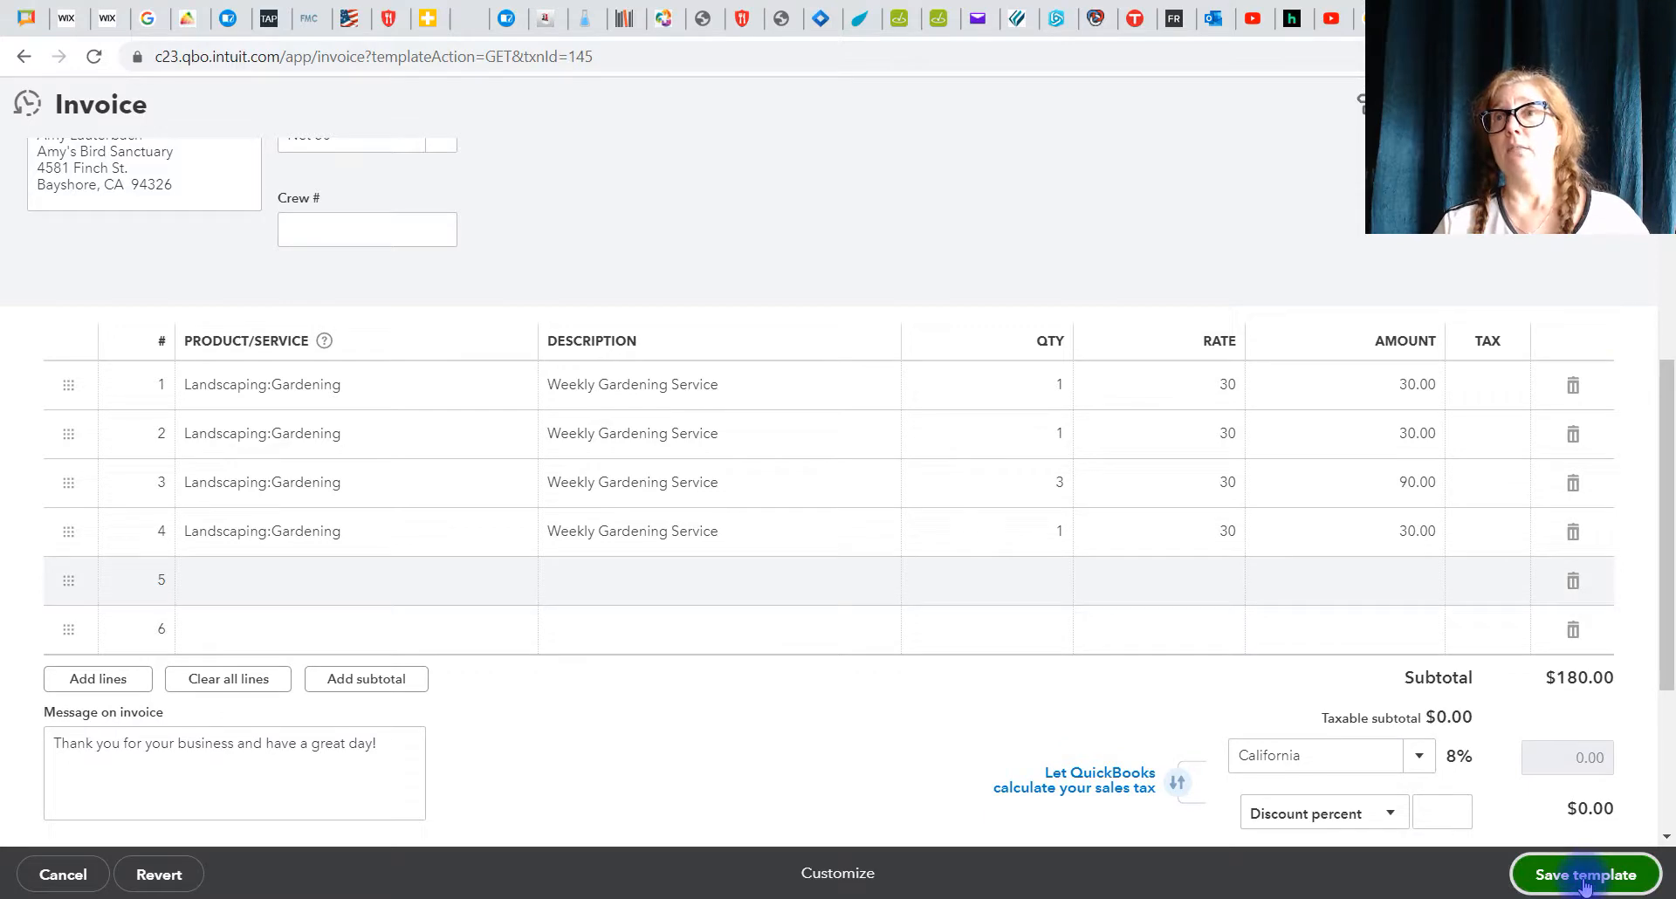
pyautogui.click(1586, 873)
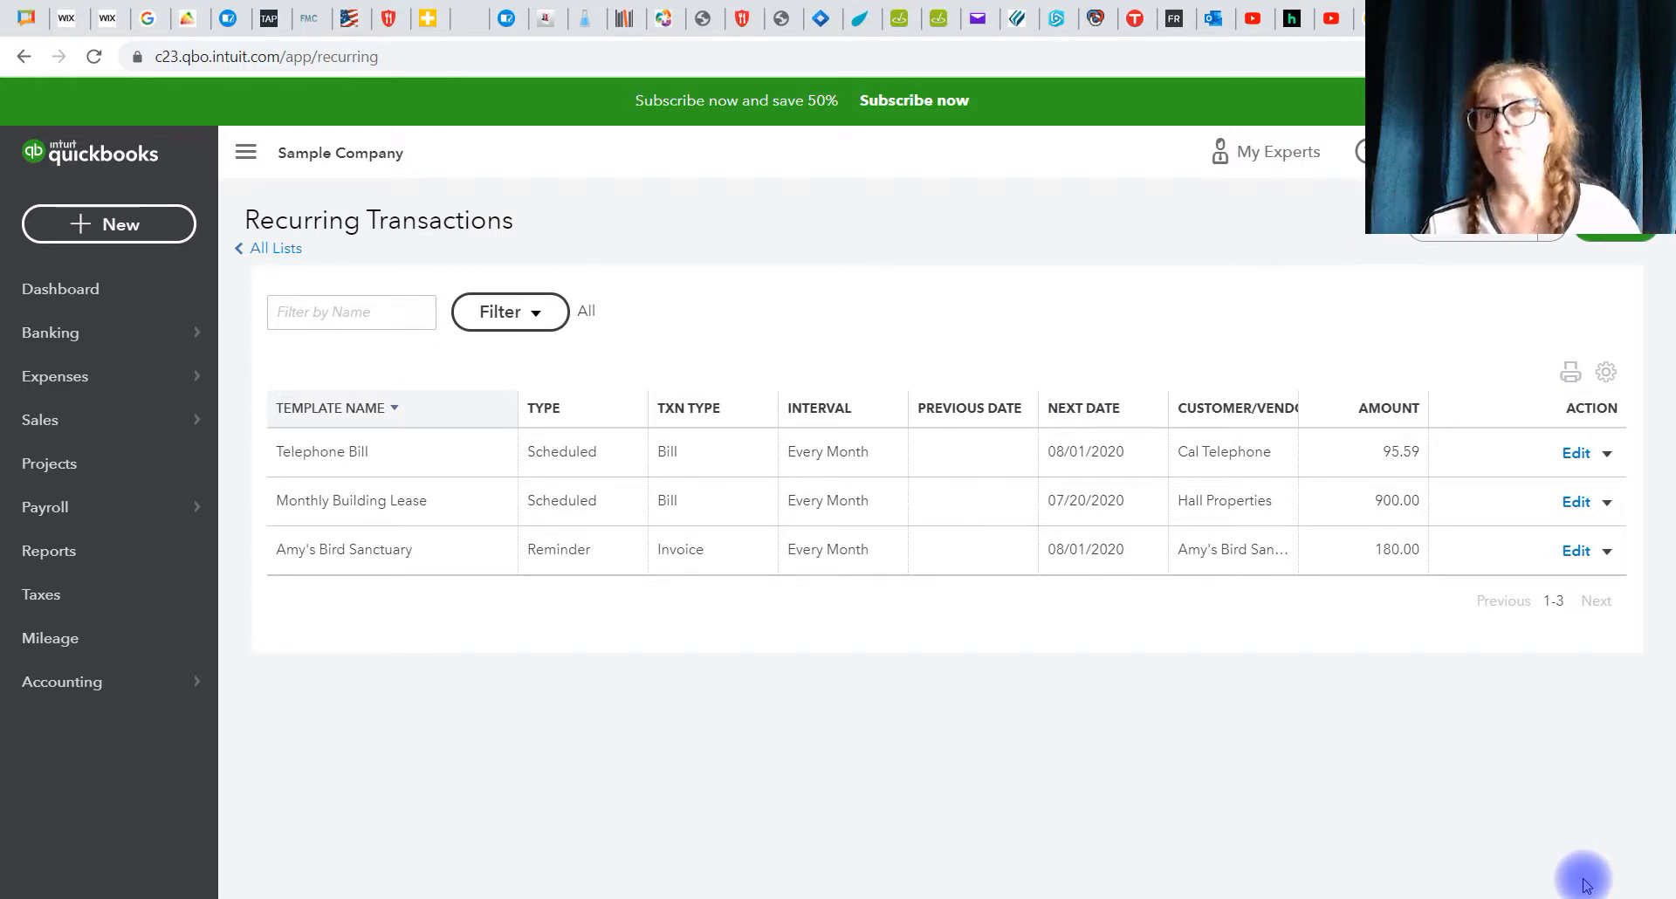
pyautogui.moveTo(1240, 723)
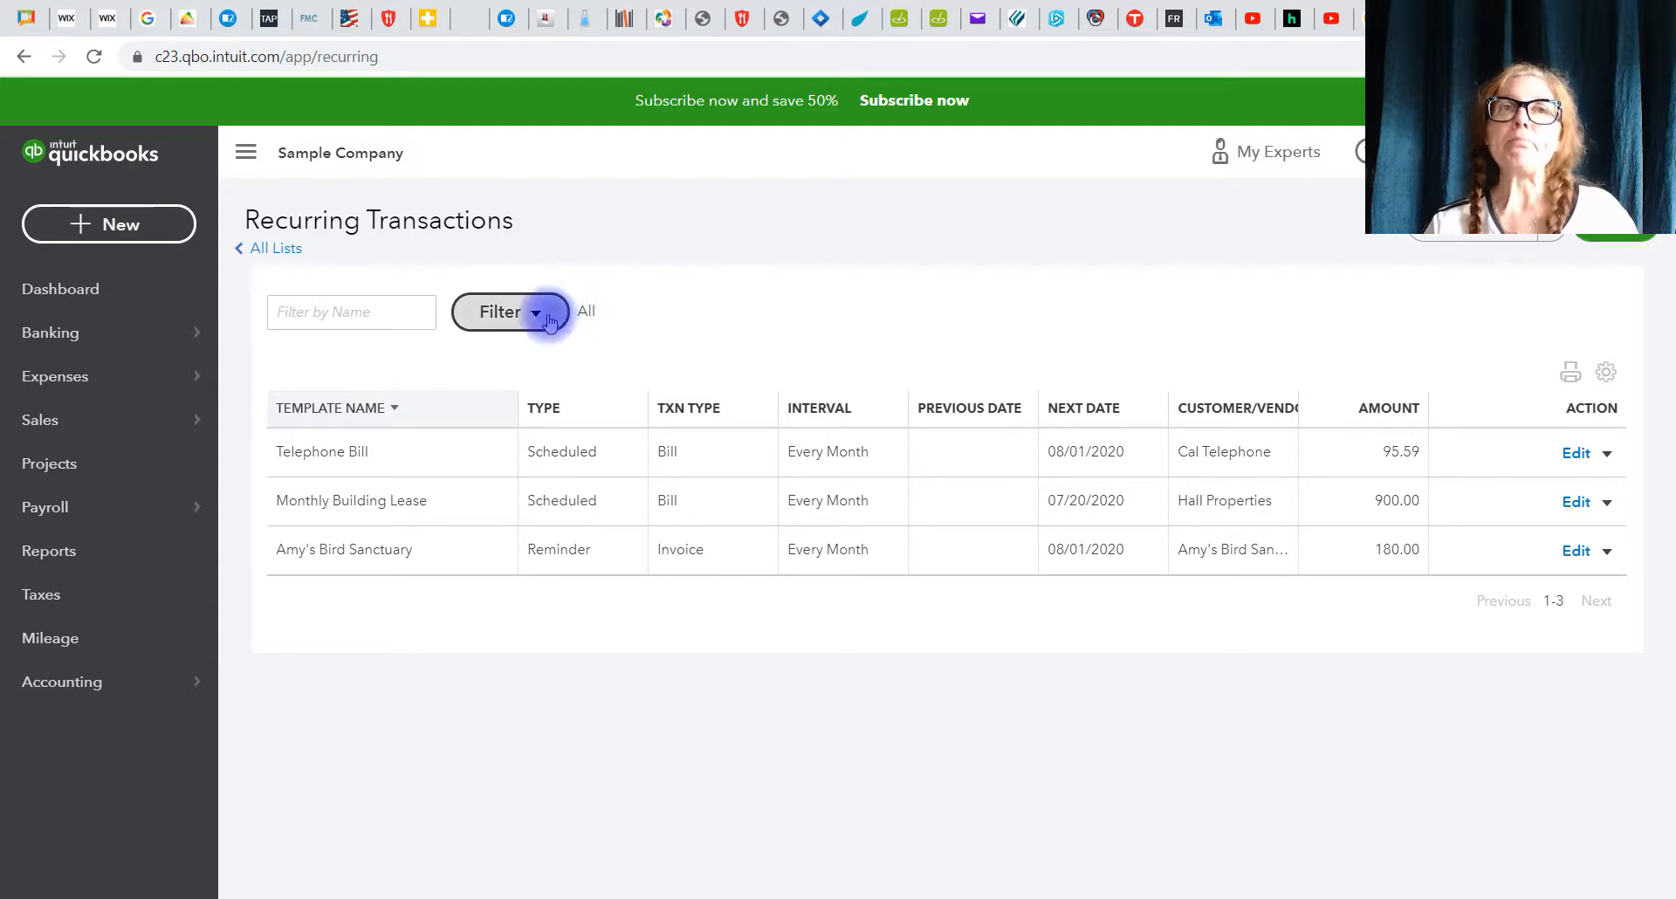
# Step: Filter the recurring list to Scheduled template type
pyautogui.click(508, 311)
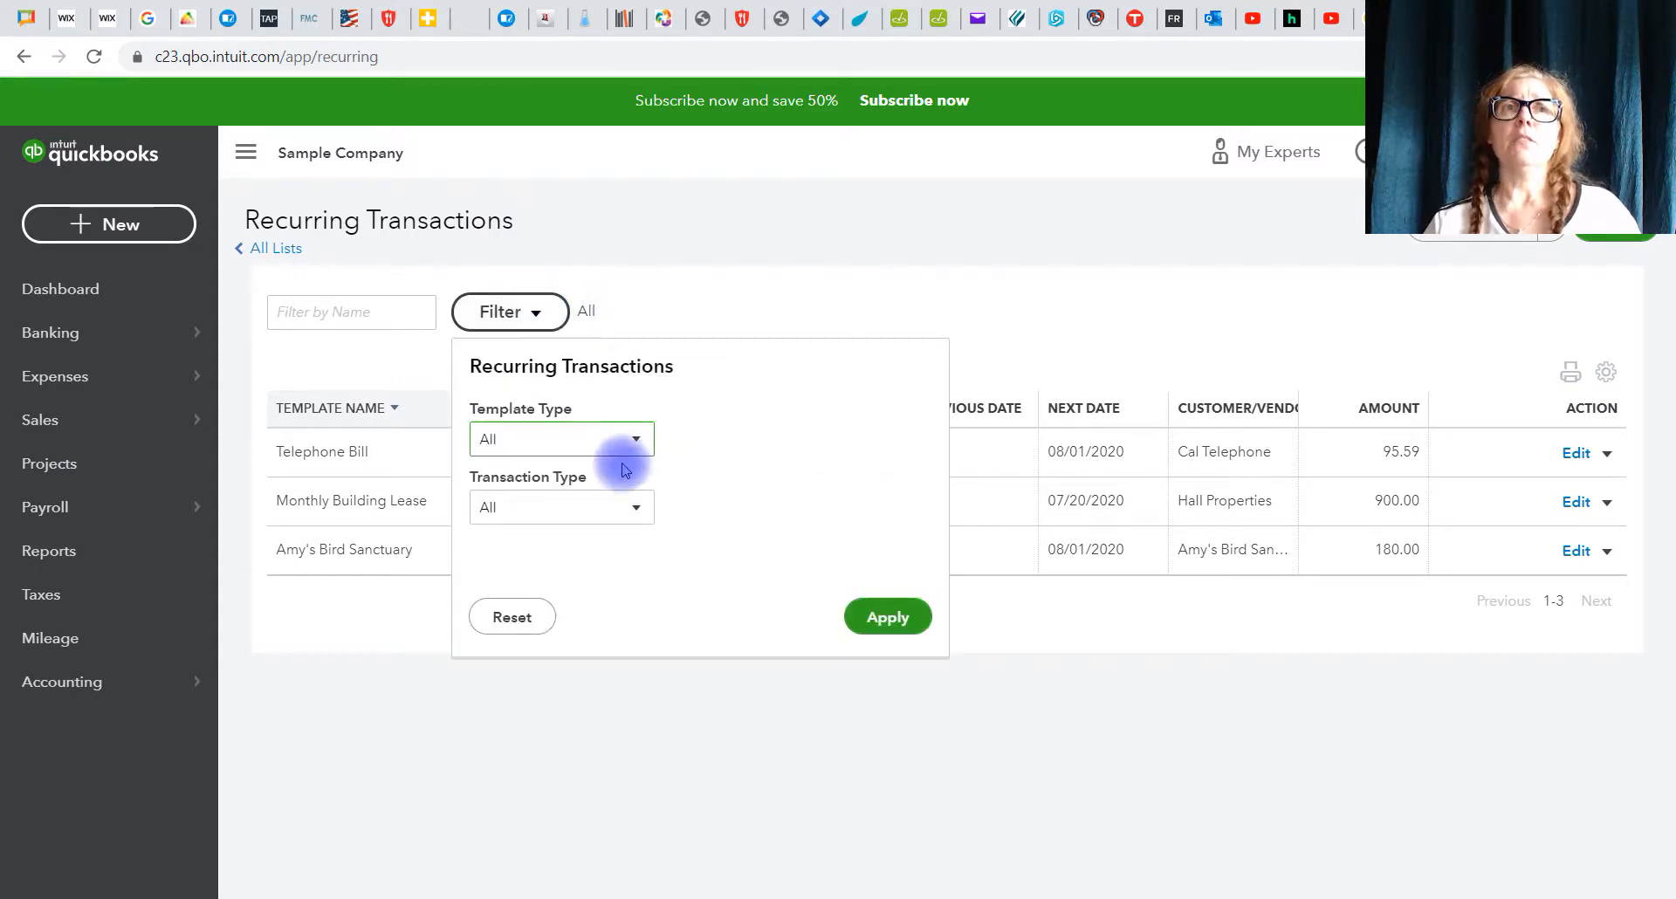
pyautogui.click(636, 440)
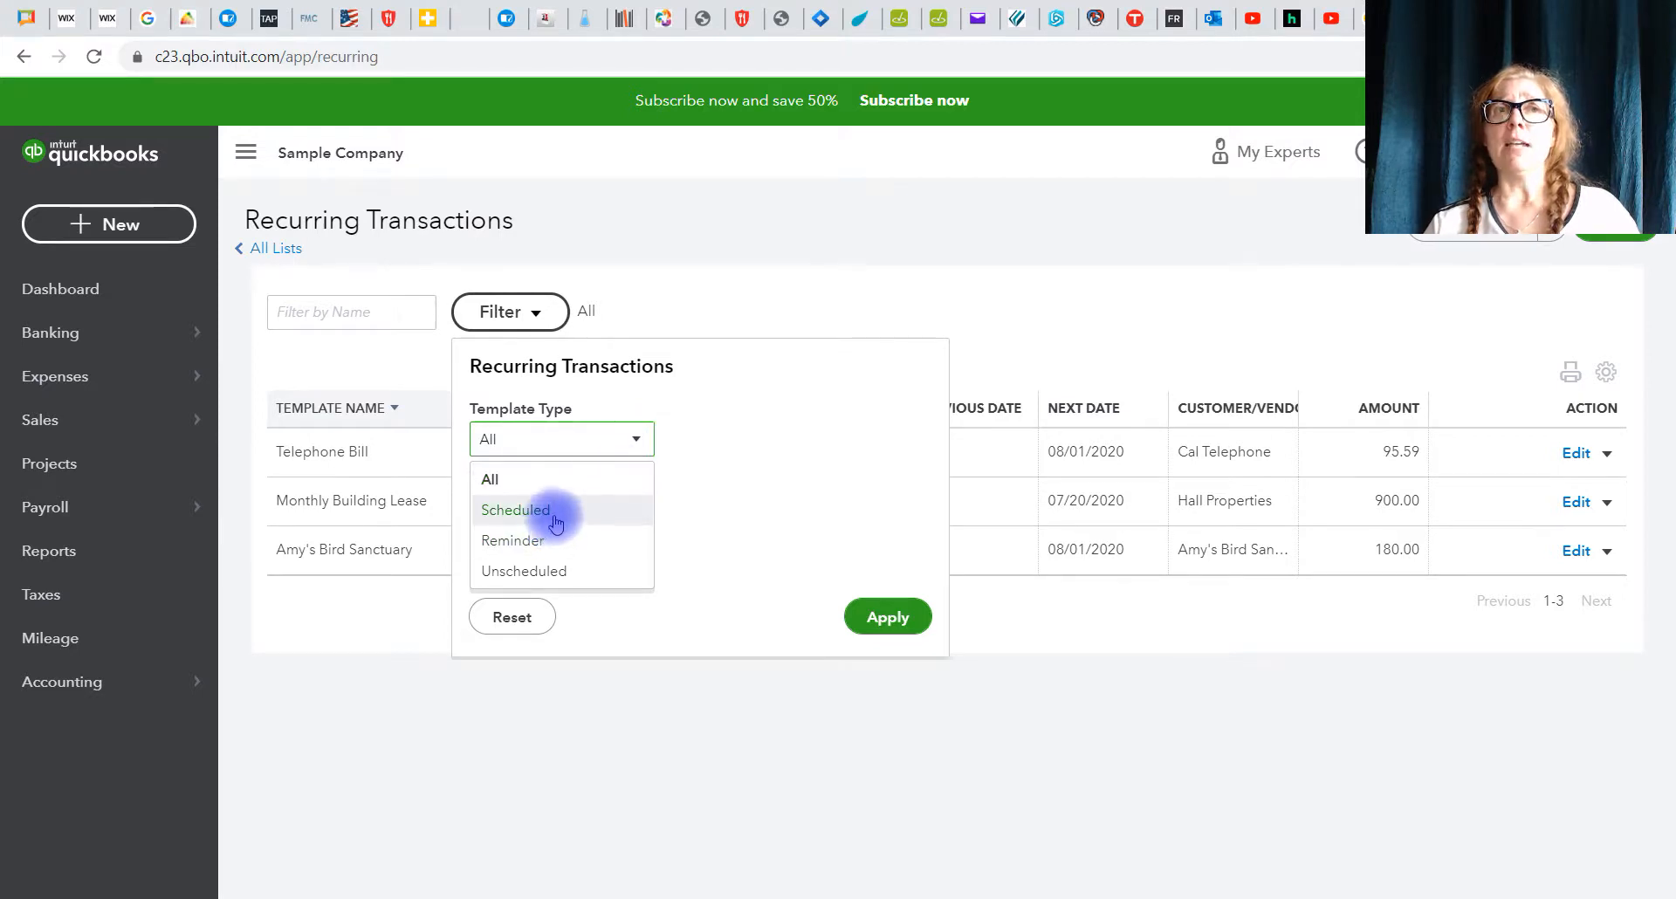
pyautogui.click(513, 509)
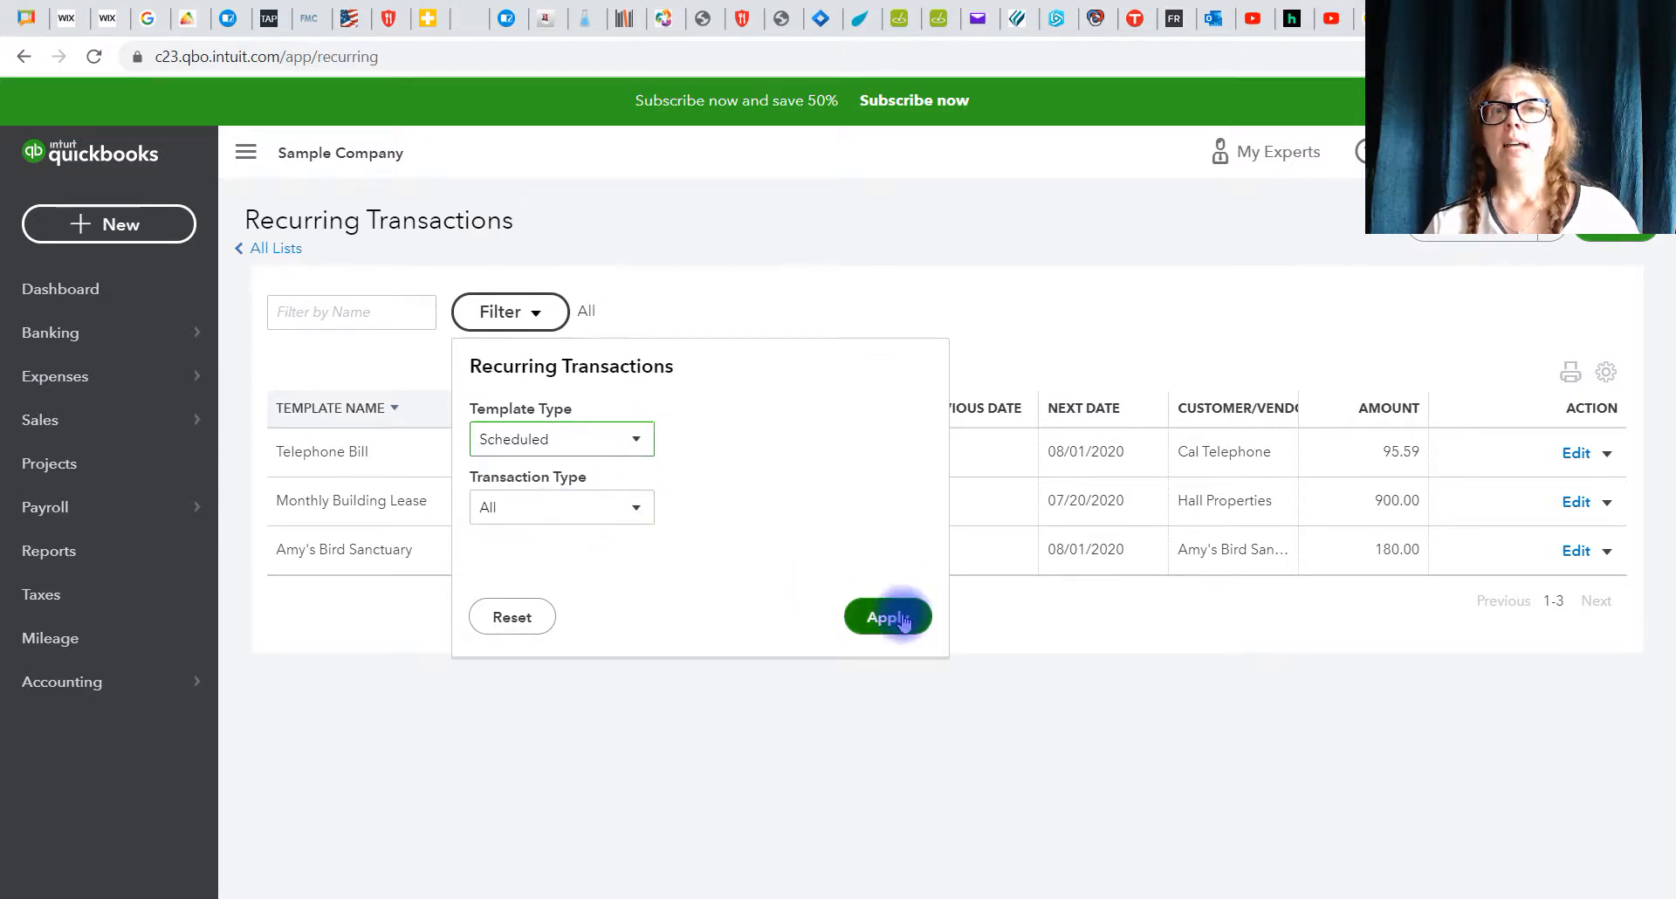
pyautogui.click(887, 617)
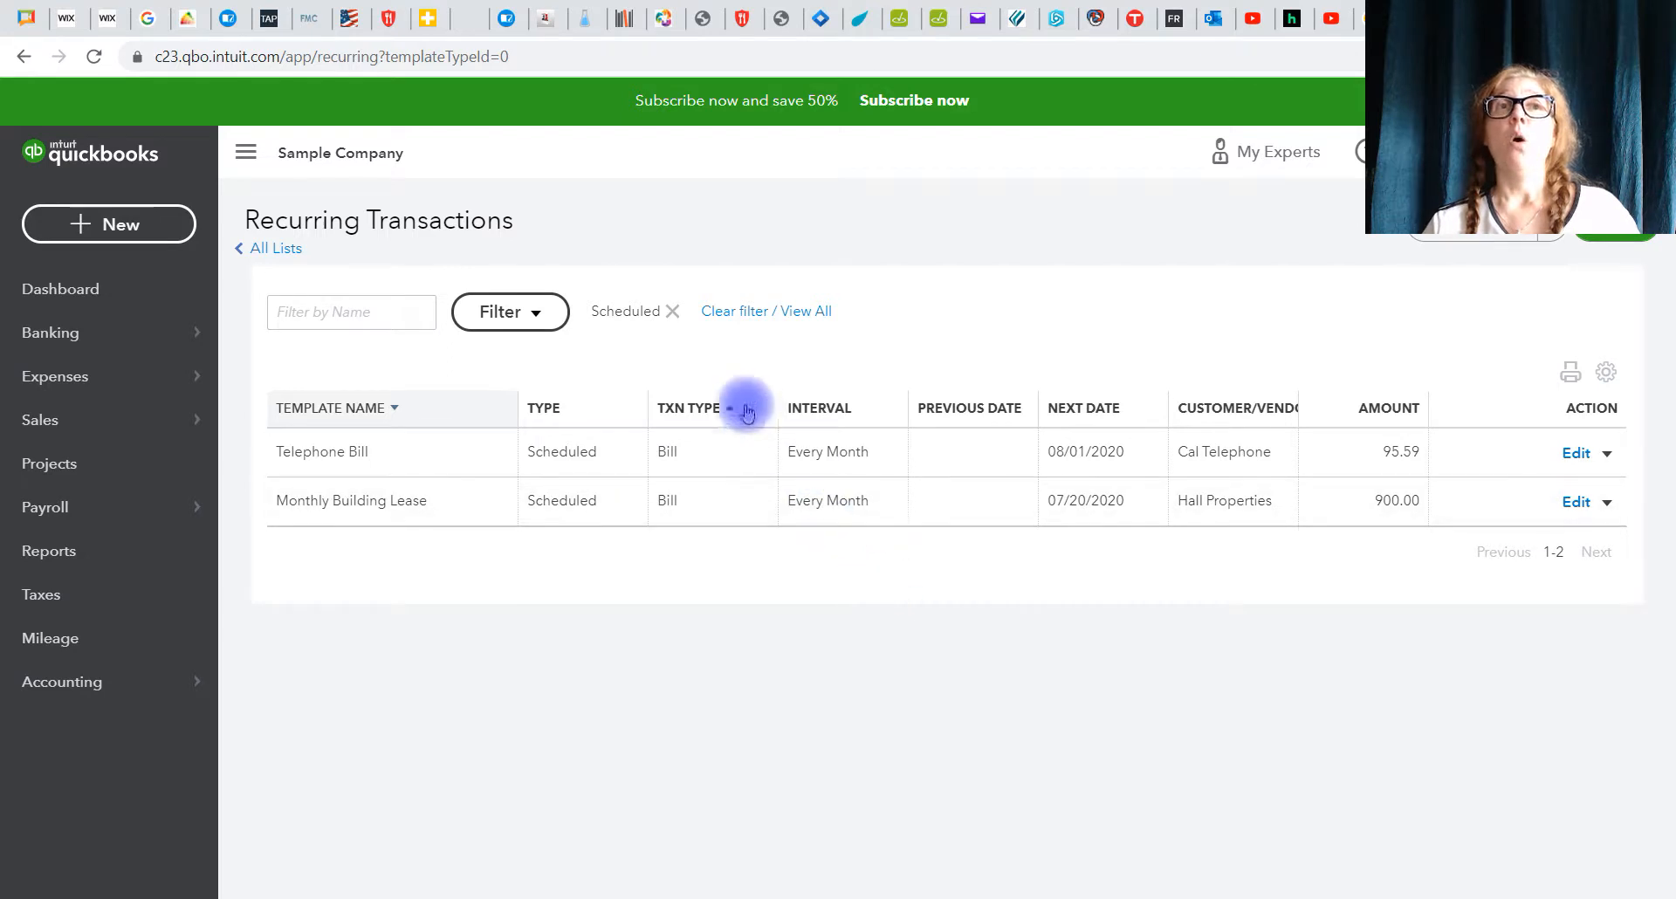
# Step: Change the filter to Reminder templates and sort by Next Date
pyautogui.click(508, 311)
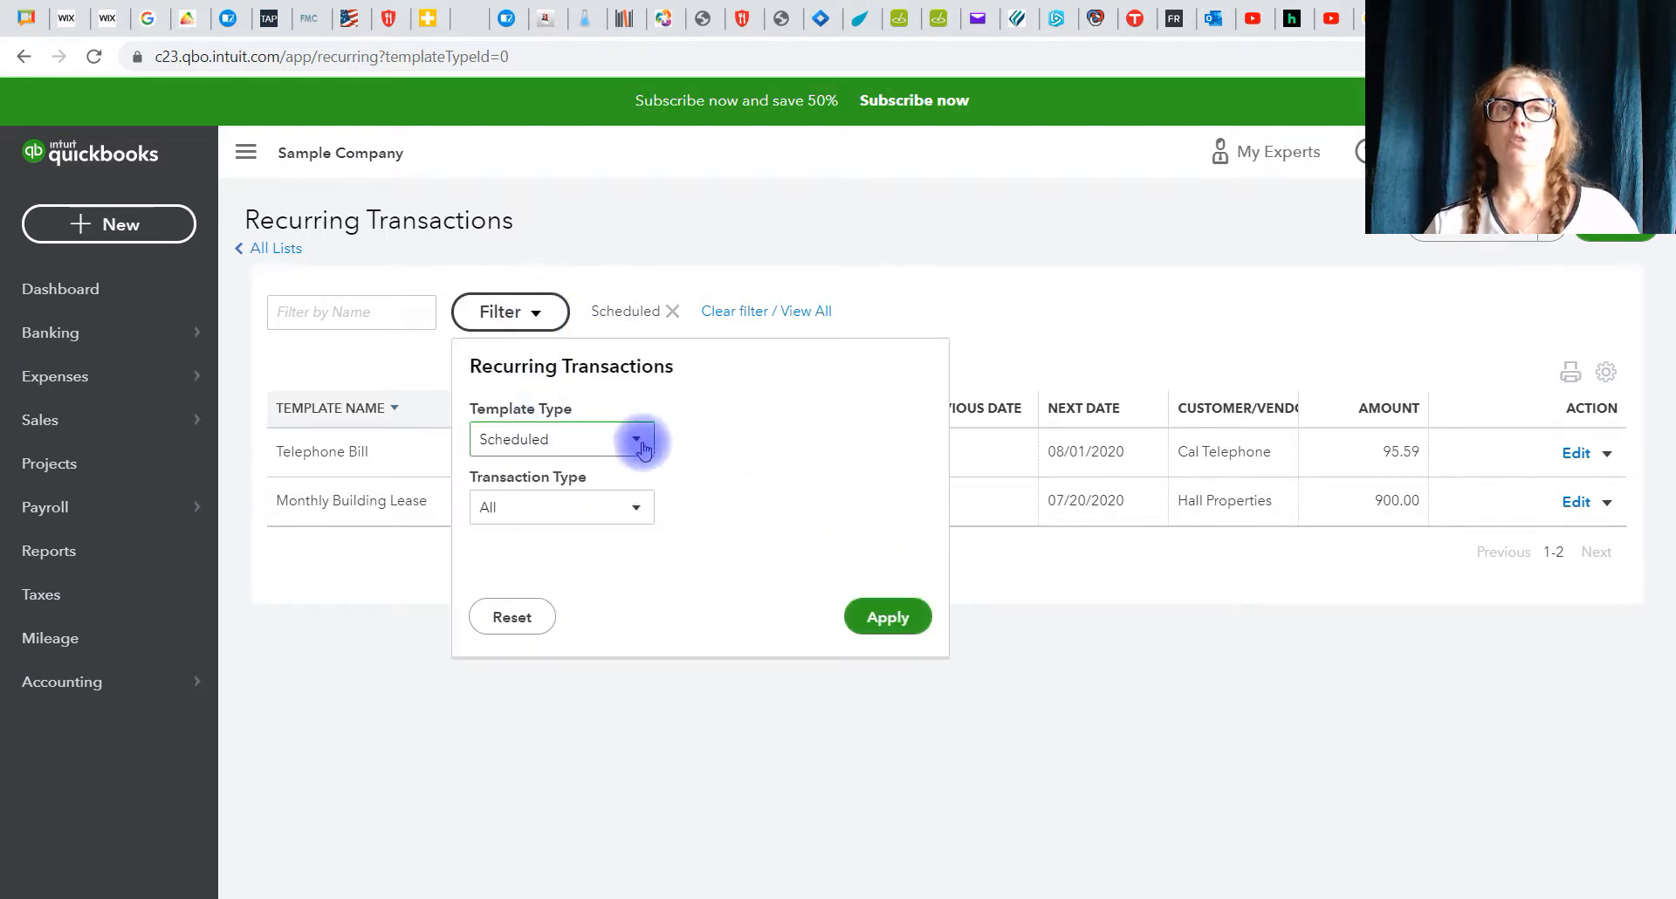
pyautogui.click(636, 438)
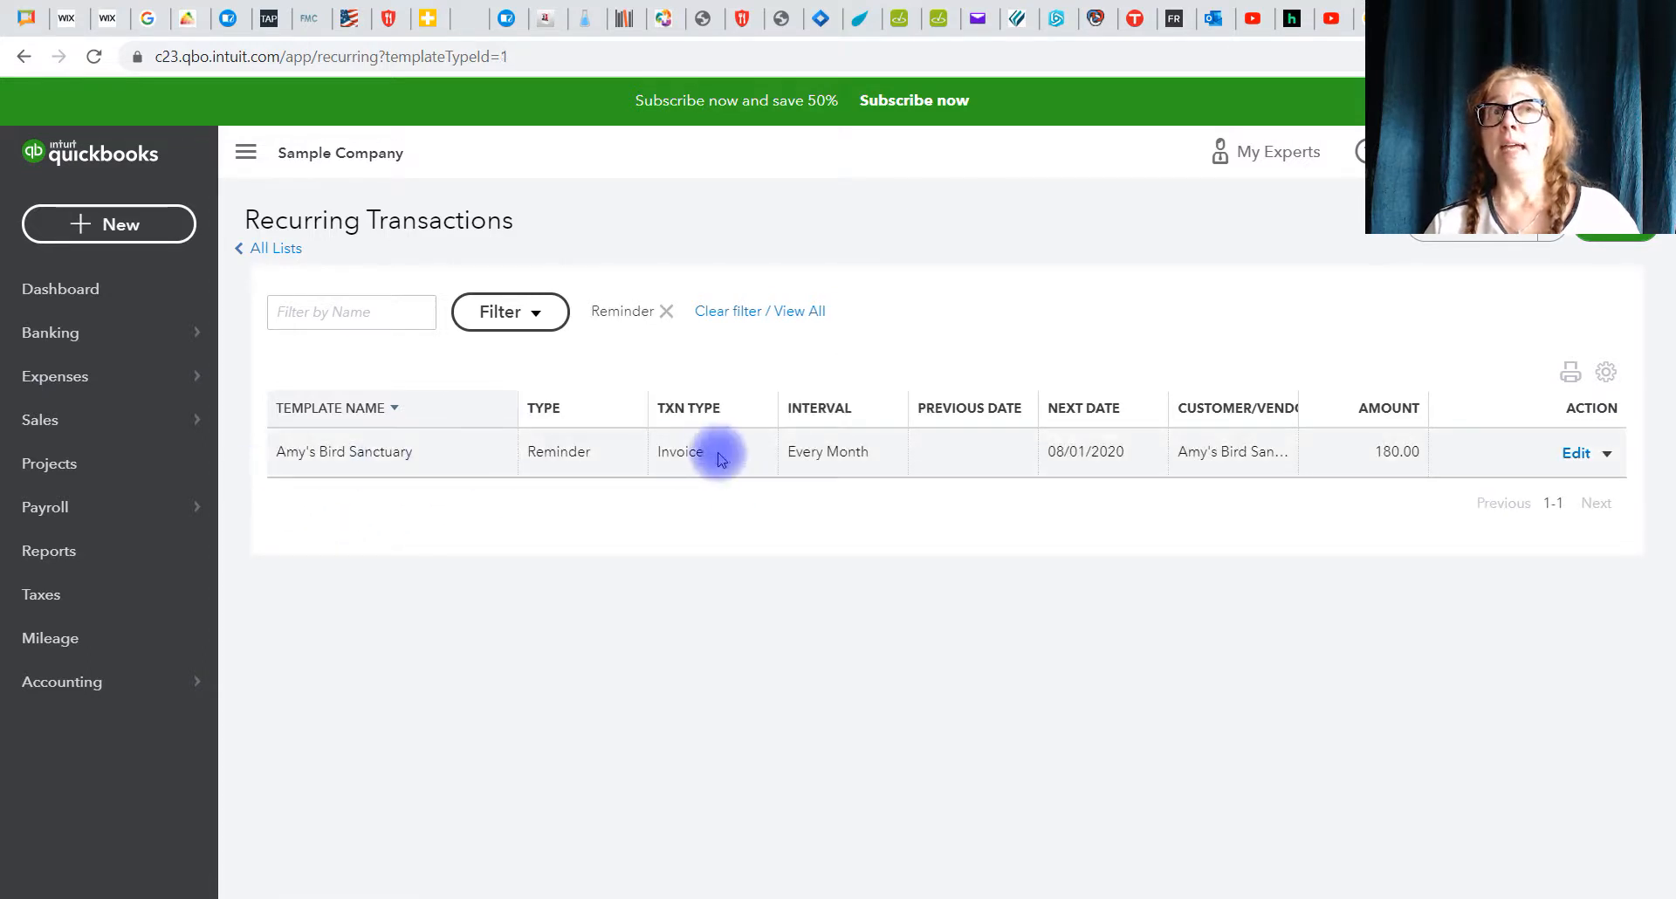
pyautogui.moveTo(1016, 470)
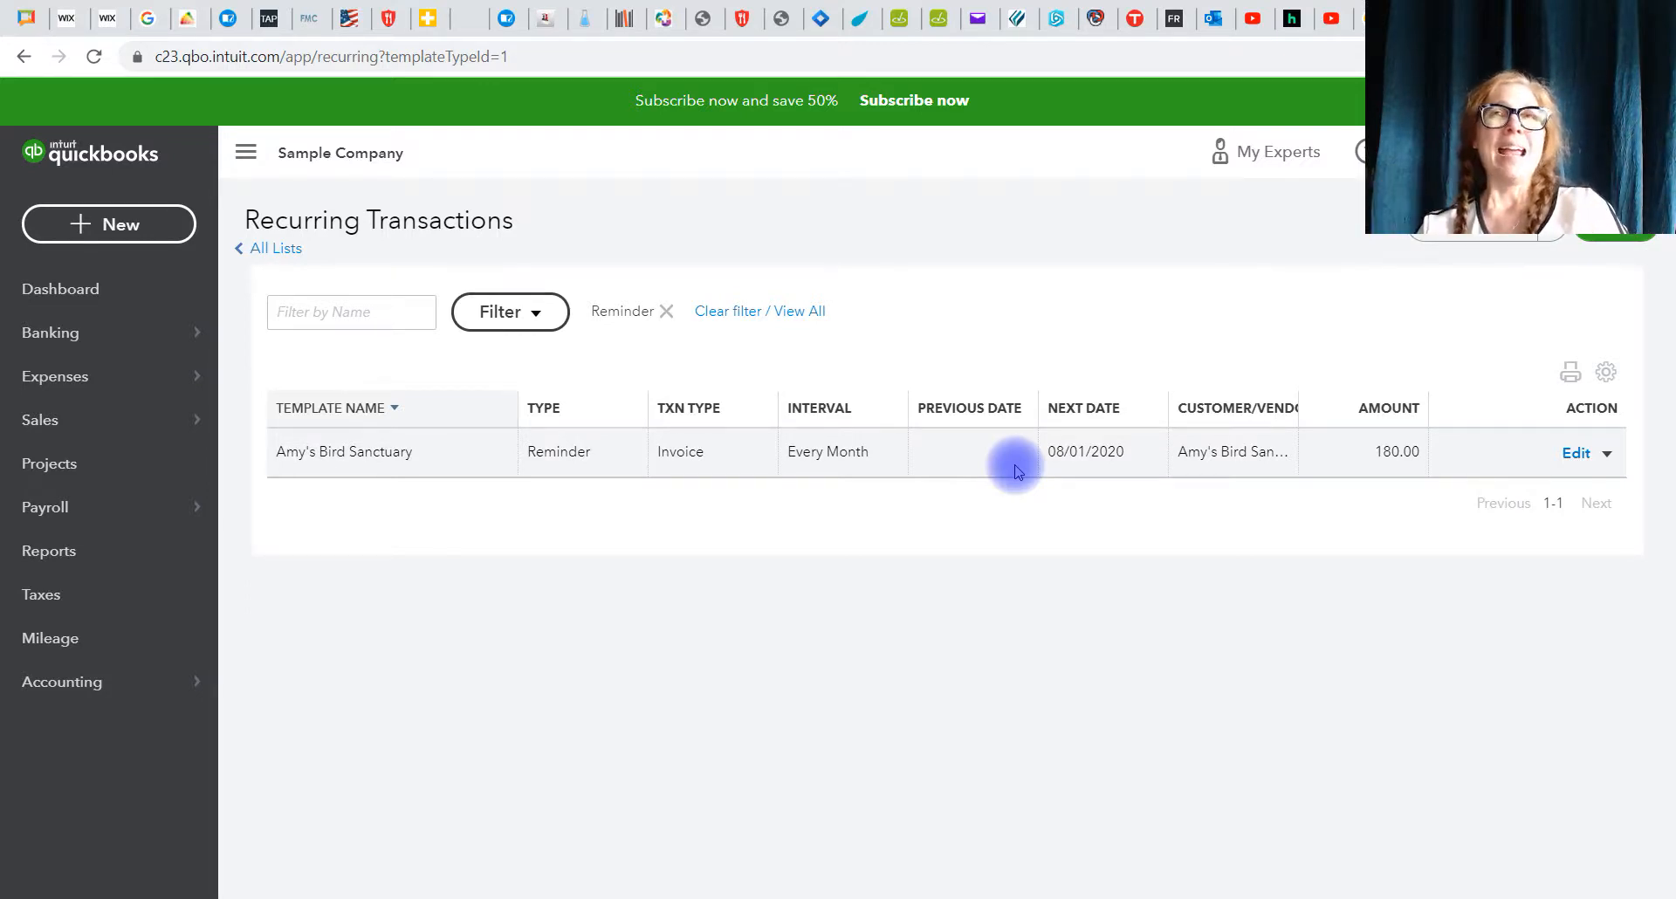
pyautogui.click(1083, 407)
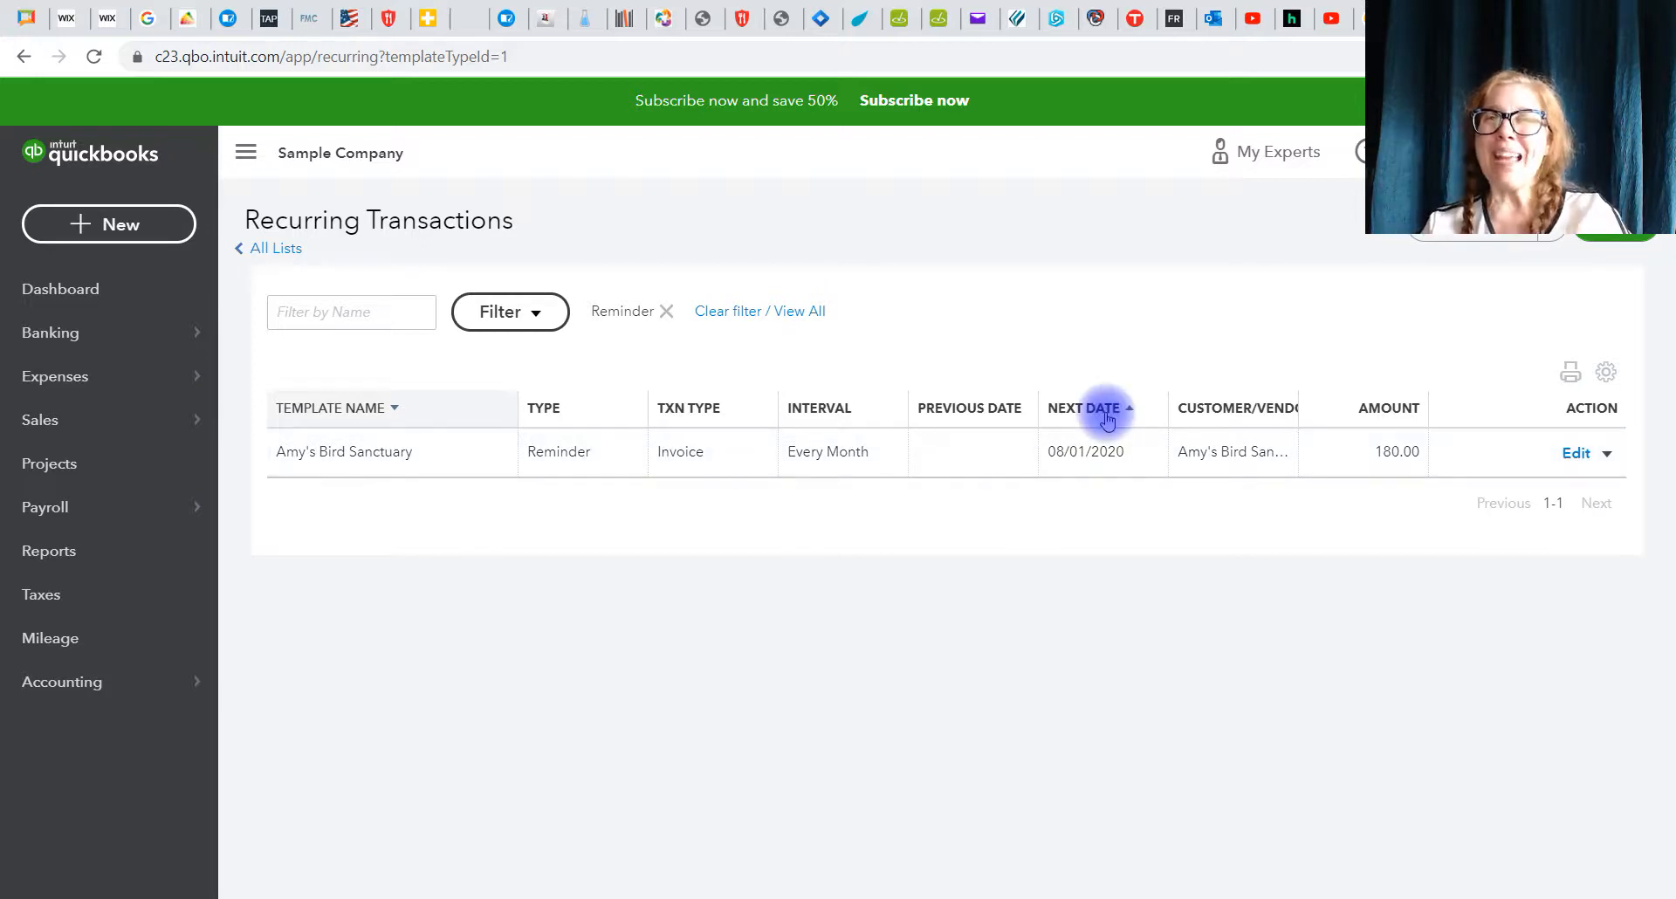